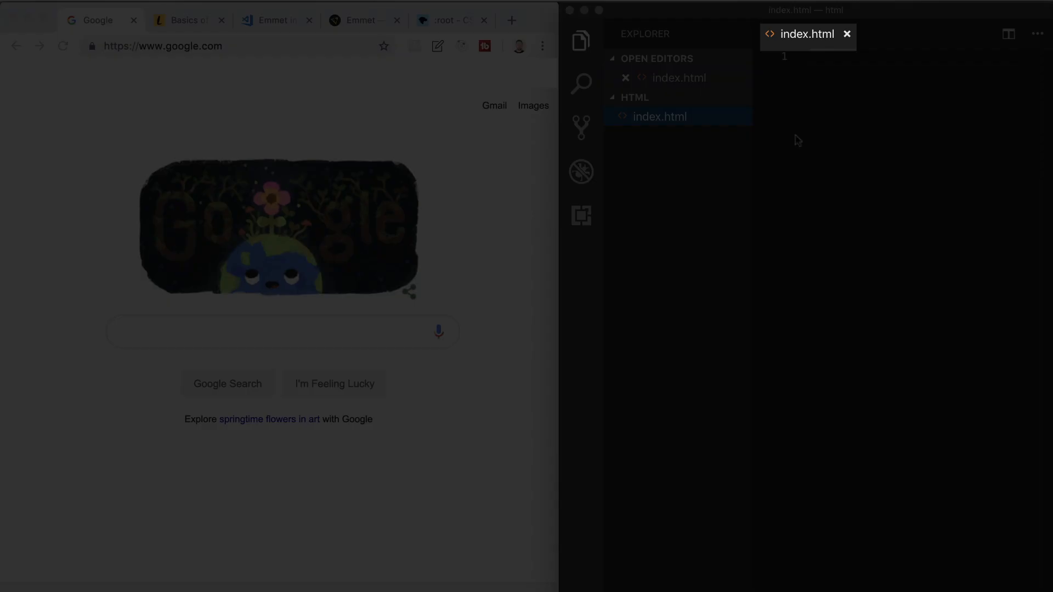
mouse_move(833, 43)
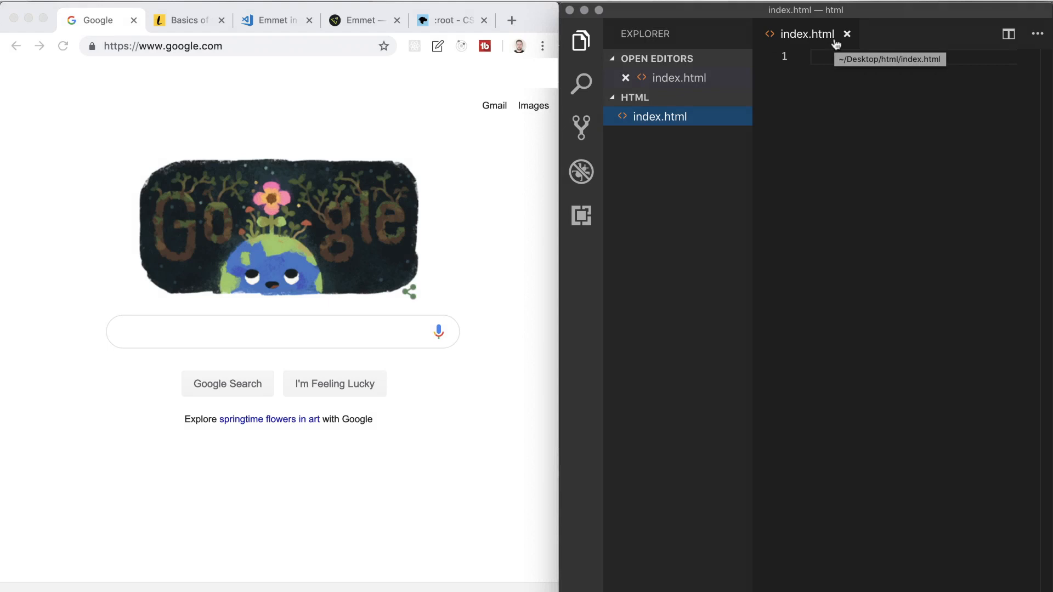
mouse_move(405, 112)
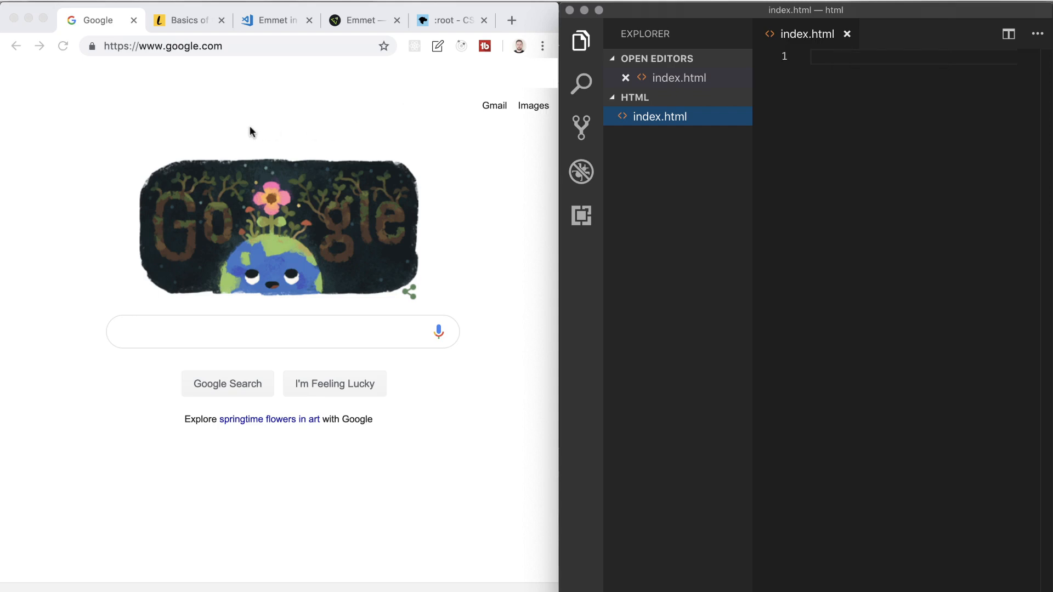
mouse_move(222, 110)
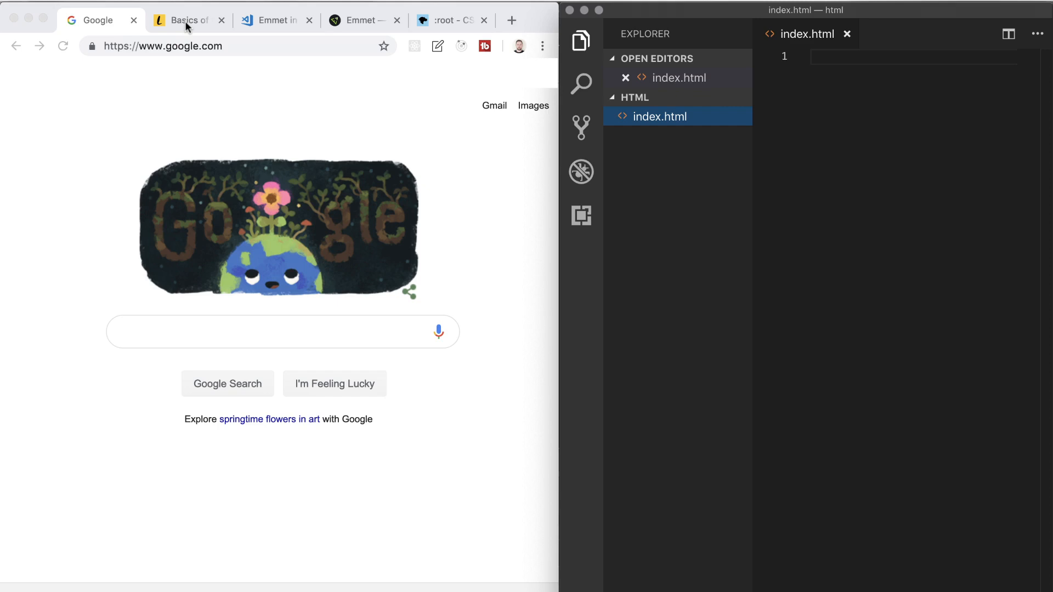
Step: Read through the Lifewire index.html article down to its section on default page names
click(188, 19)
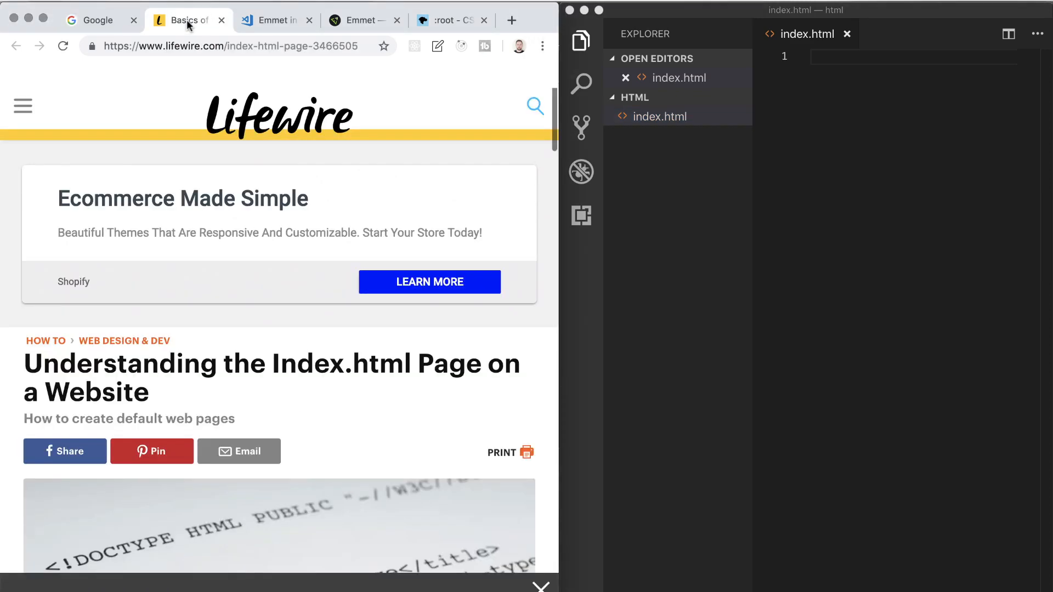
scroll(down, 3)
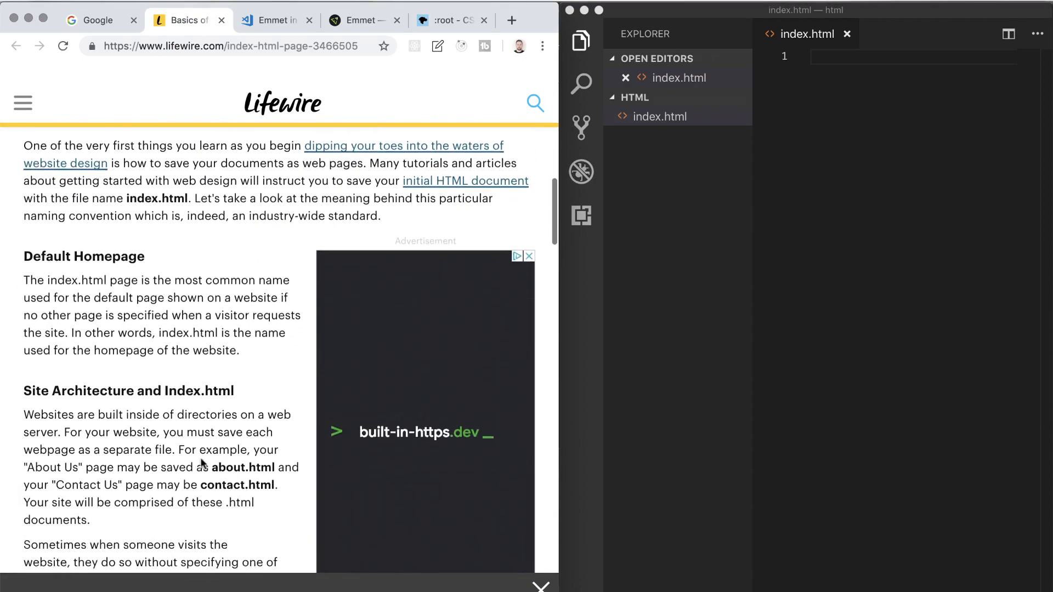
scroll(down, 3)
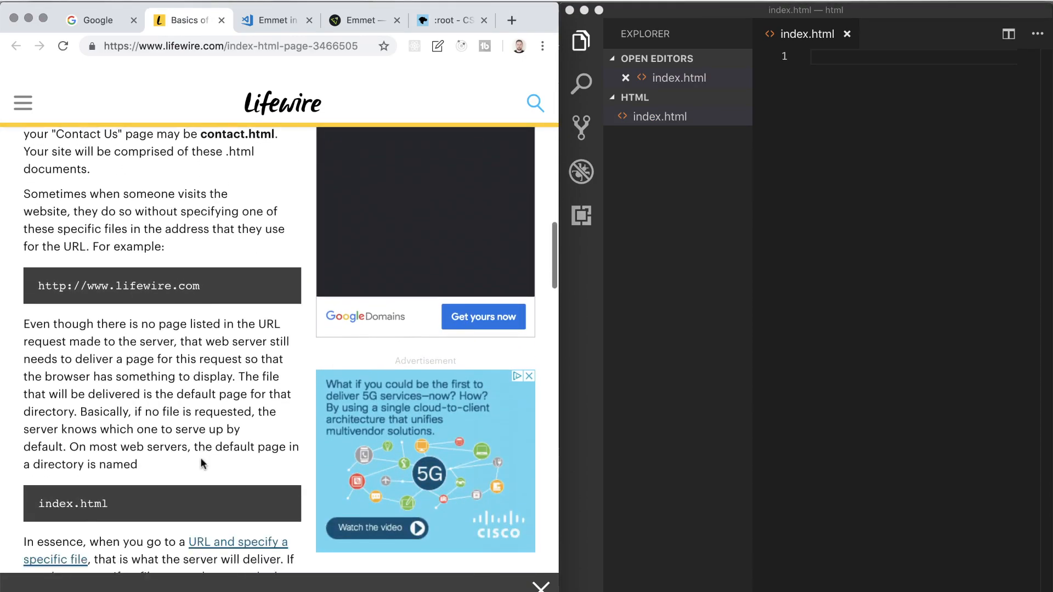
scroll(down, 3)
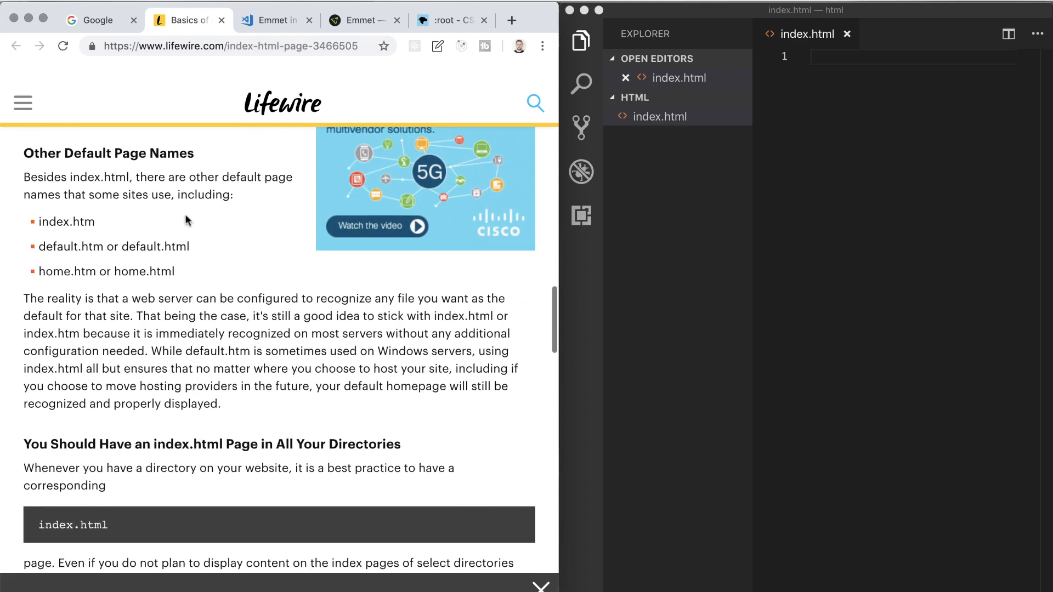
scroll(down, 3)
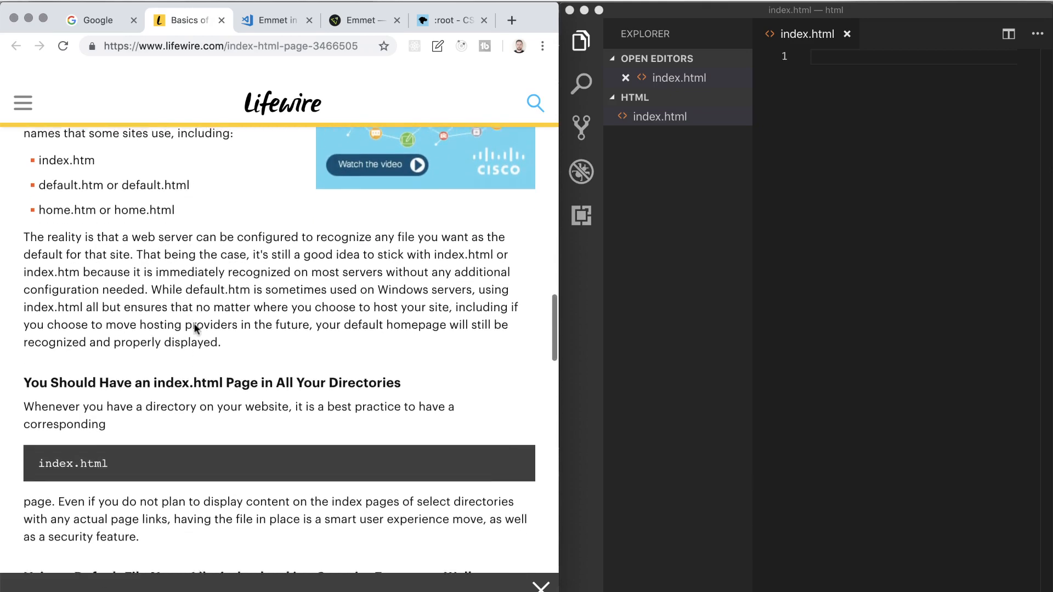
scroll(down, 3)
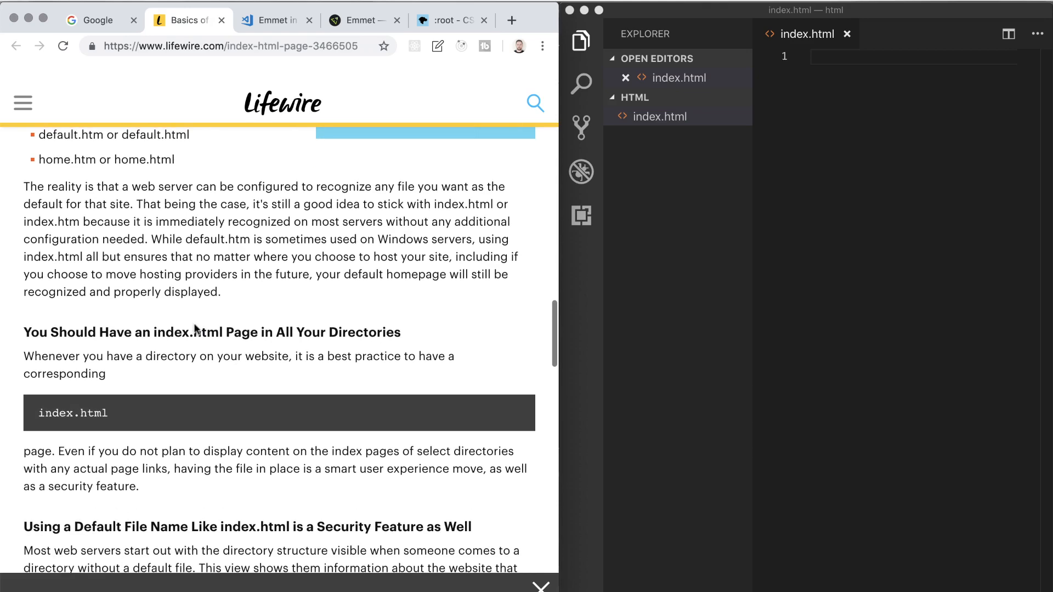
scroll(down, 3)
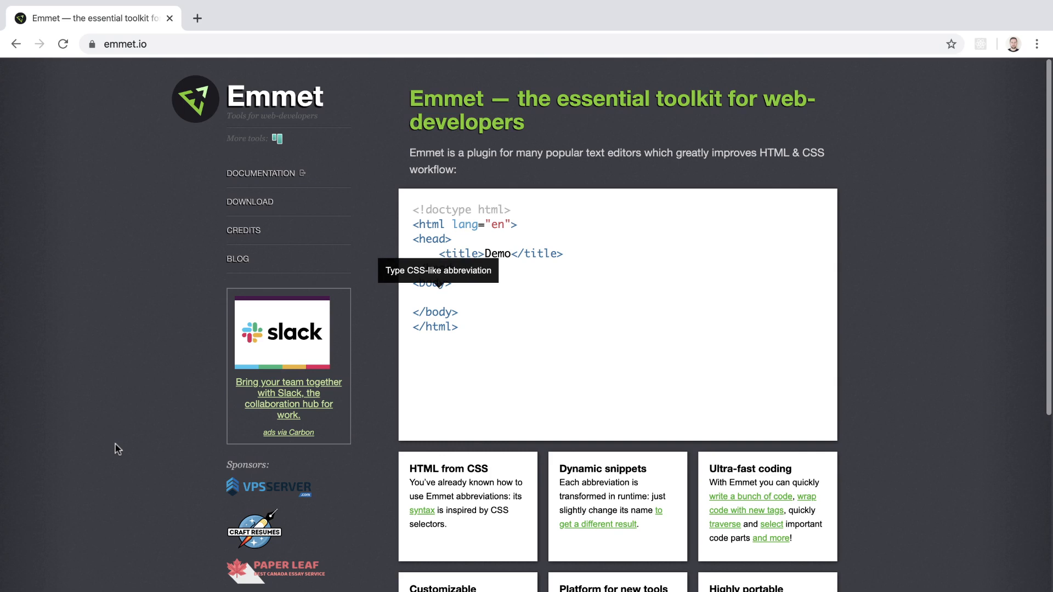
Step: Expand ul#nav>li.item$*4>a{Item $} in the Emmet demo into a four-item navigation list
text(ul#nav>li.item$)
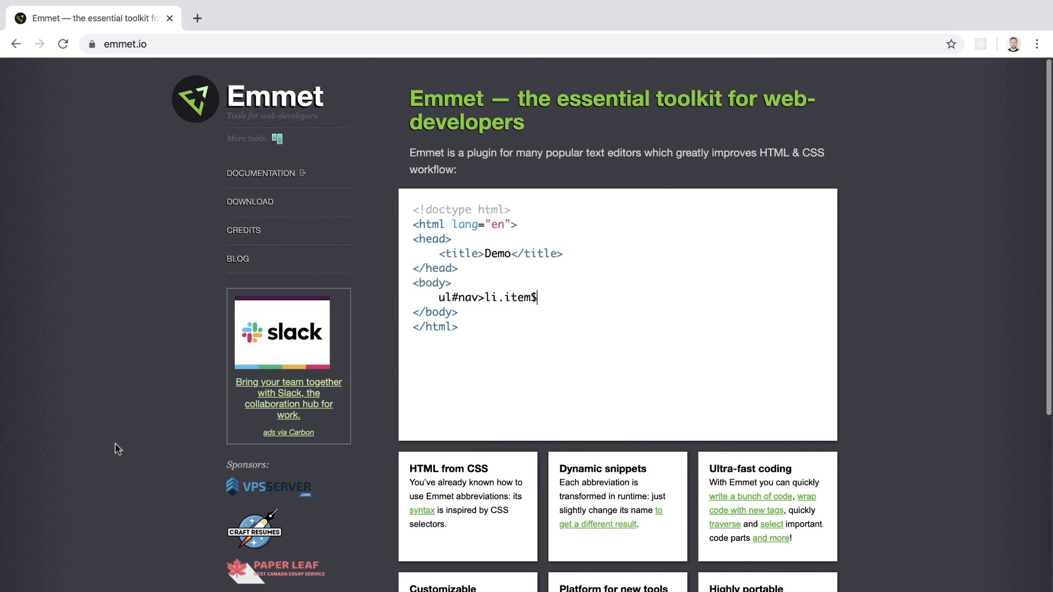
text(*4>a{Item $})
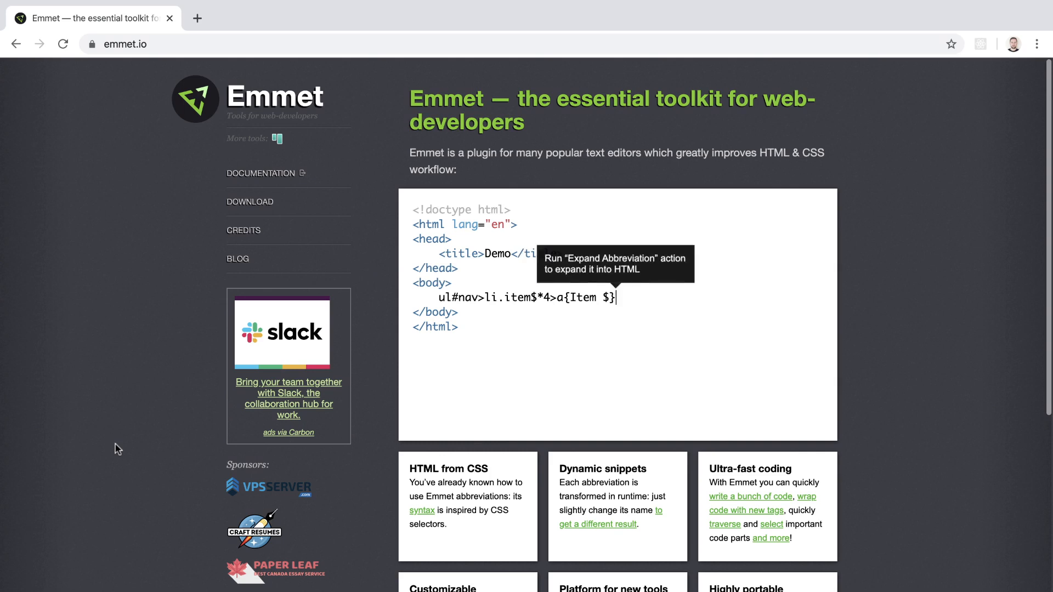
key(Tab)
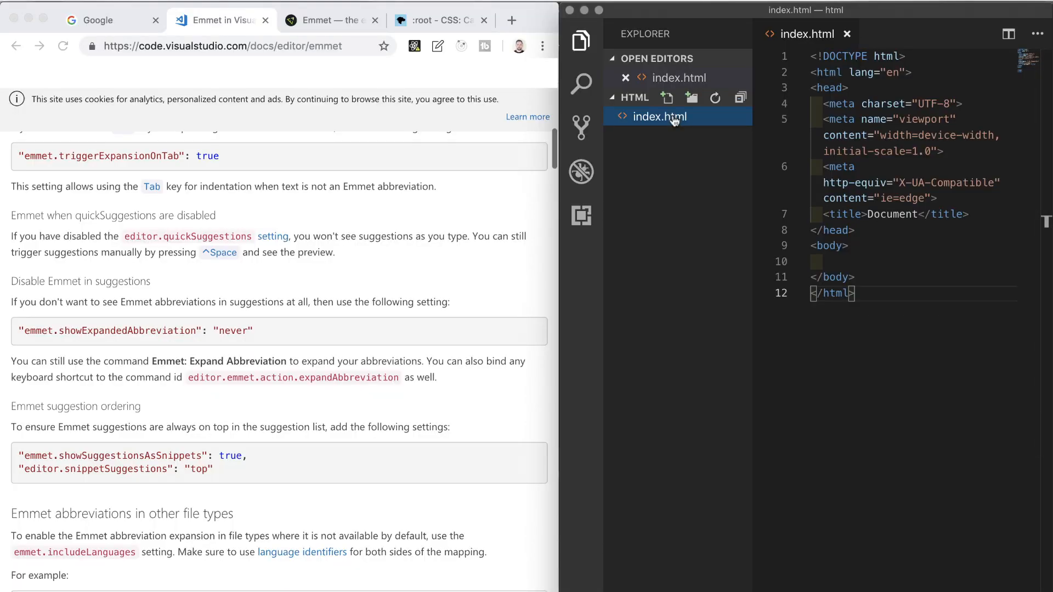
mouse_move(660, 116)
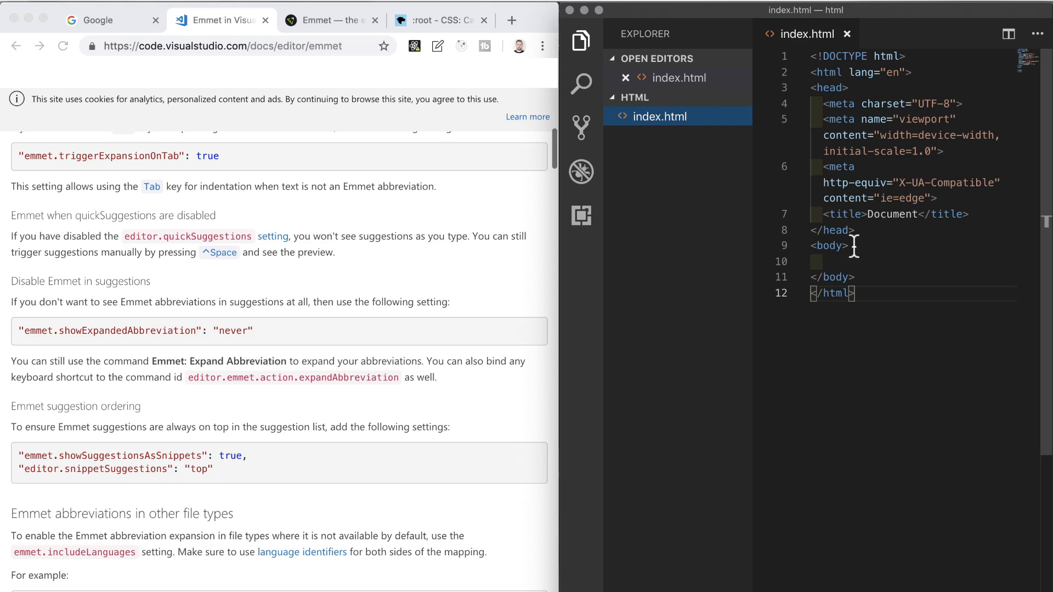
Step: Clear index.html and expand the ! abbreviation into a fresh HTML5 boilerplate
drag(848, 245, 854, 277)
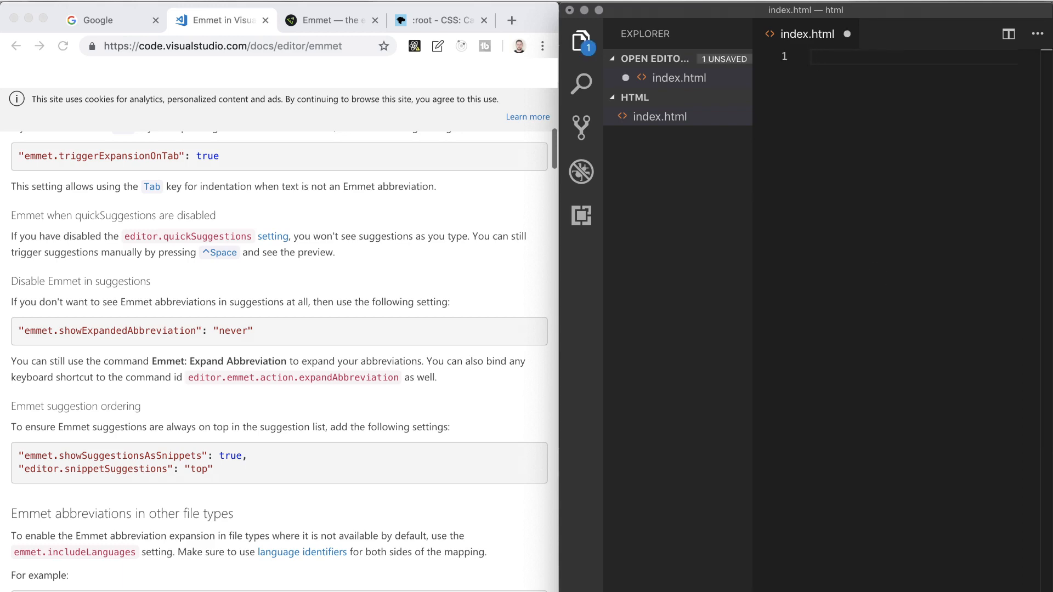
text(!)
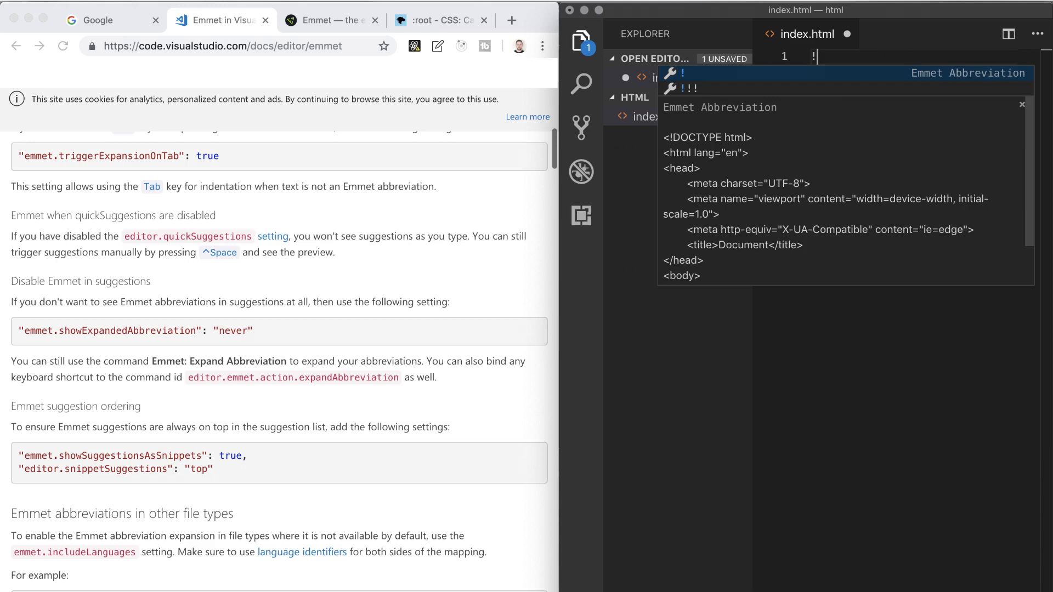
key(Tab)
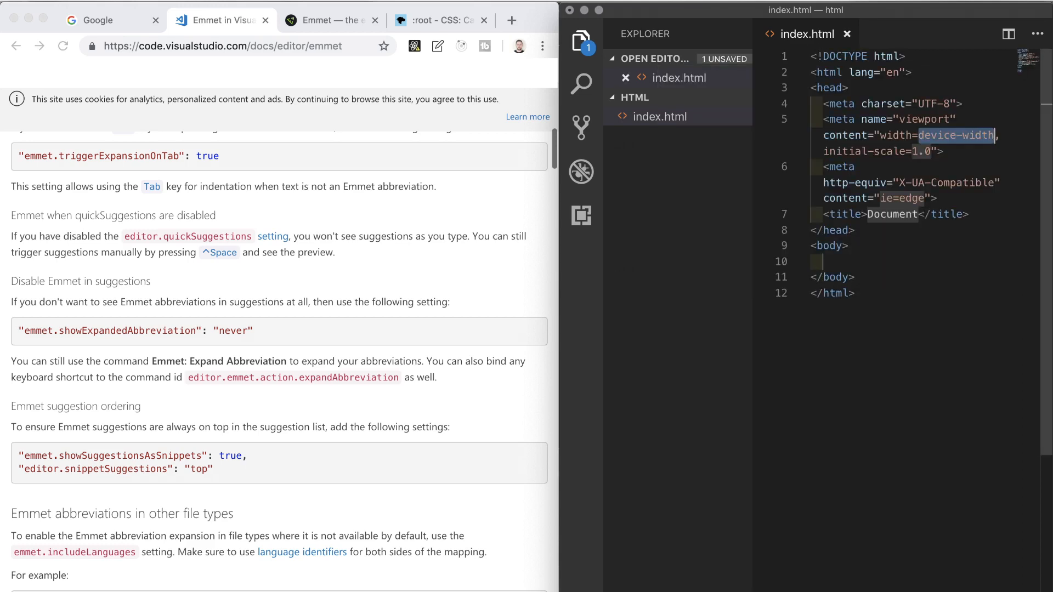
Step: Serve index.html with Live Server so its blank page shows at 127.0.0.1:5500
right_click(660, 117)
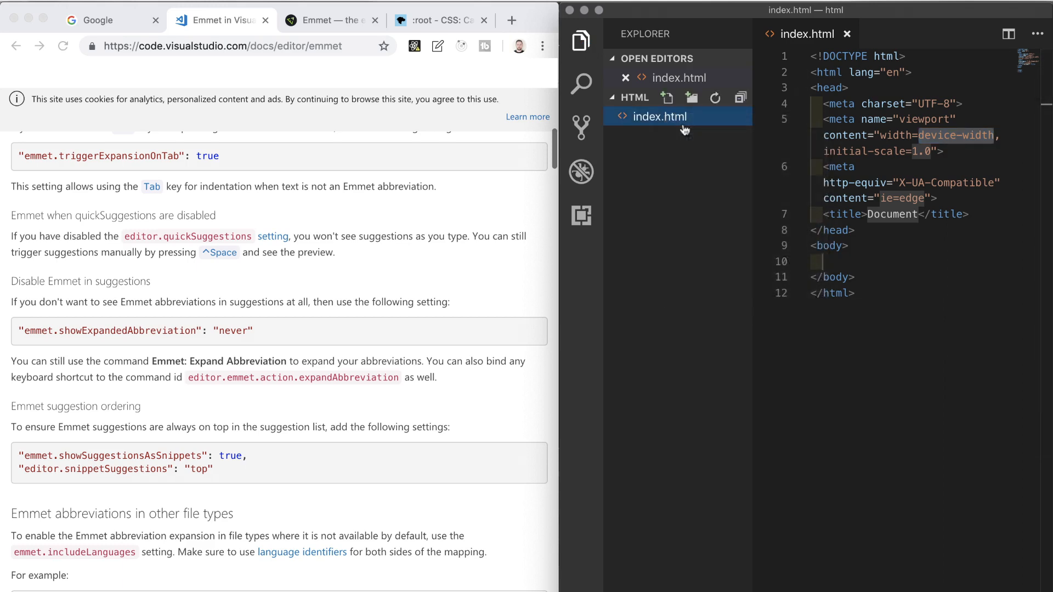
click(451, 20)
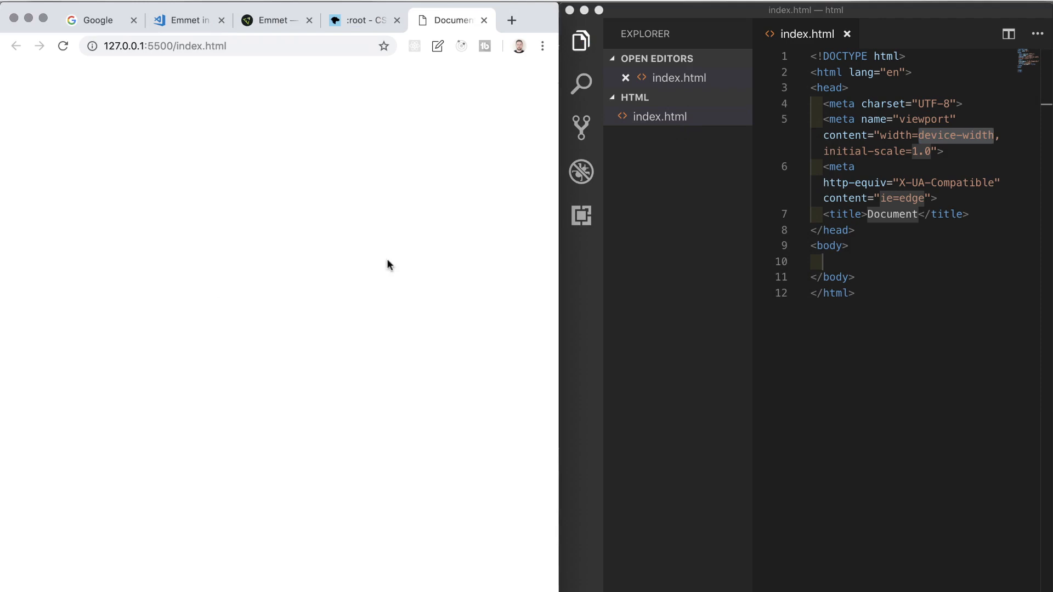
mouse_move(377, 277)
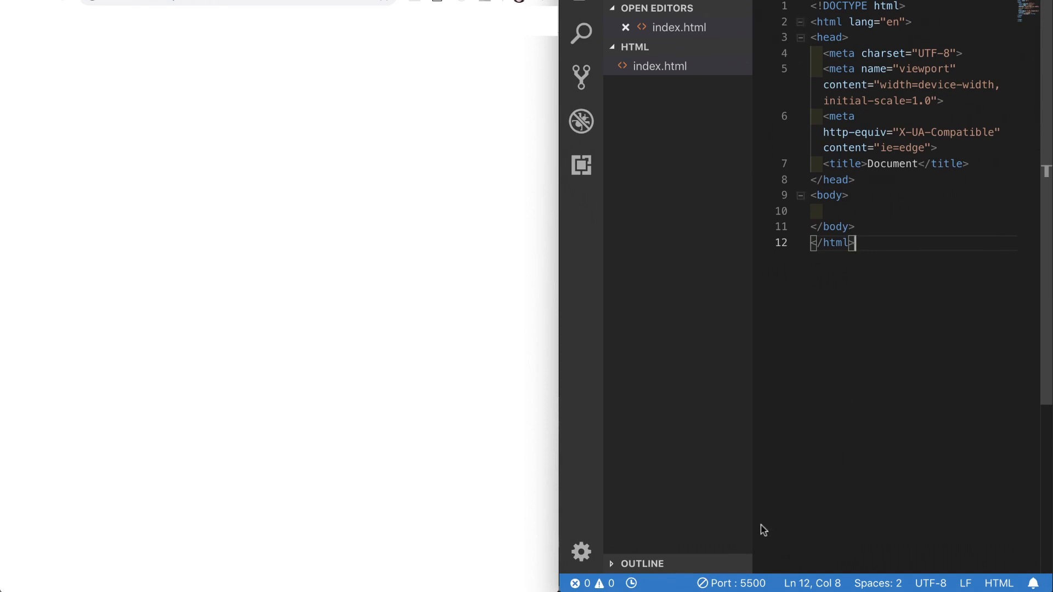
mouse_move(731, 582)
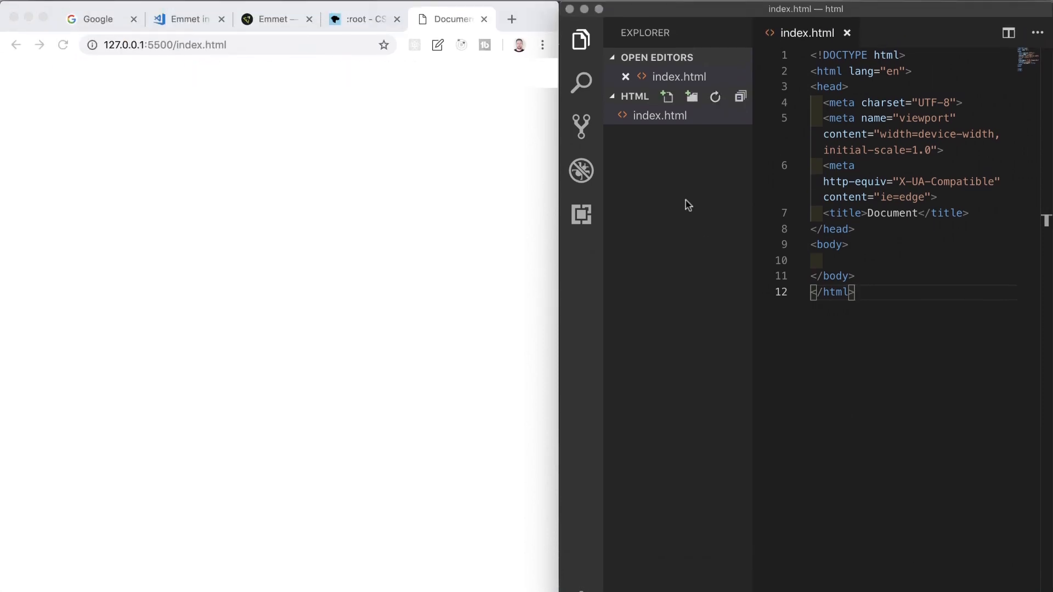
right_click(660, 115)
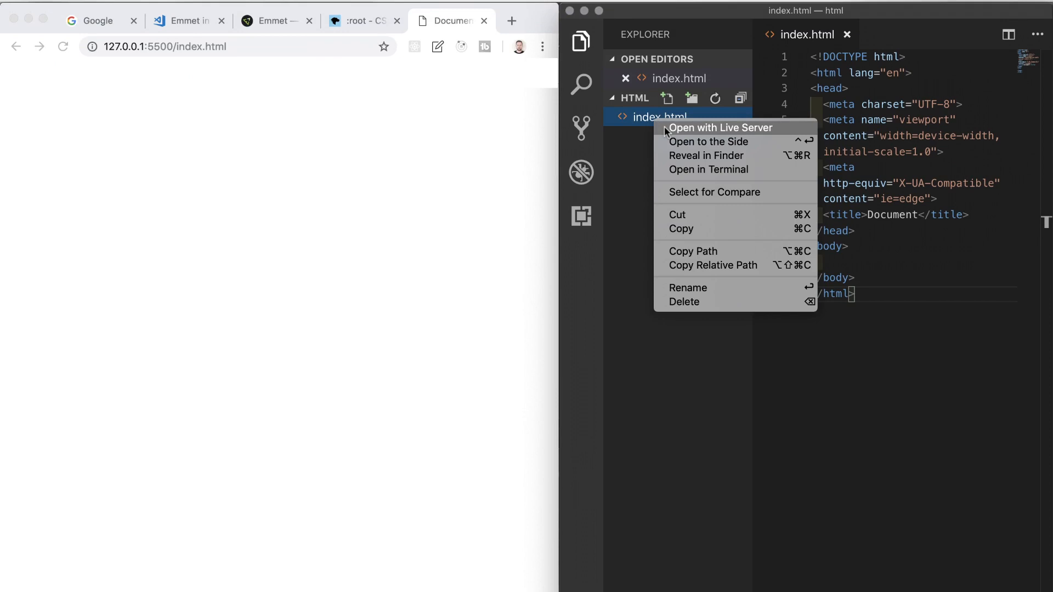
click(721, 128)
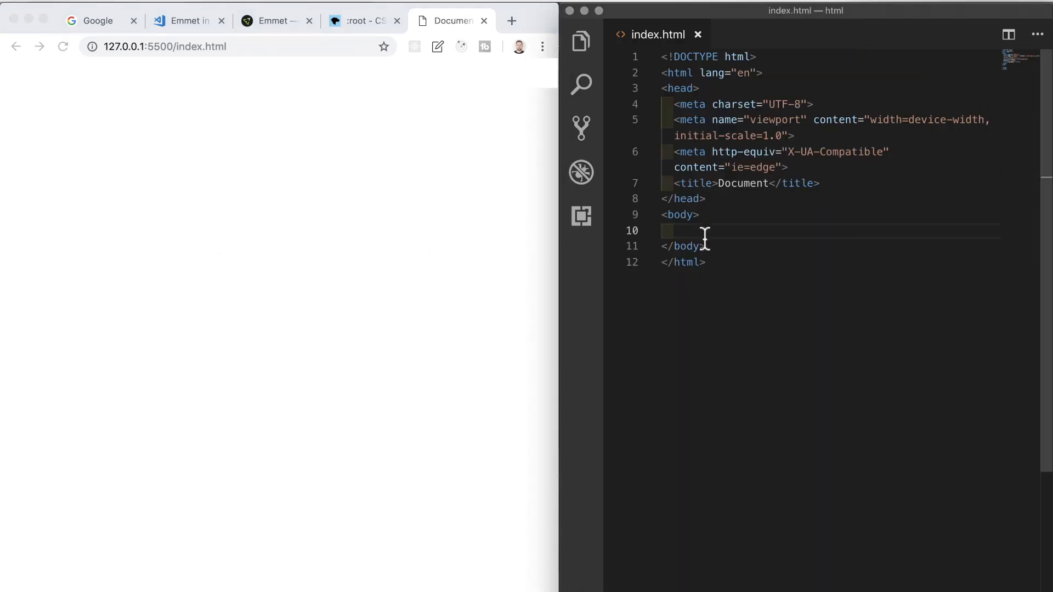
mouse_move(695, 231)
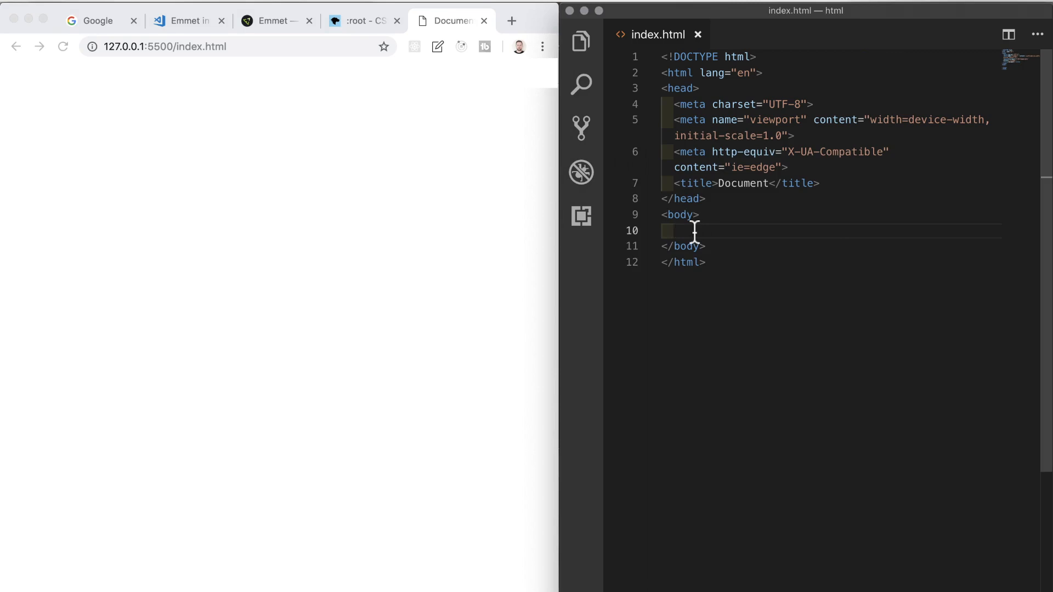
Step: Add an h1 heading reading 'Hello World!' in the body and see it live
text(h)
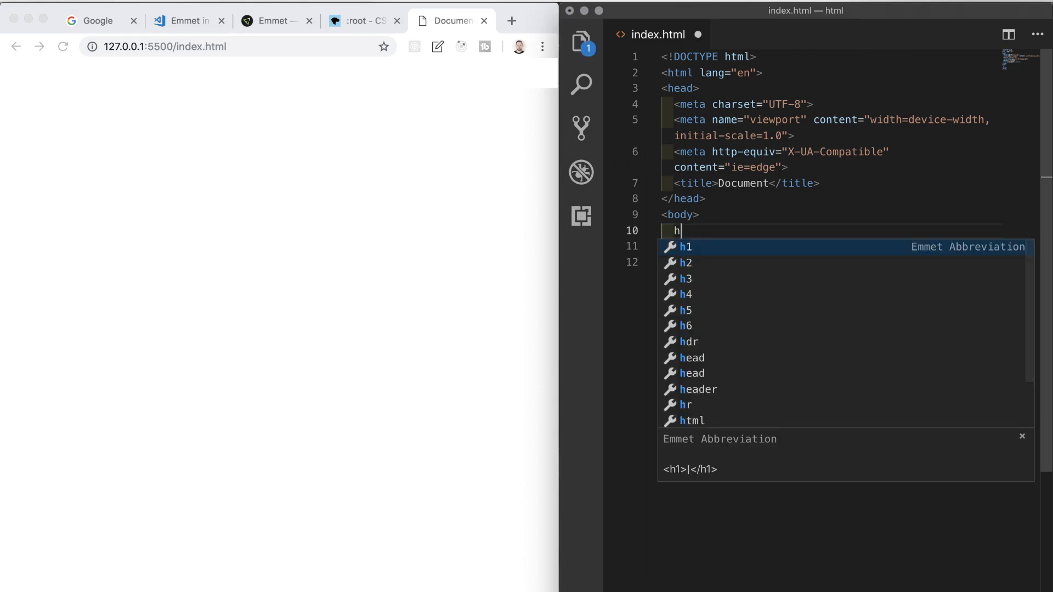
text(1)
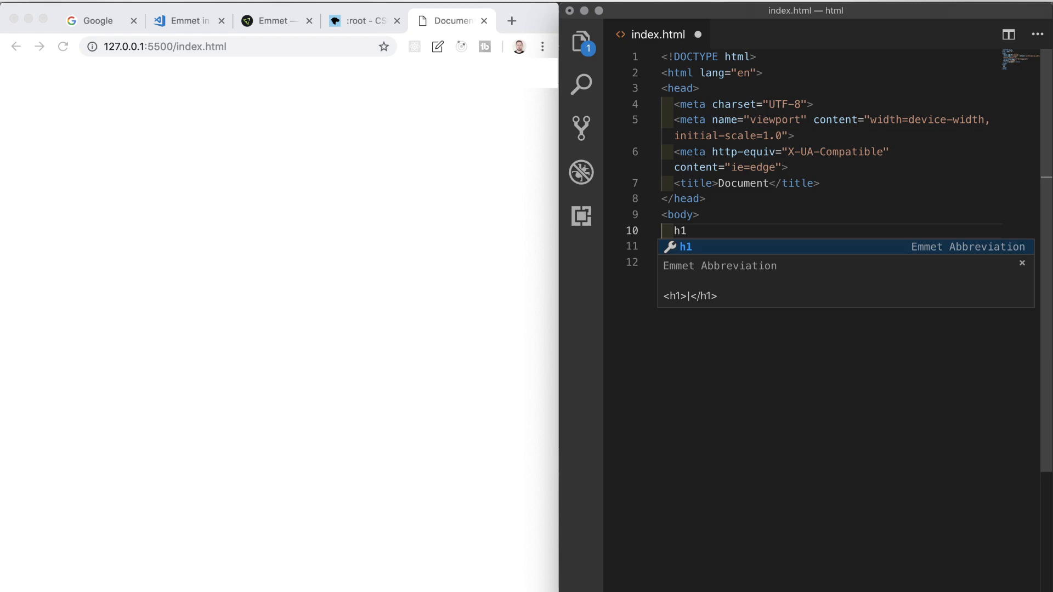
key(Tab)
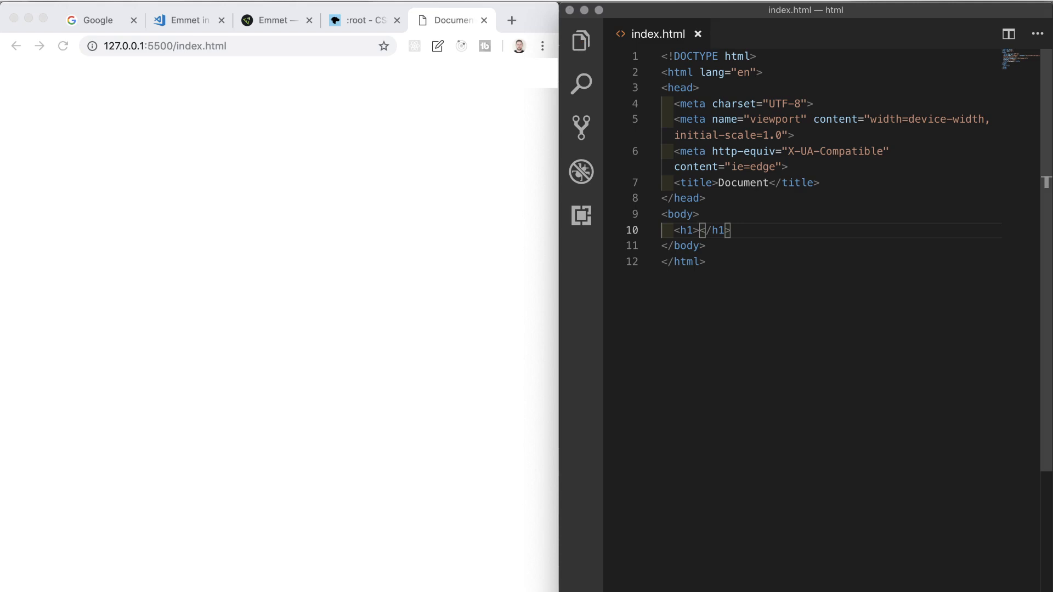
text(Hello World)
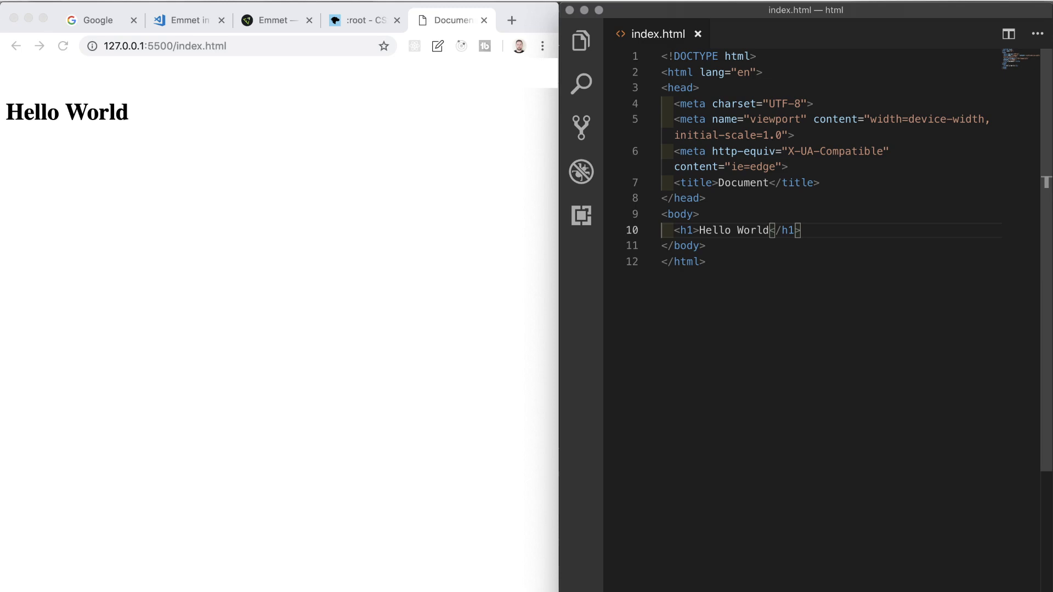
text(!)
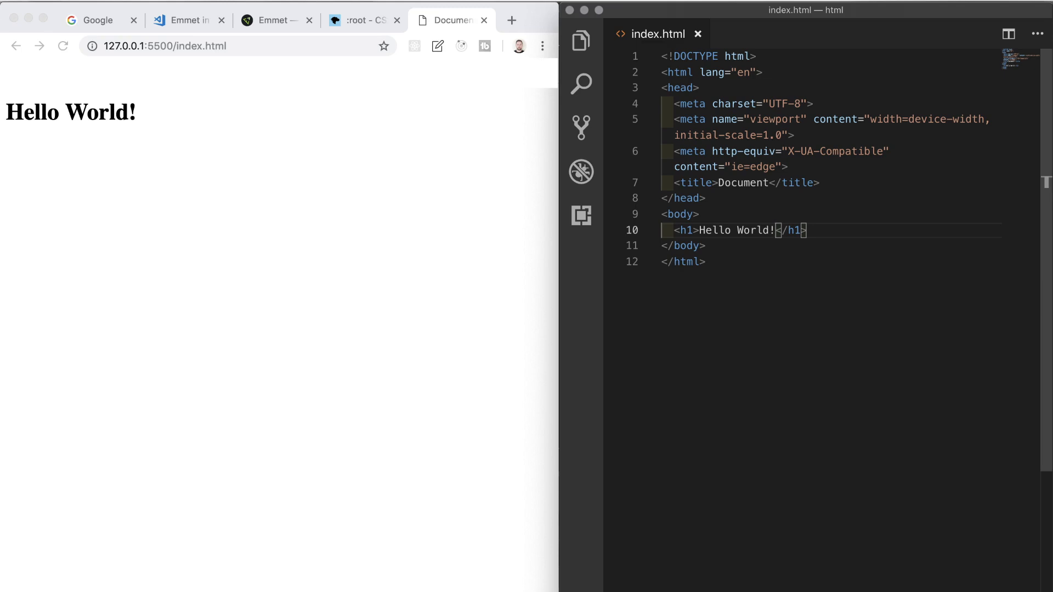
mouse_move(715, 245)
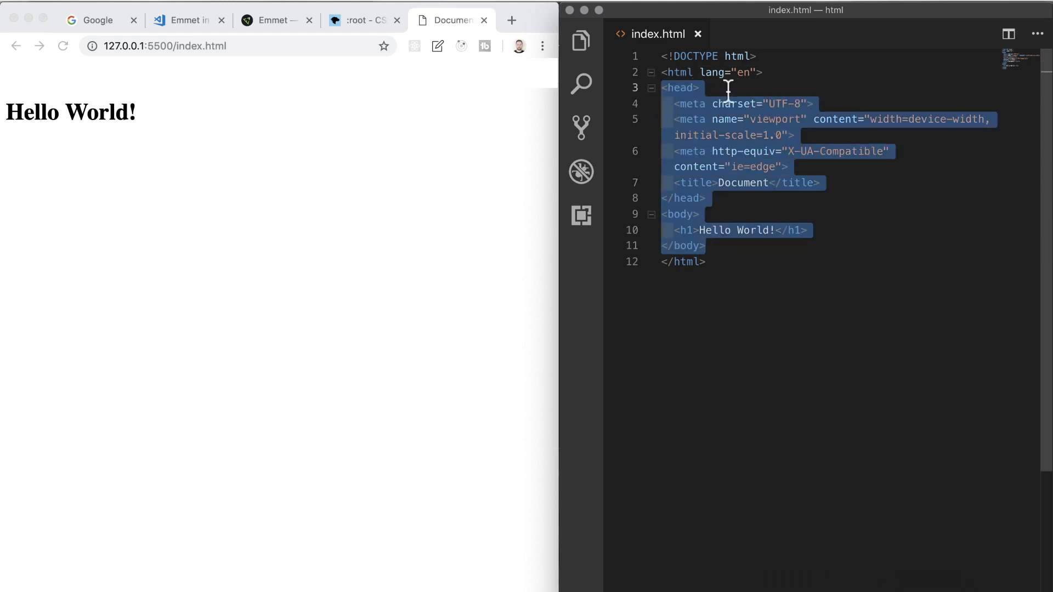
click(703, 88)
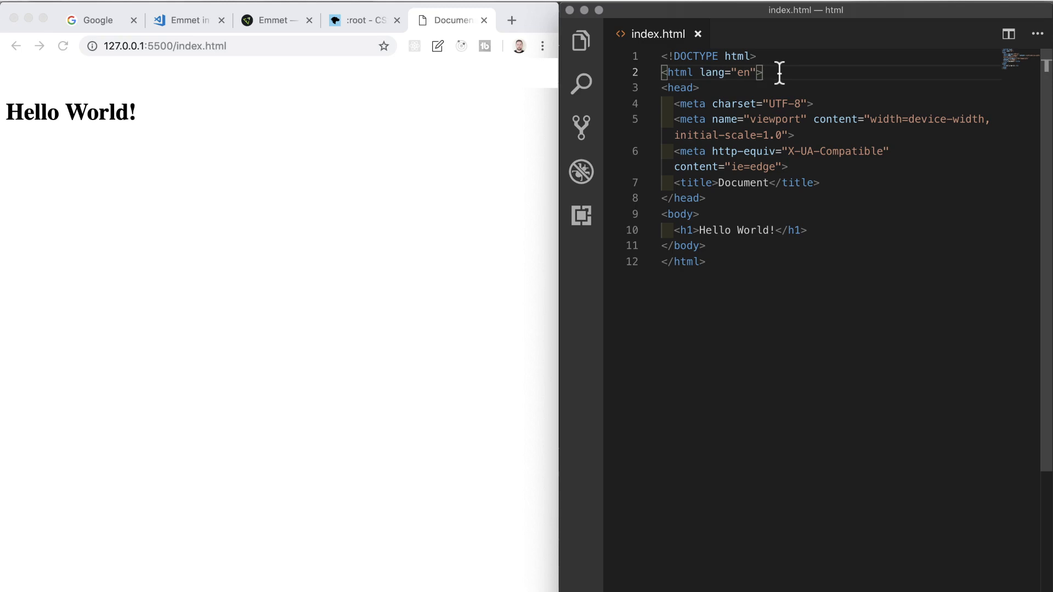
mouse_move(678, 88)
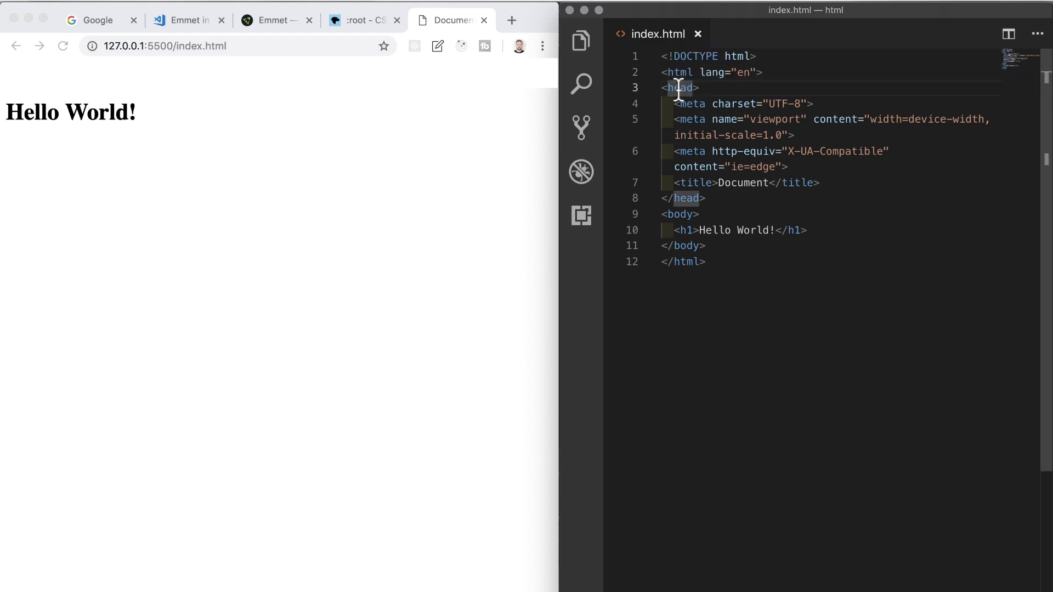
mouse_move(687, 197)
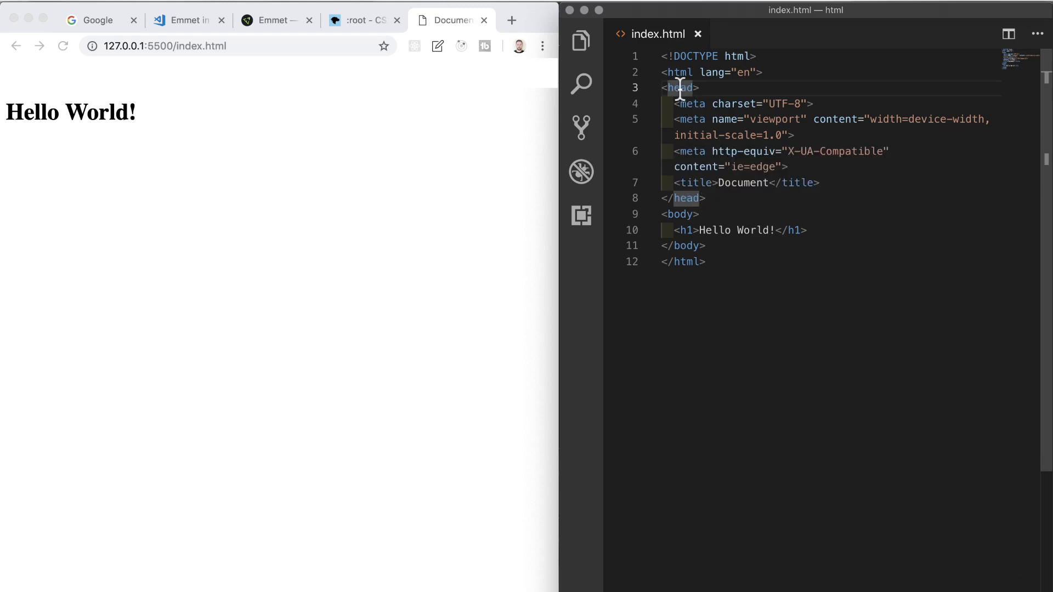
drag(674, 103, 792, 151)
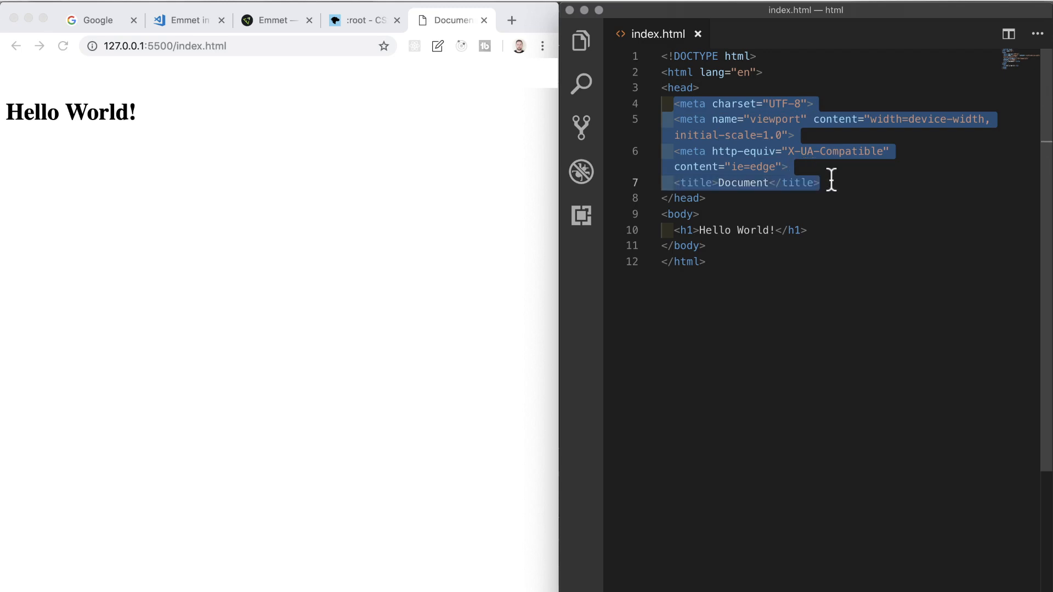
click(703, 183)
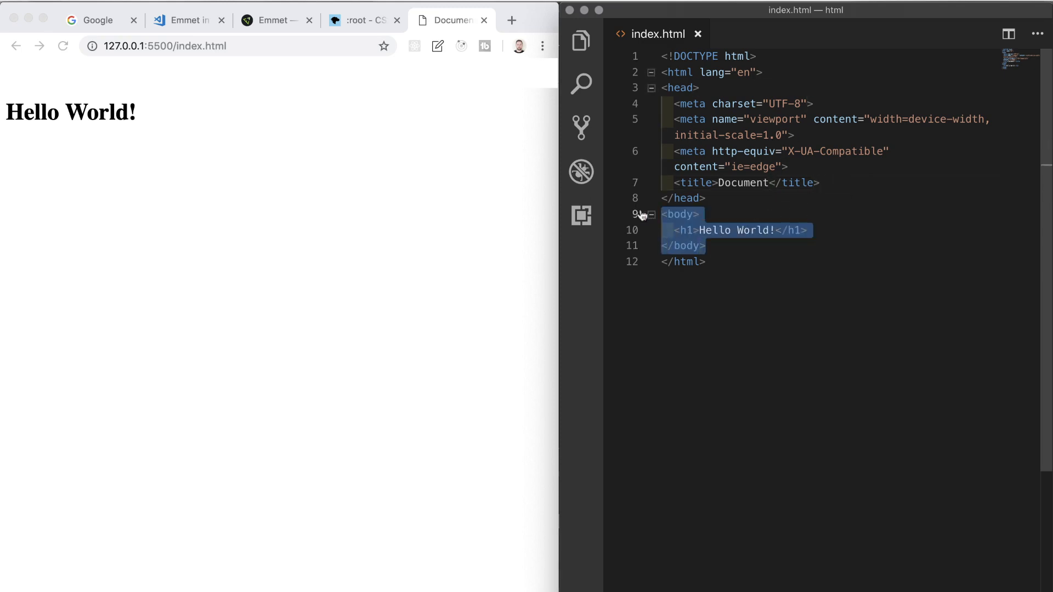
click(808, 230)
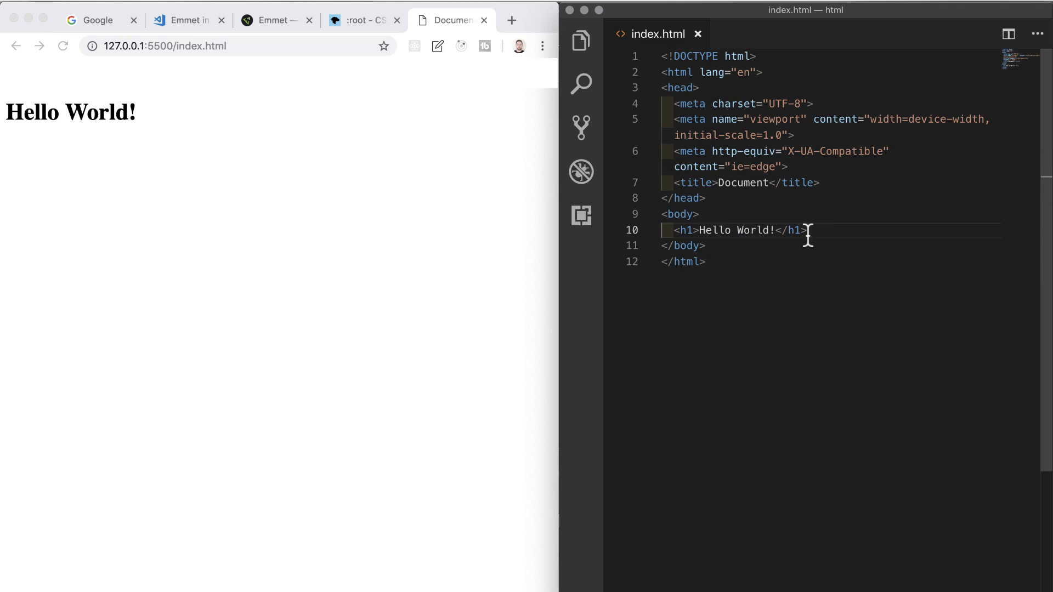
triple_click(738, 230)
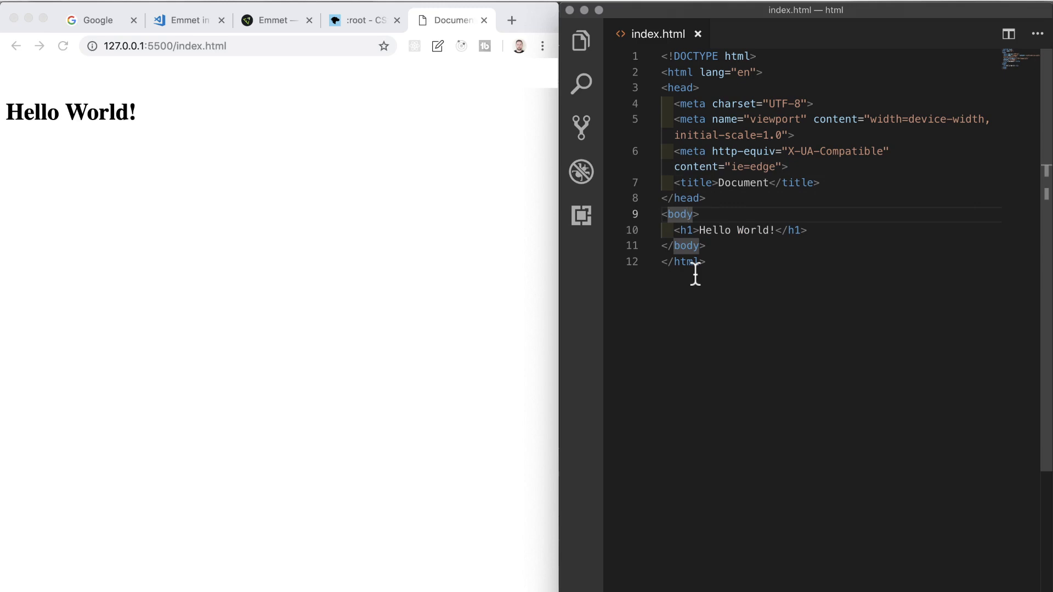
mouse_move(692, 237)
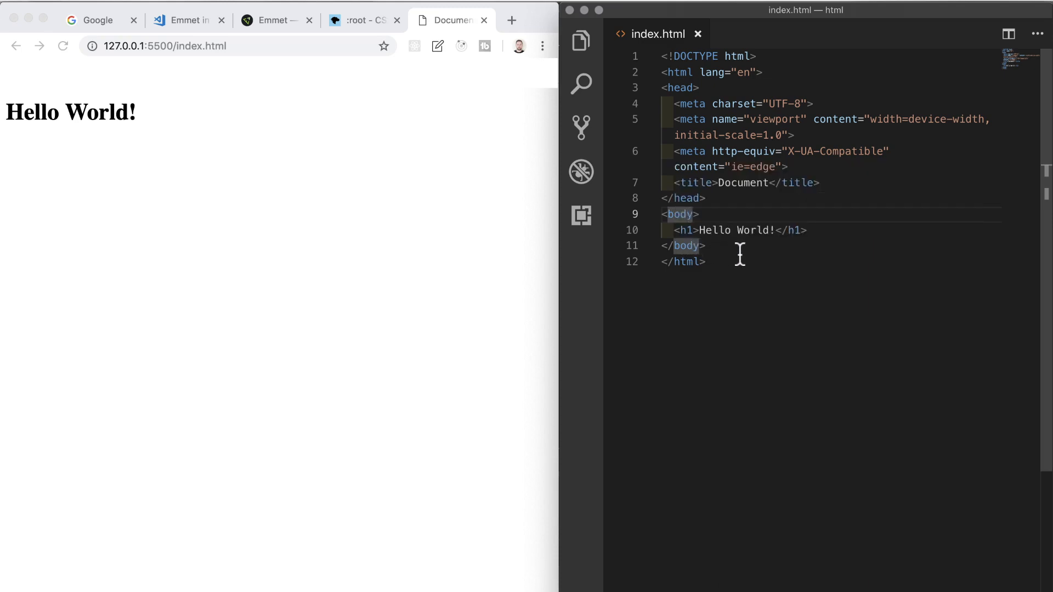
click(705, 261)
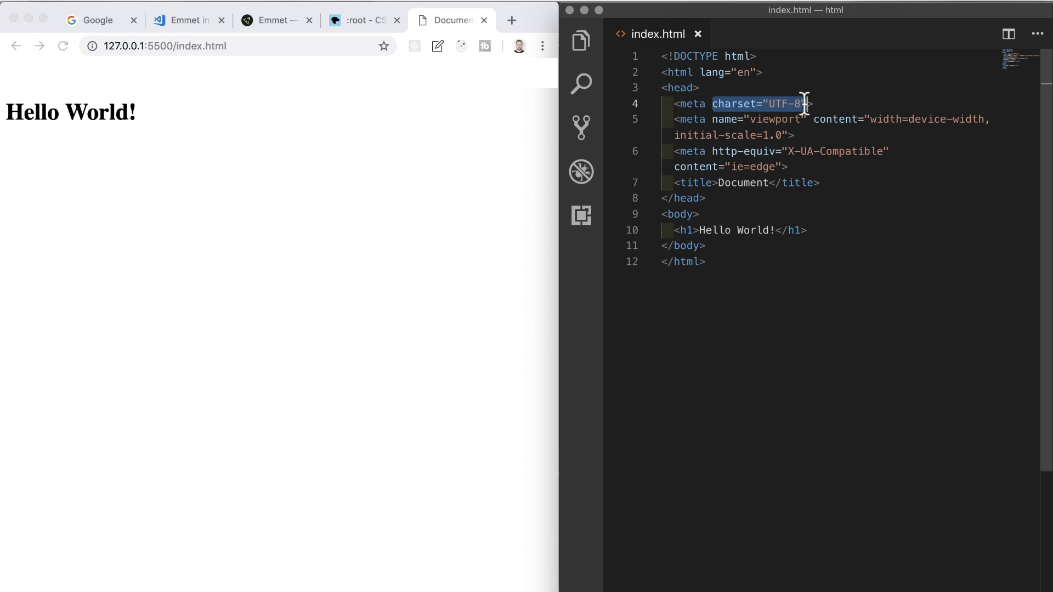
mouse_move(797, 126)
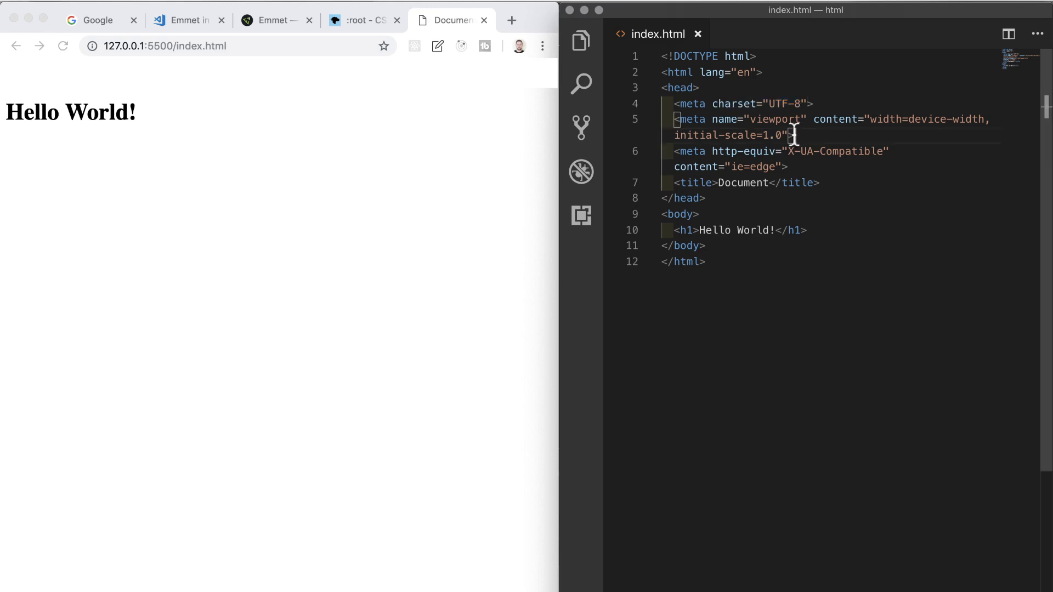
drag(674, 119, 791, 135)
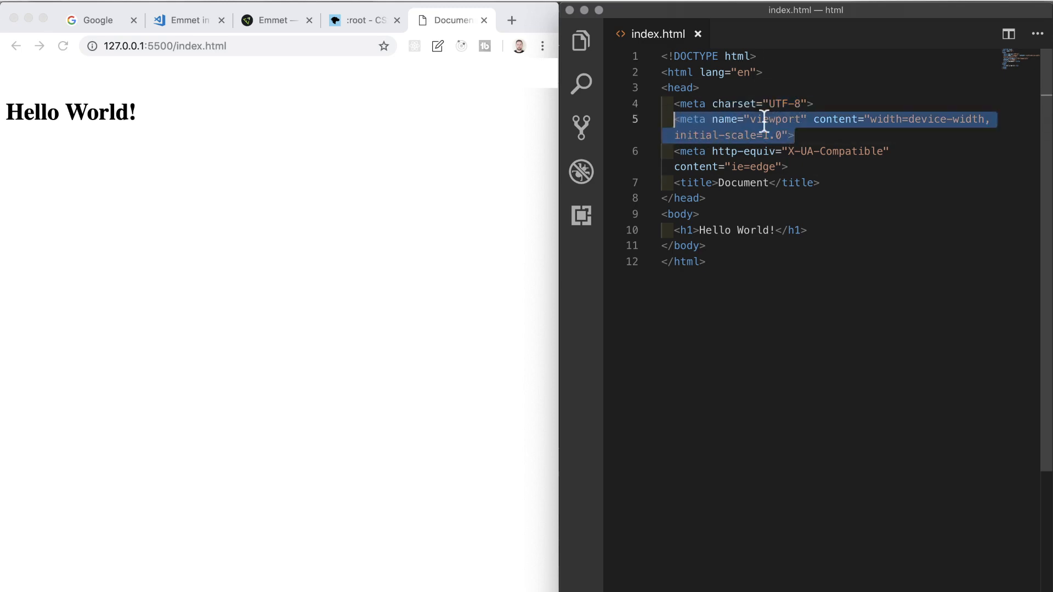
click(898, 132)
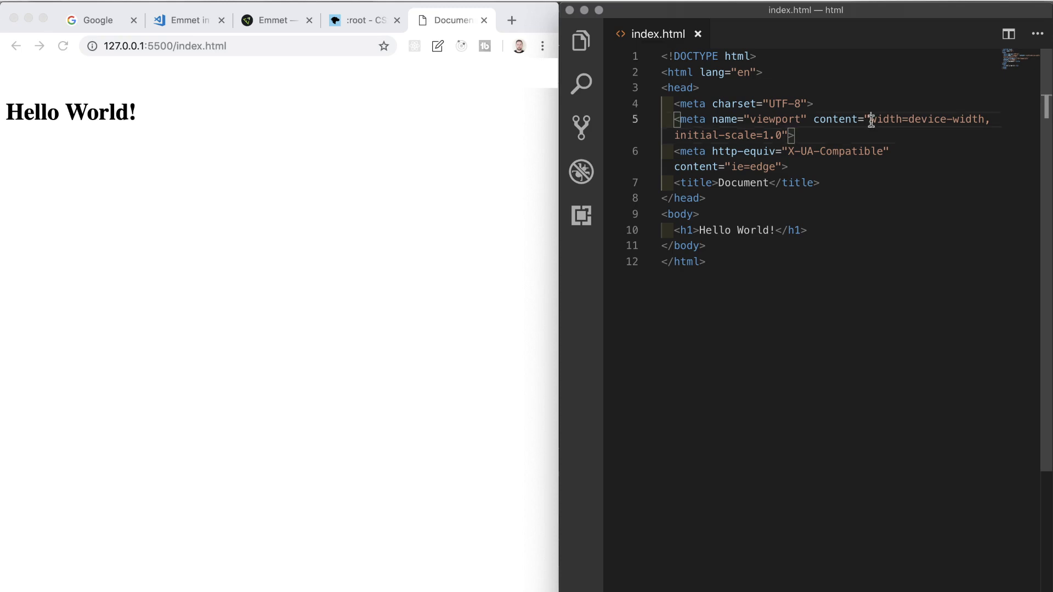
drag(872, 118, 981, 119)
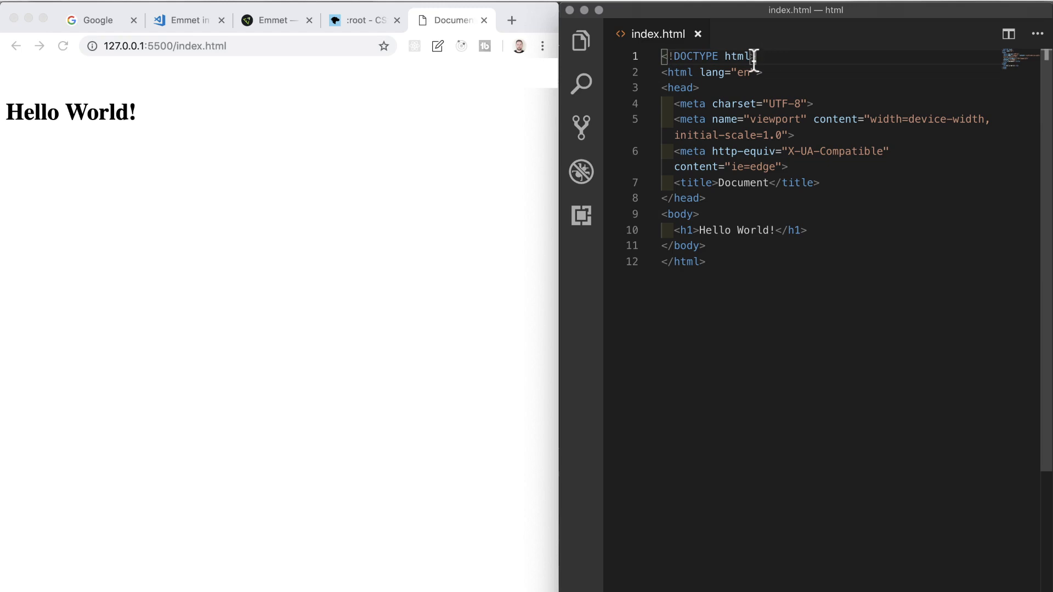
double_click(737, 56)
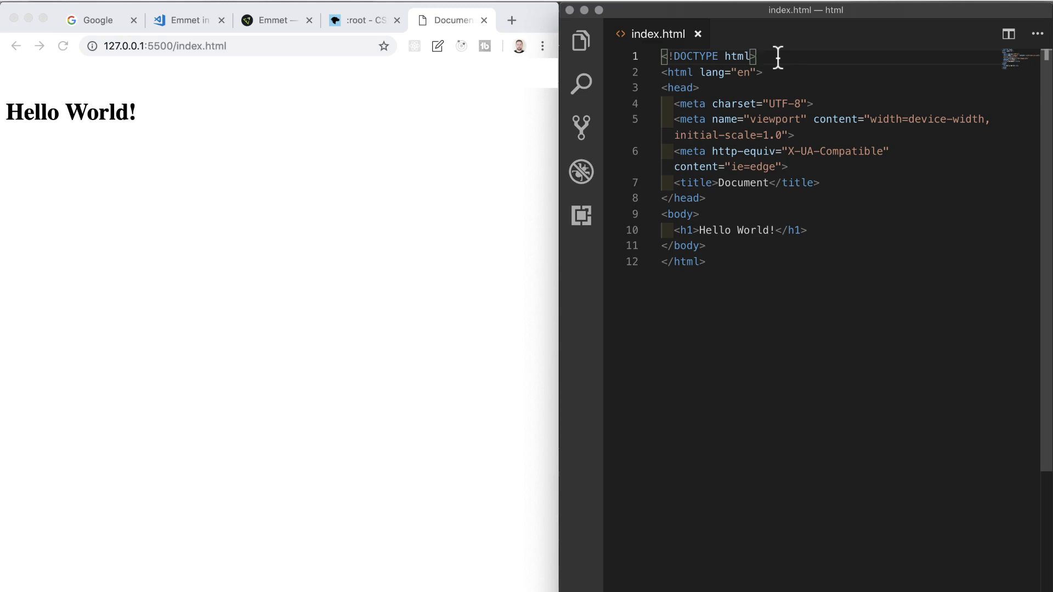
mouse_move(777, 101)
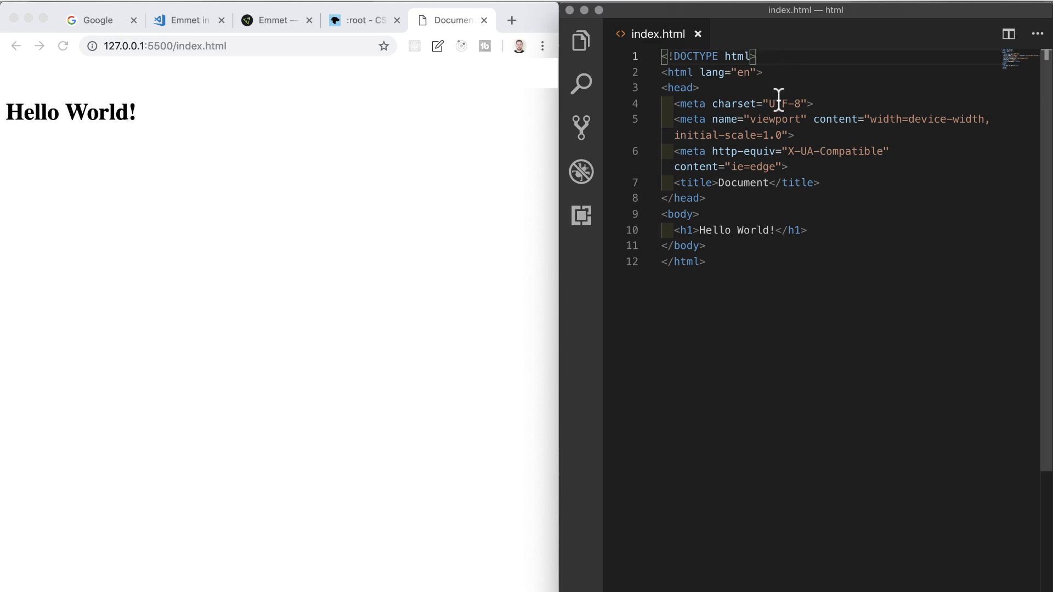
mouse_move(774, 229)
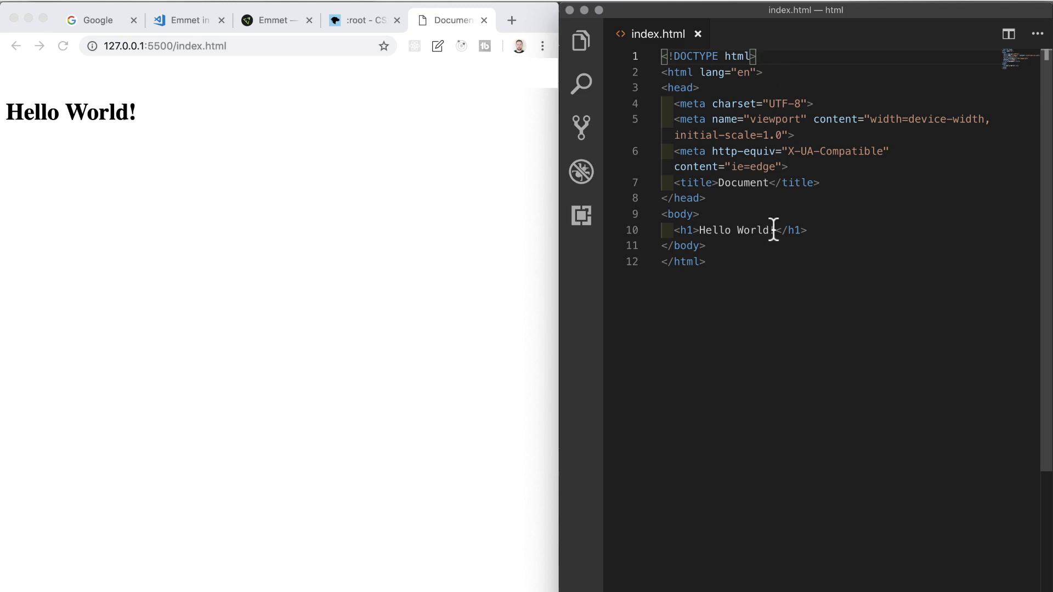
Step: Change both the h1 heading and the page title to 'HTML Structure'
double_click(738, 230)
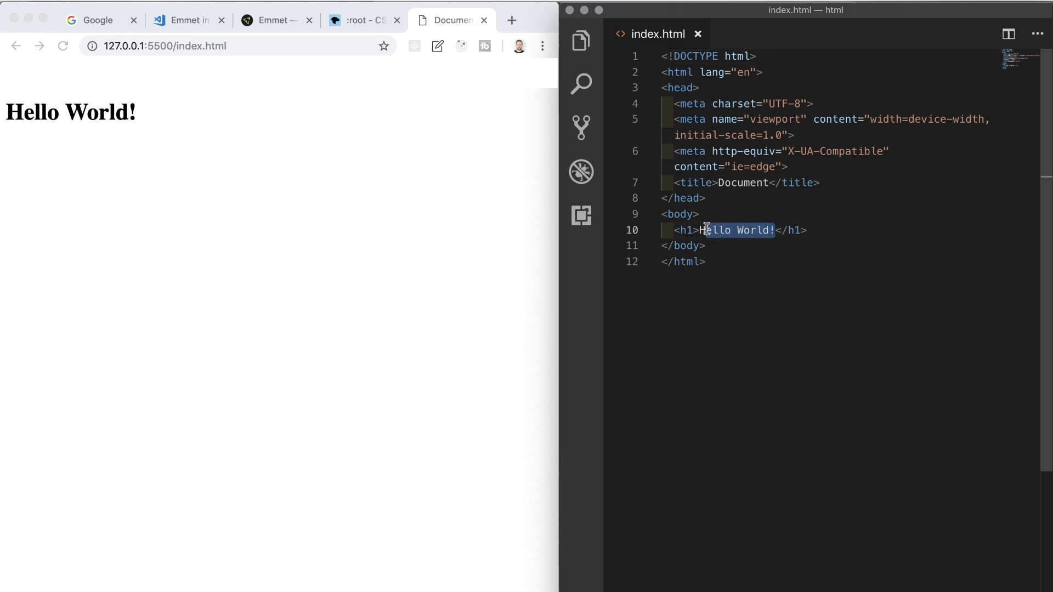
text(HTML Structur)
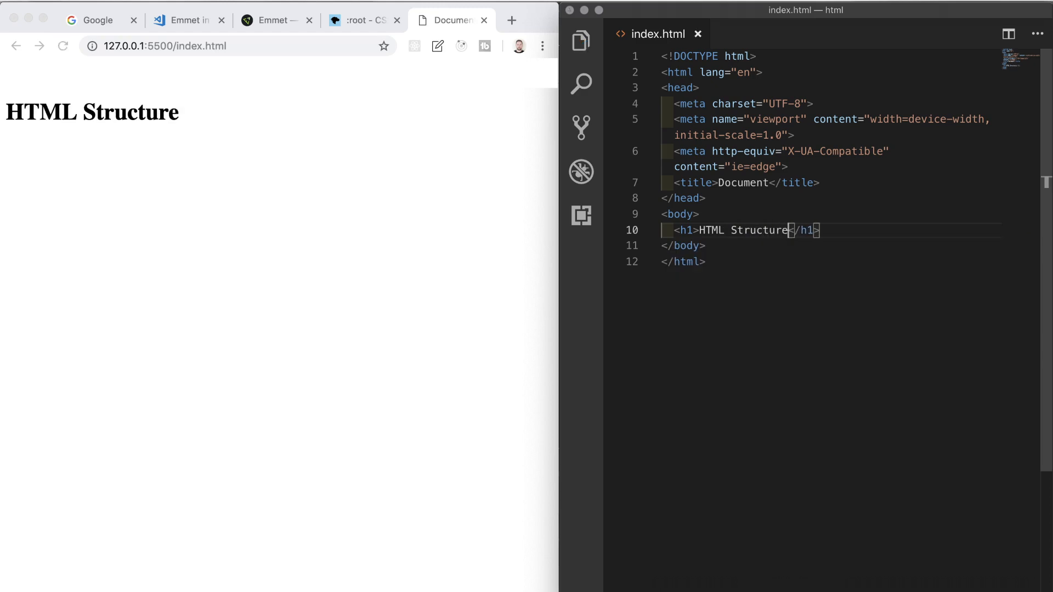
double_click(737, 229)
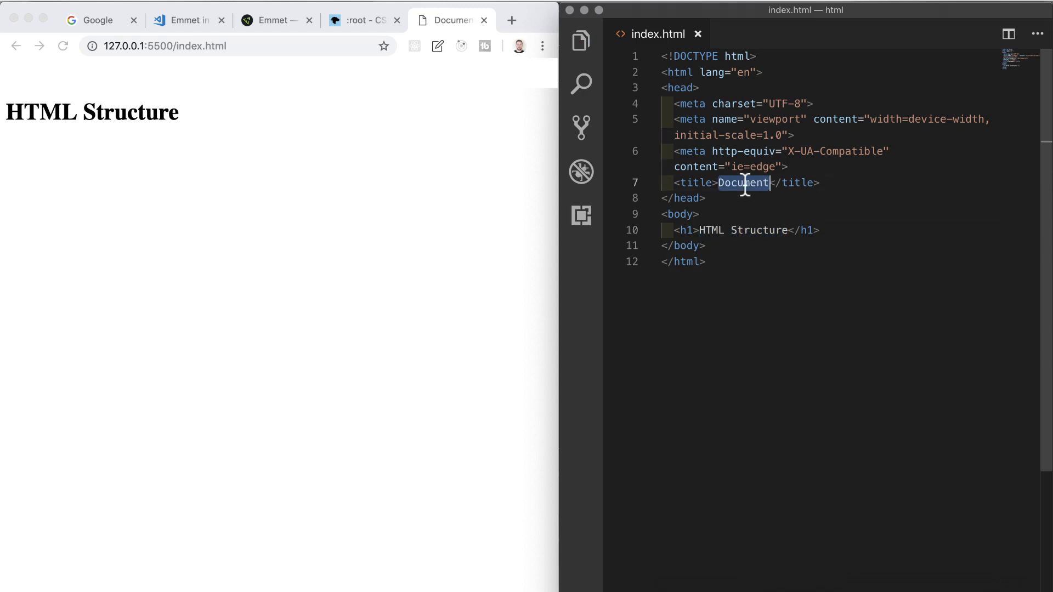
text(HTML Structure)
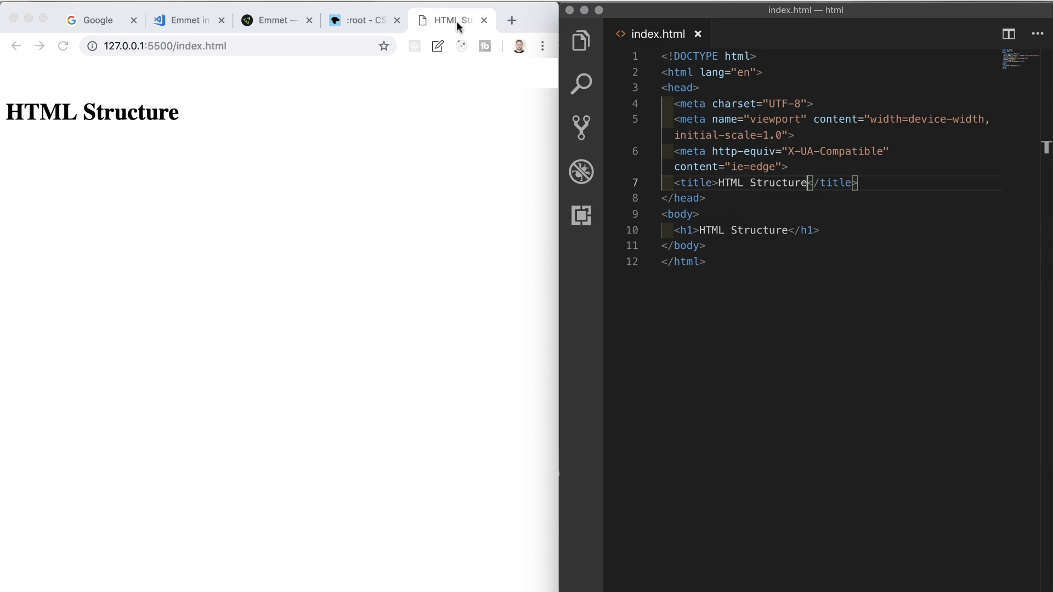
mouse_move(118, 19)
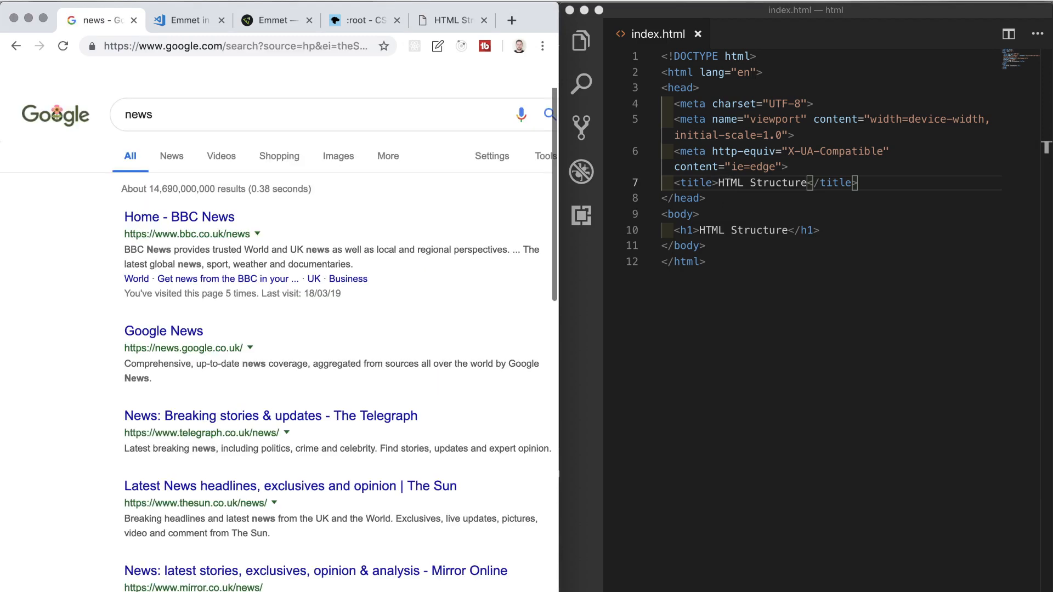
Step: Bring BBC News up in a new tab from the search results
right_click(178, 216)
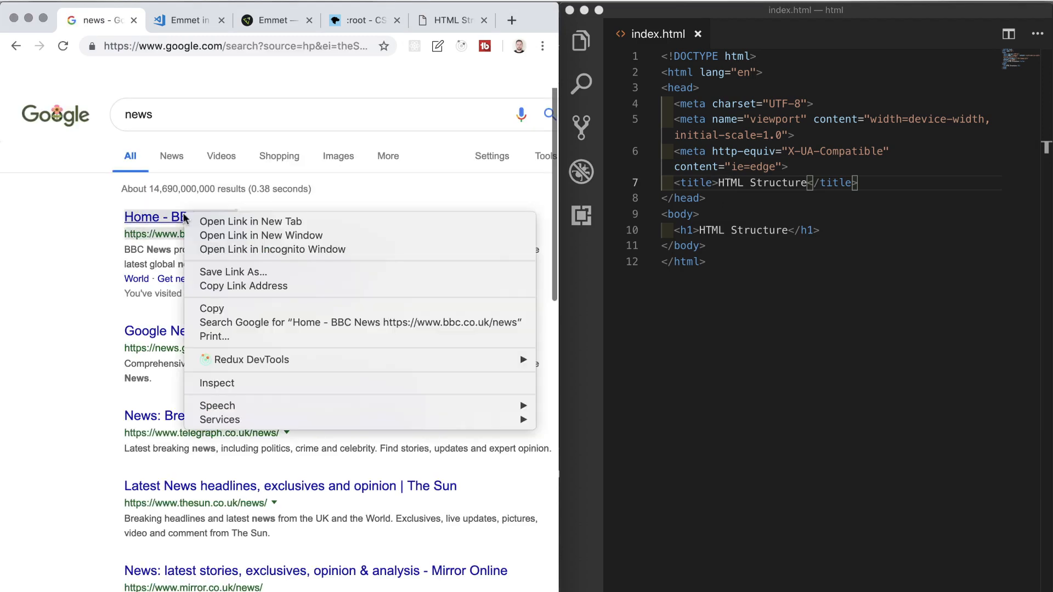
click(250, 222)
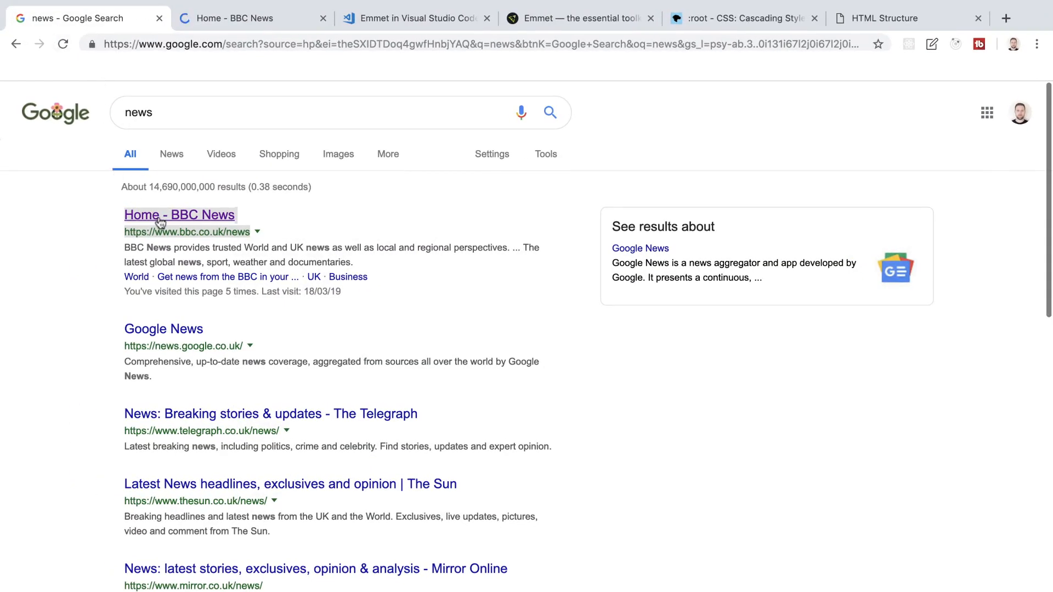
click(179, 215)
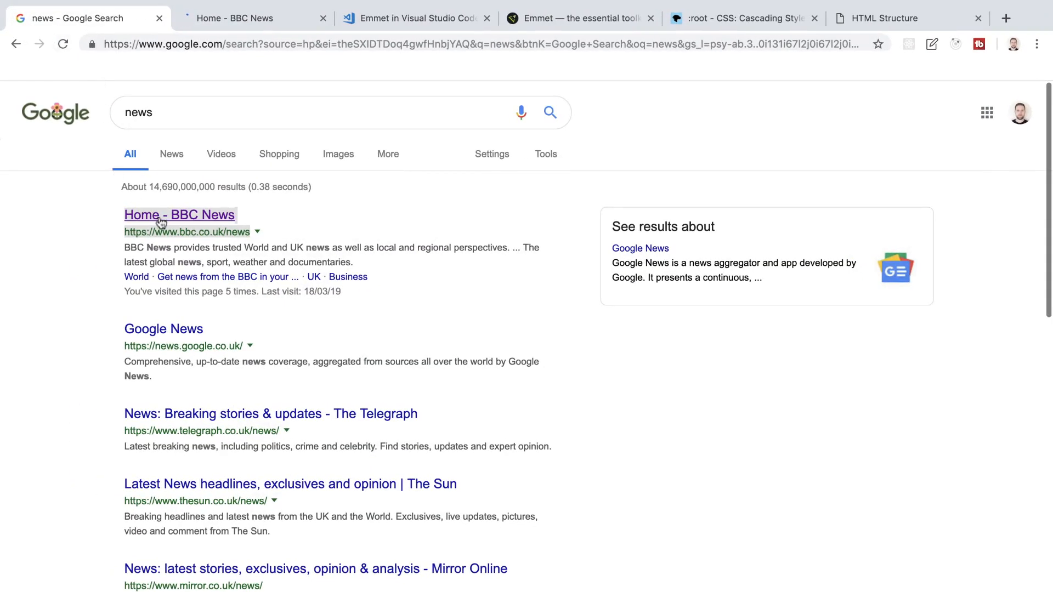
click(179, 215)
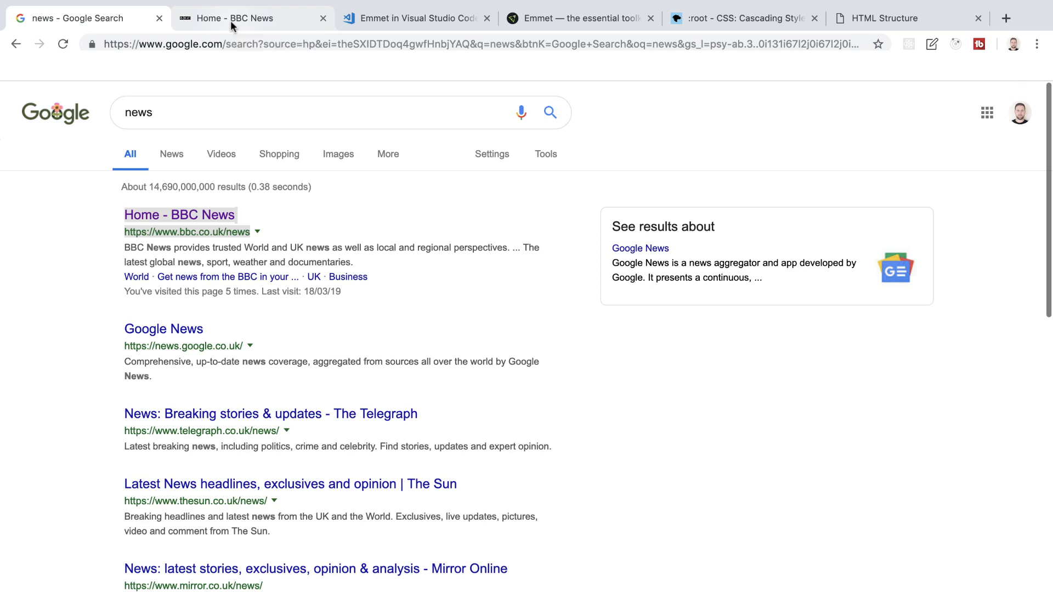
click(252, 18)
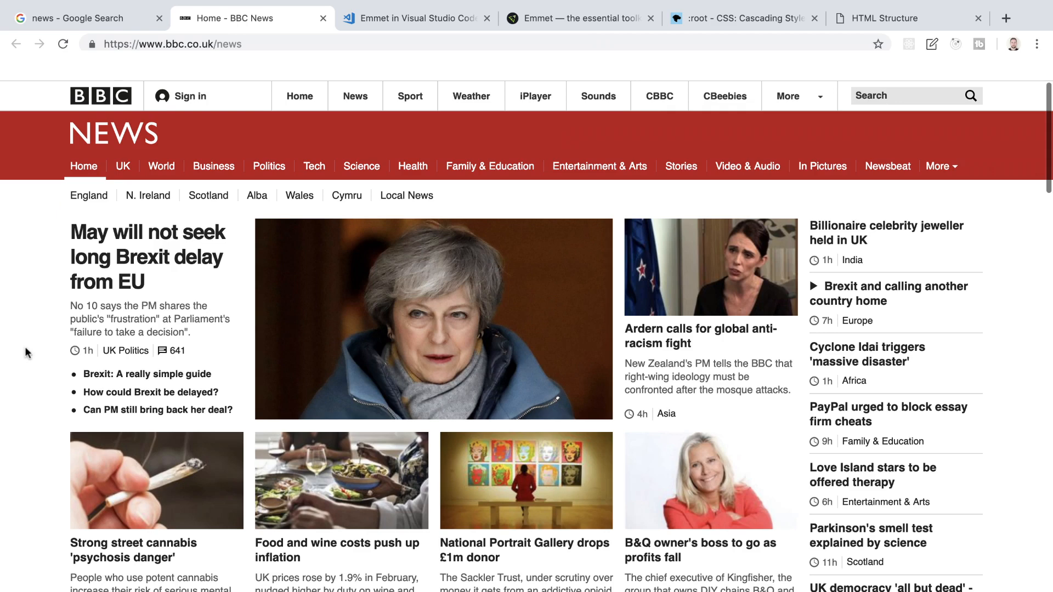
Step: View the BBC News page's HTML source and skim through it
right_click(27, 352)
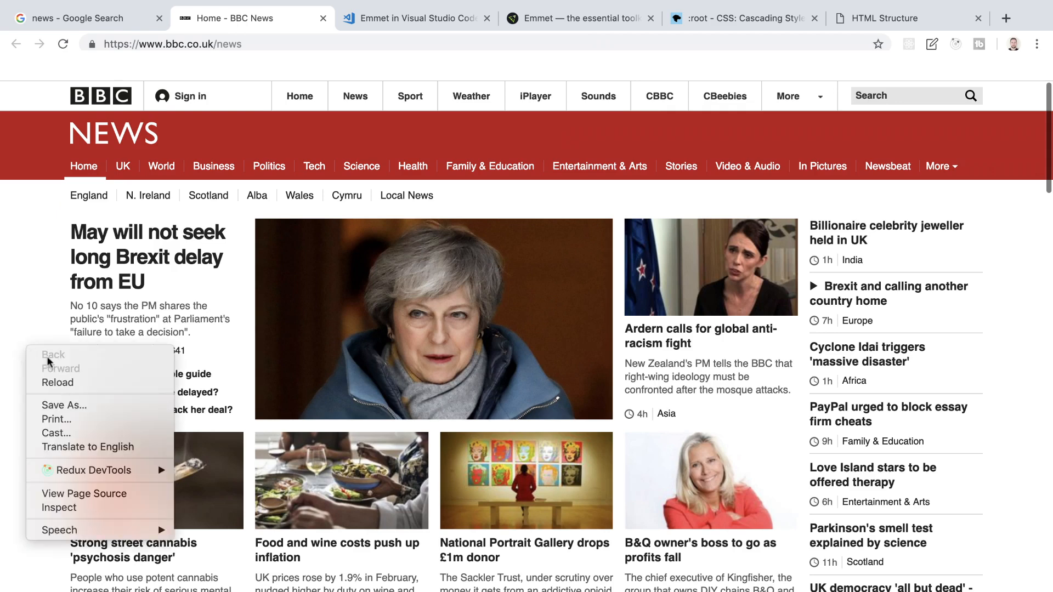
click(84, 493)
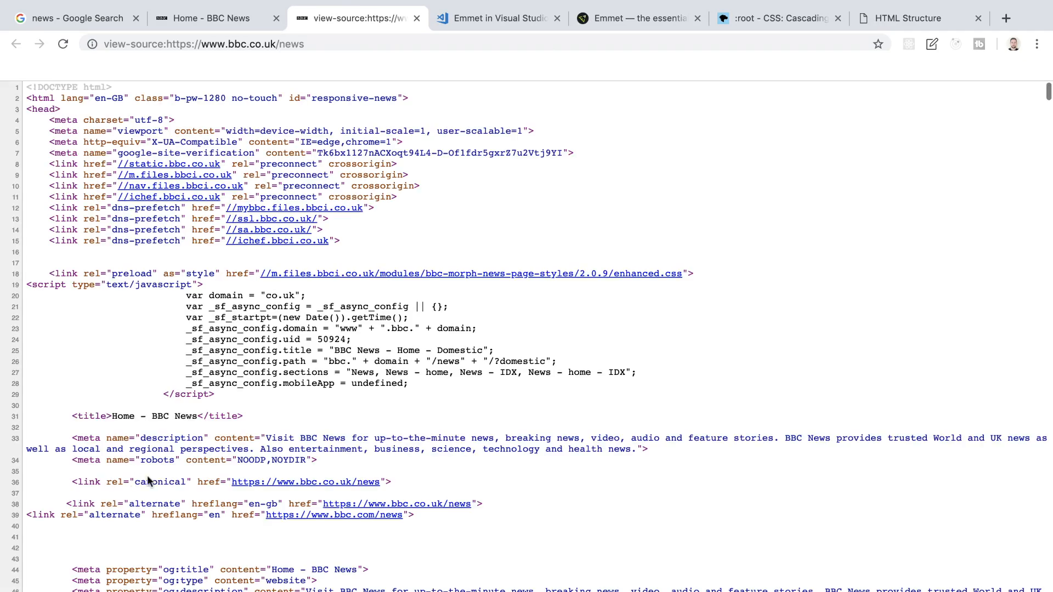
scroll(down, 3)
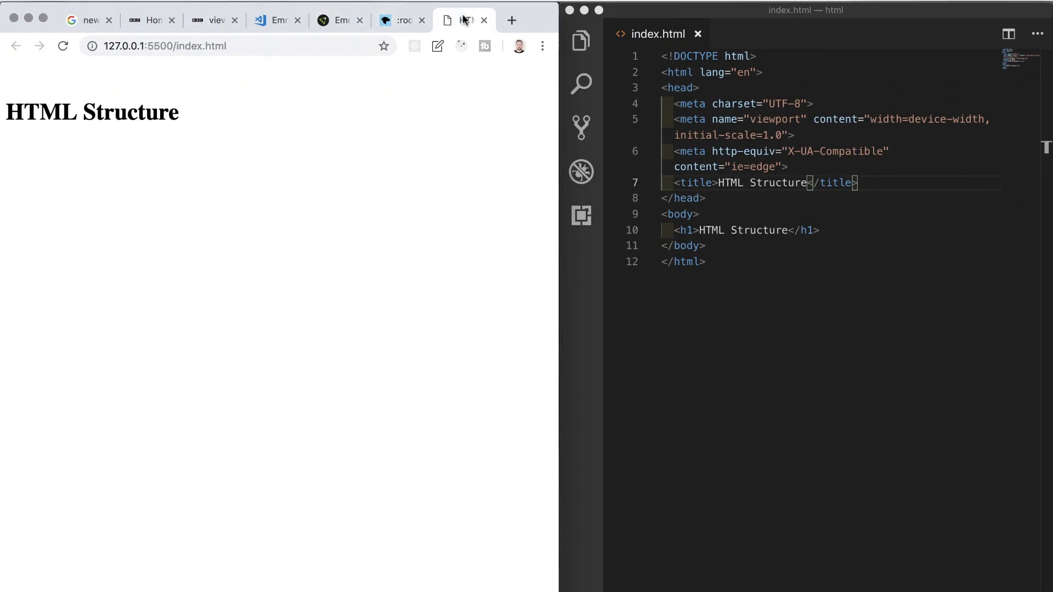
Step: Expand h2+h3+h4+h5+h6 into headings each reading 'HTML Structure'
click(815, 229)
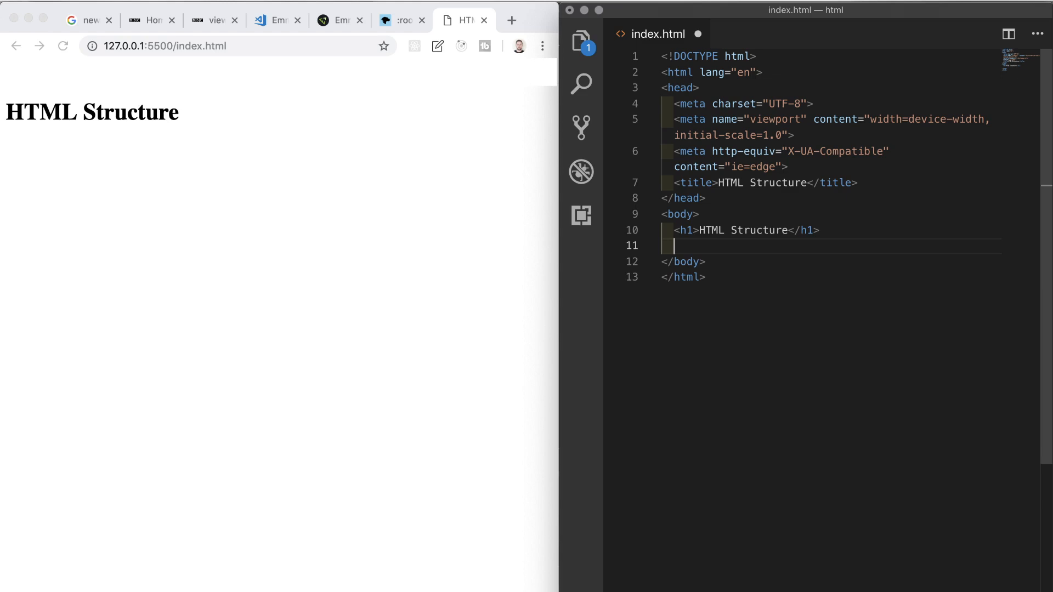
text(h2)
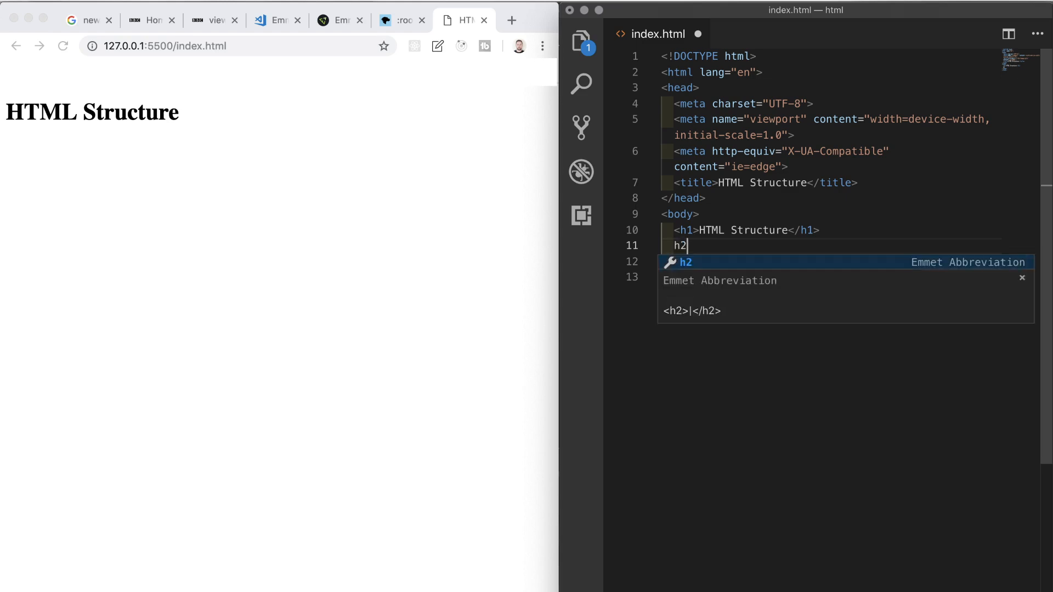
text(+h3)
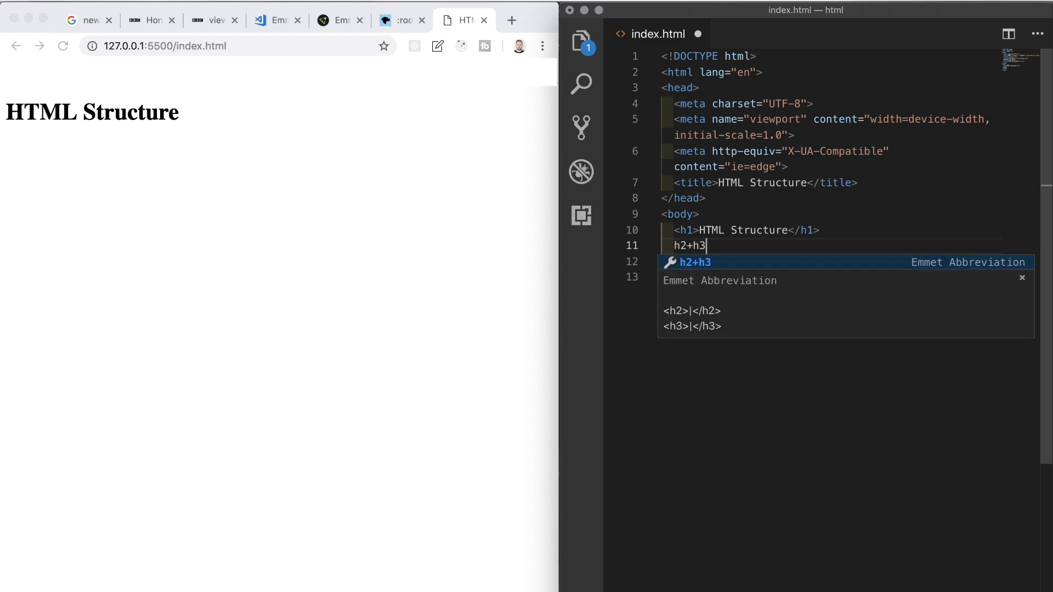
text(+h4+h5+h)
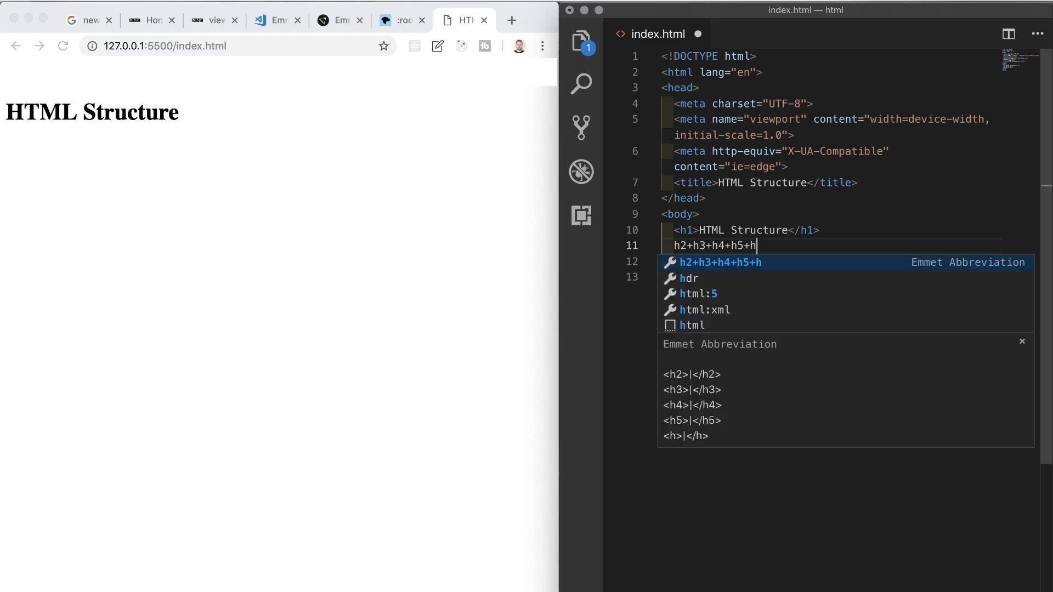
key(Tab)
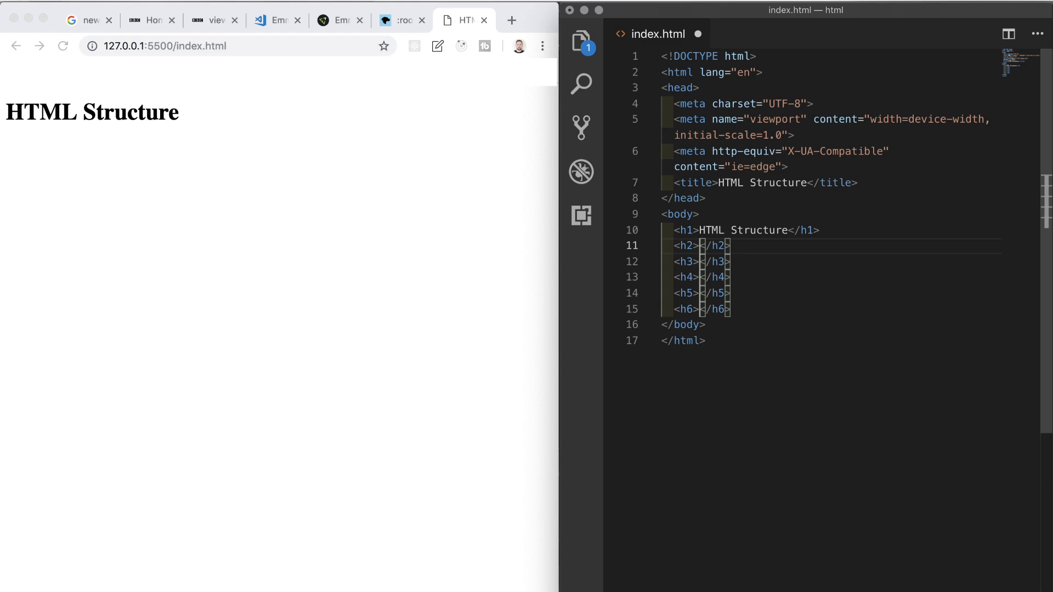
text(HTML Structure)
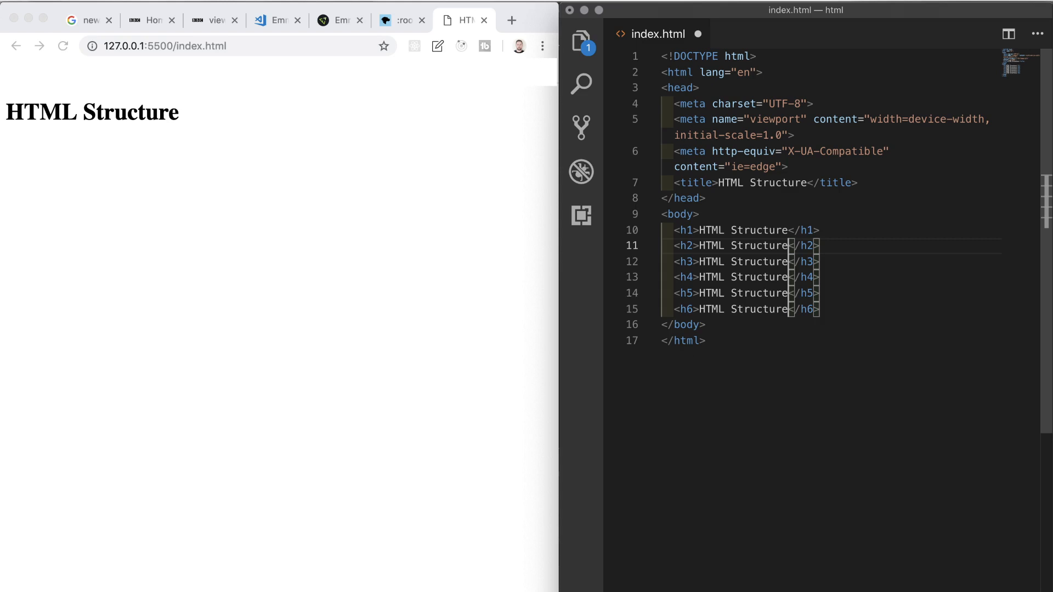
mouse_move(871, 266)
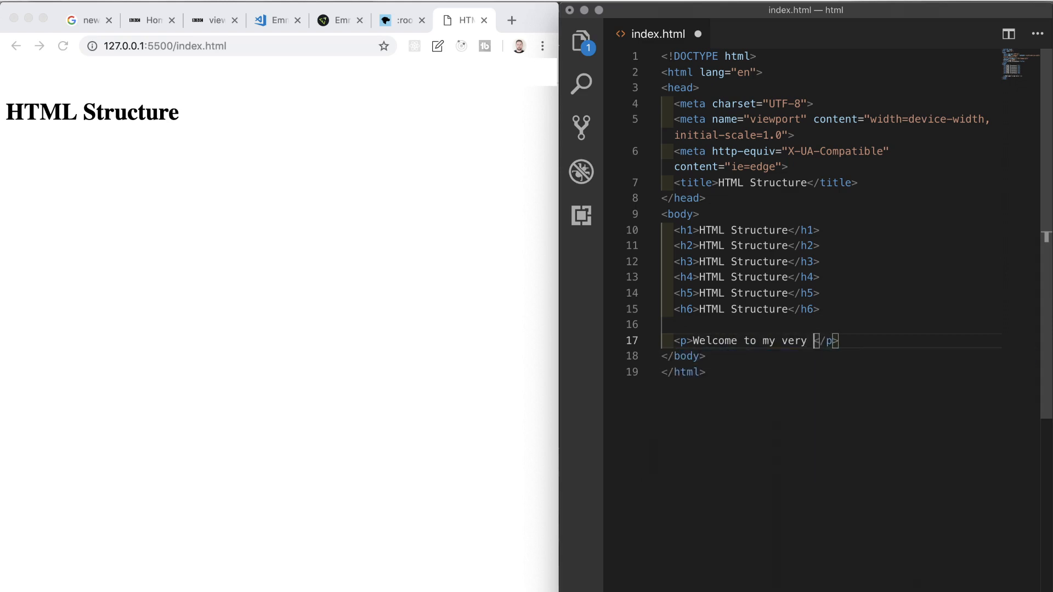
Step: Add a paragraph 'Welcome to my very first HTML Structure' and save
text(first HTML S)
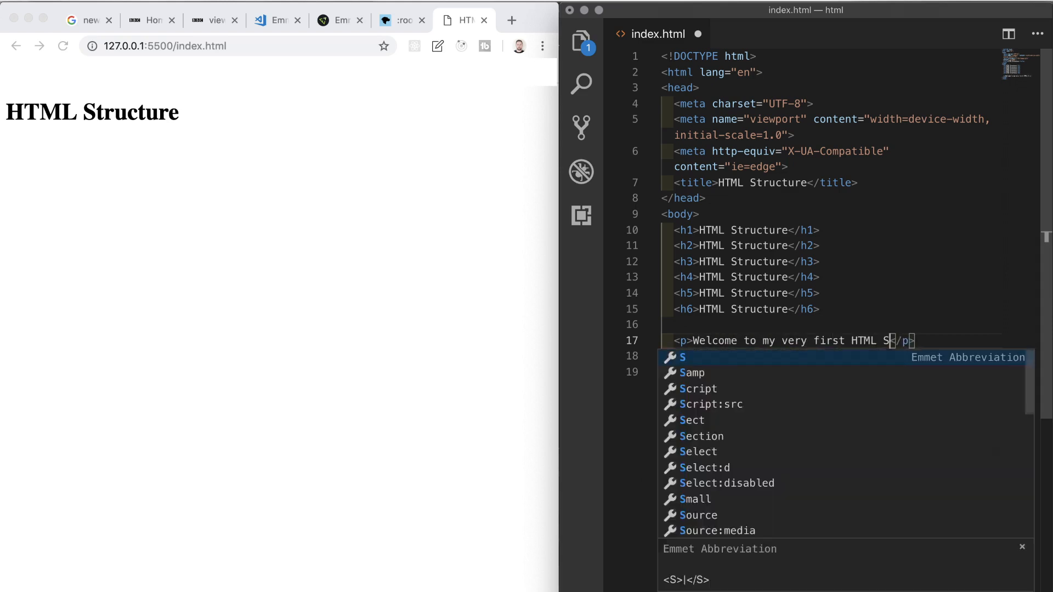
text(tructure)
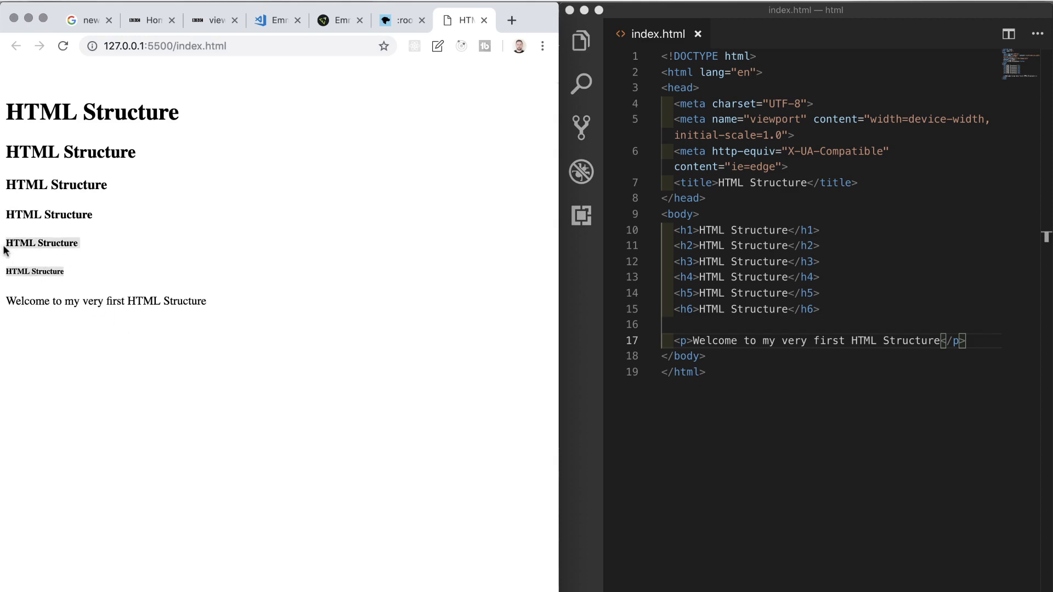
mouse_move(221, 309)
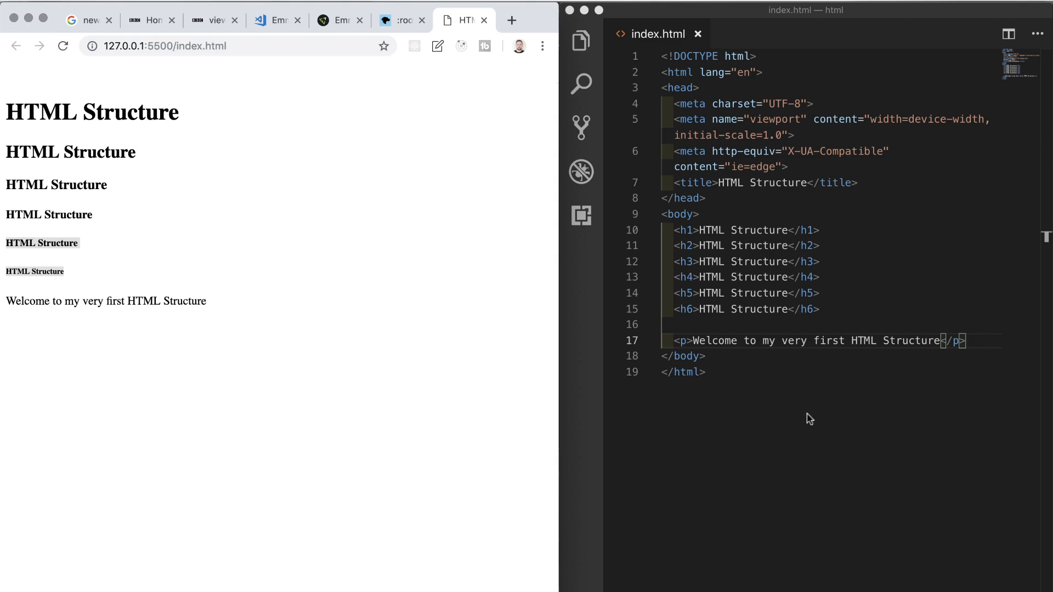
Step: Wipe all markup from index.html so the live page is blank
click(705, 372)
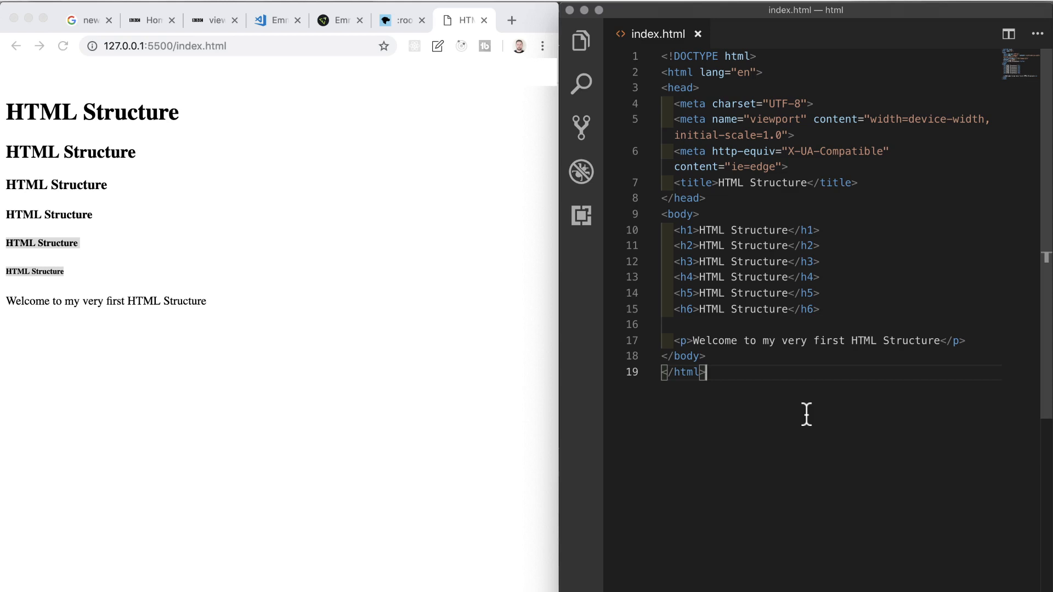
mouse_move(772, 404)
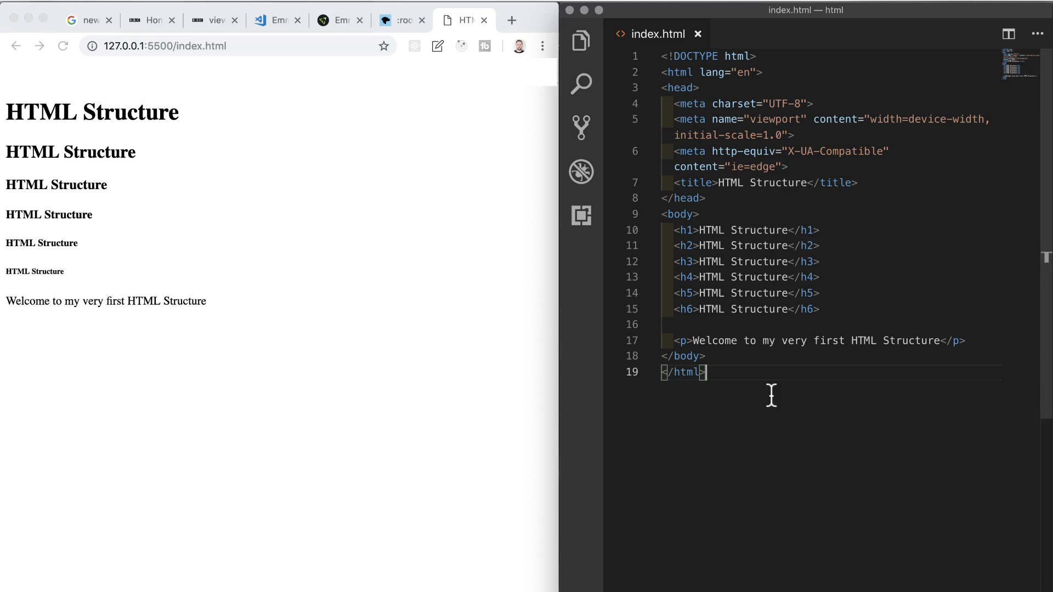
key(cmd+a)
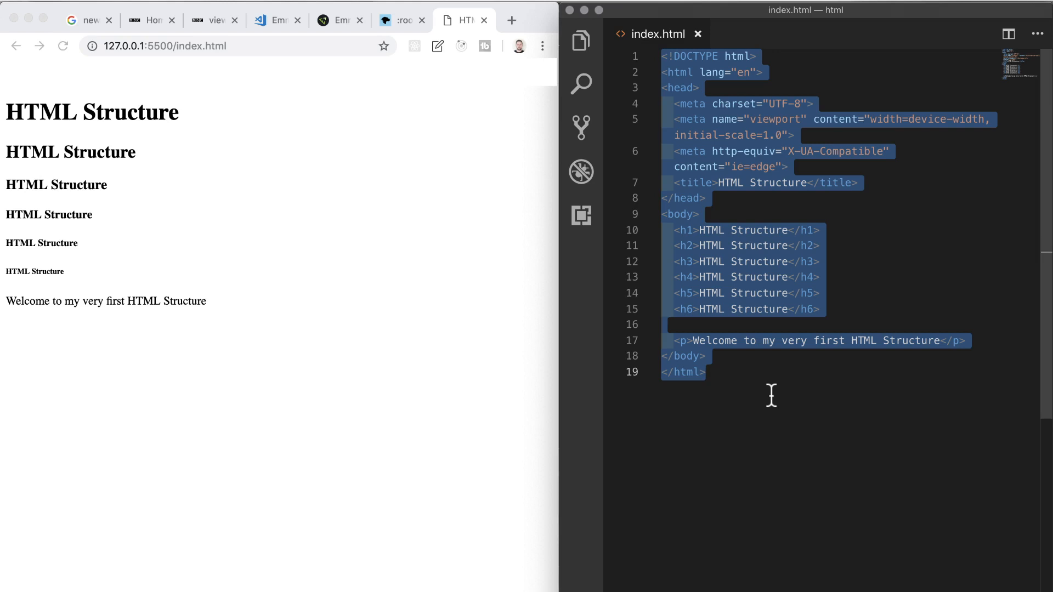
key(Delete)
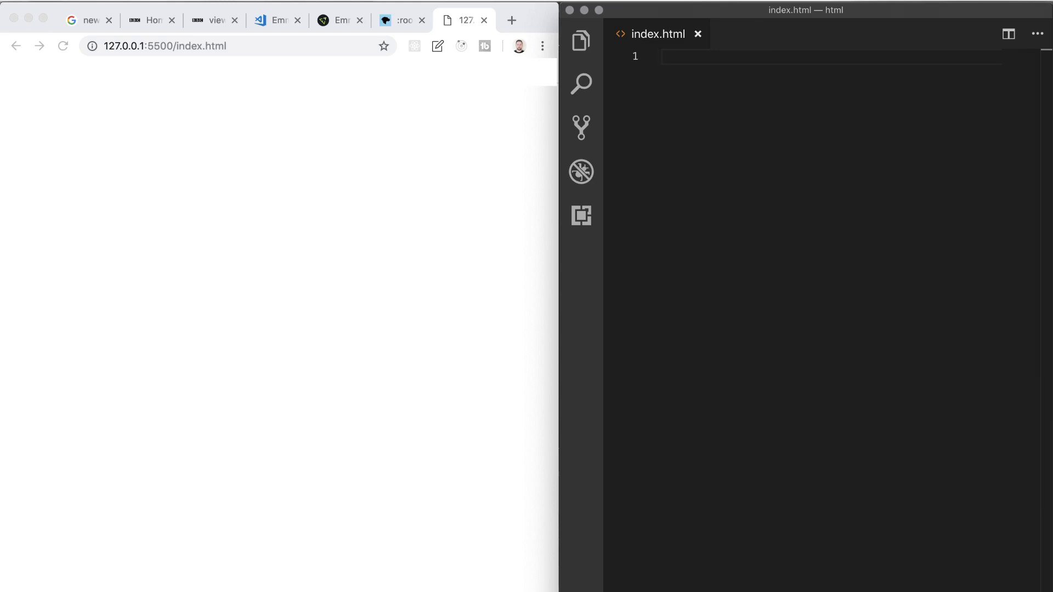
click(580, 40)
text(live server)
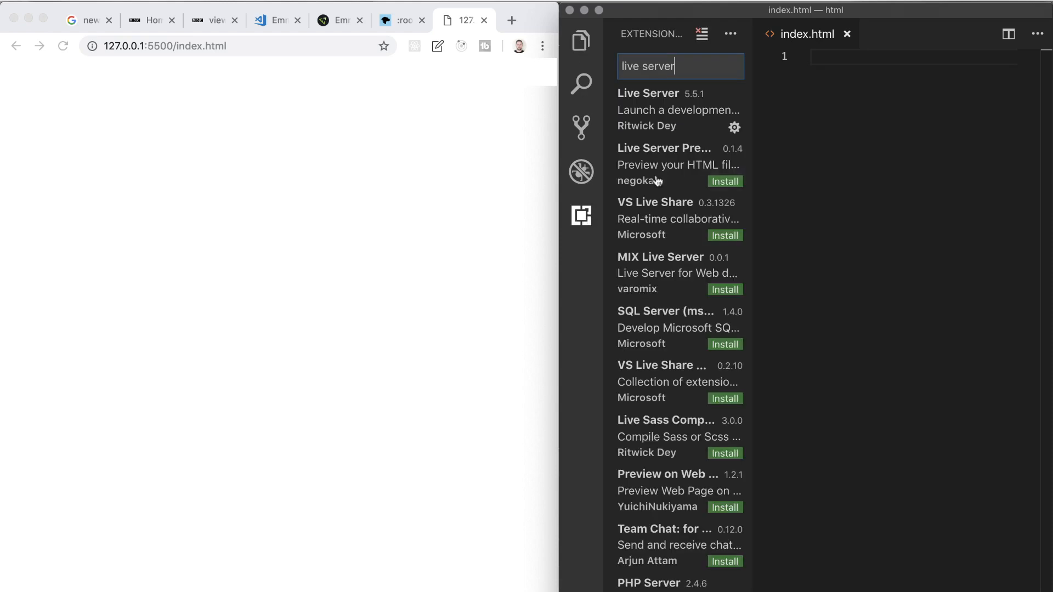
Step: List the installed extensions, then return to the html folder's files in the Explorer
click(730, 34)
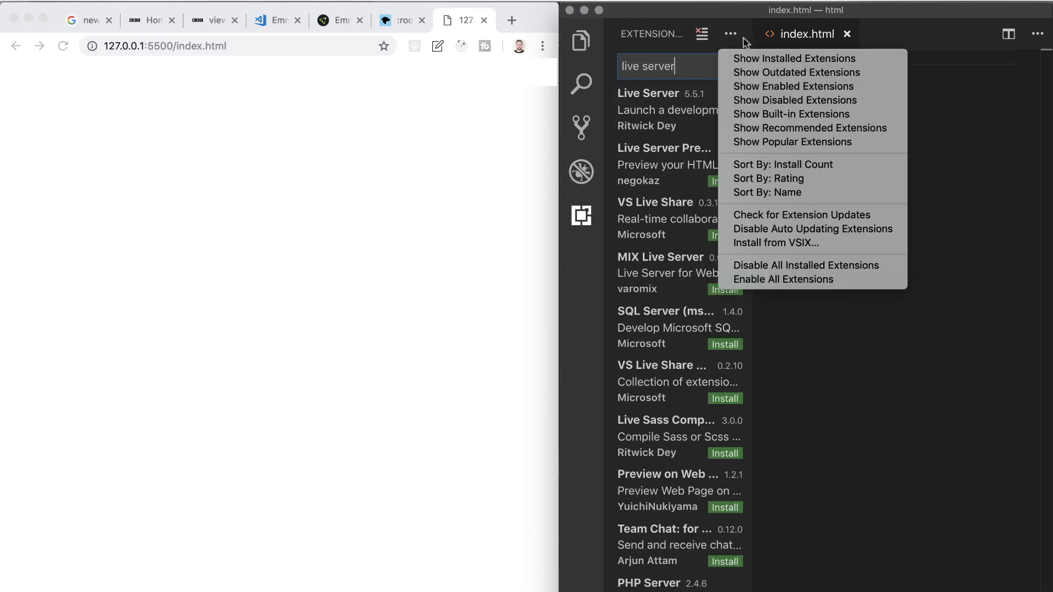
mouse_move(791, 114)
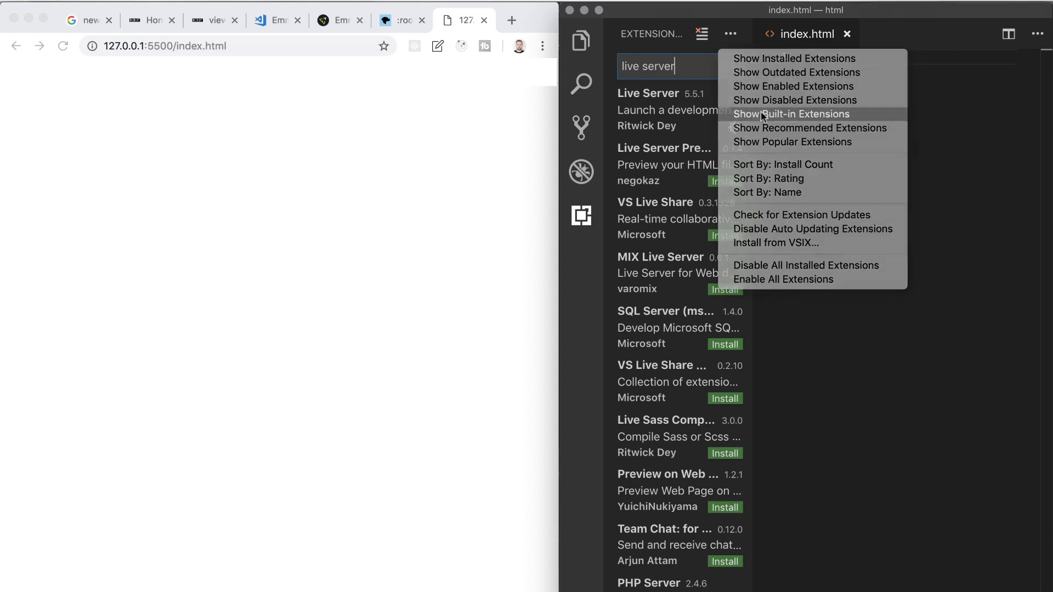
click(790, 114)
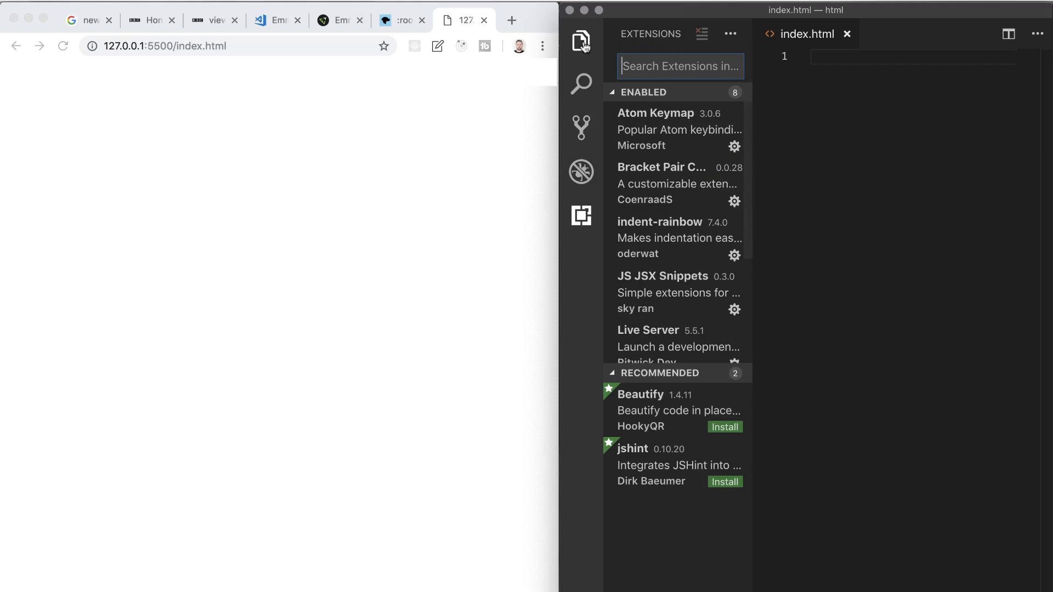
click(580, 41)
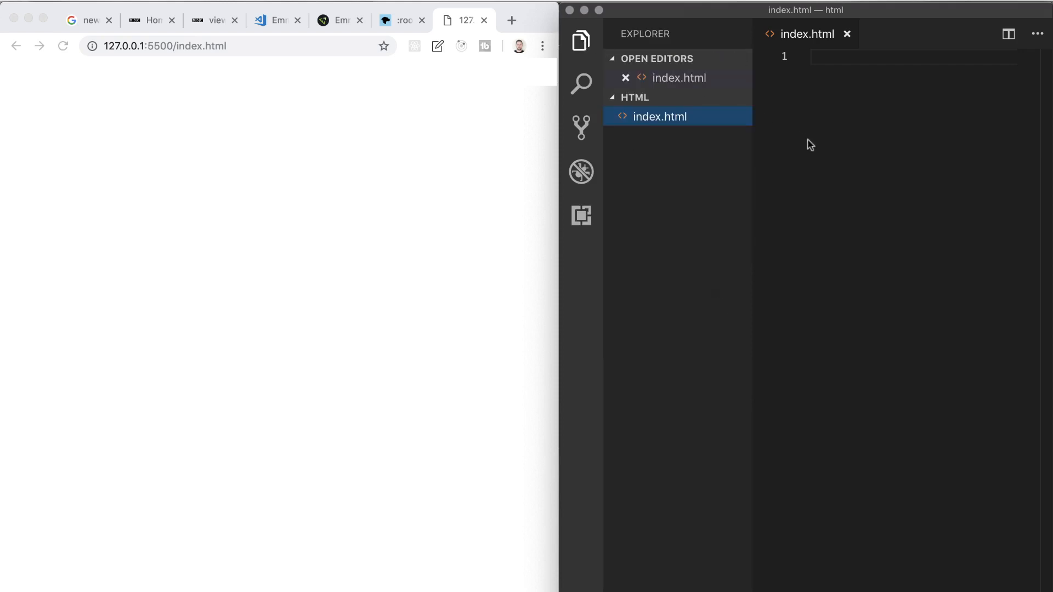
Step: Add <!DOCTYPE html> and an empty <html></html> pair at the top of index.html
click(580, 41)
text(<!DOCT>)
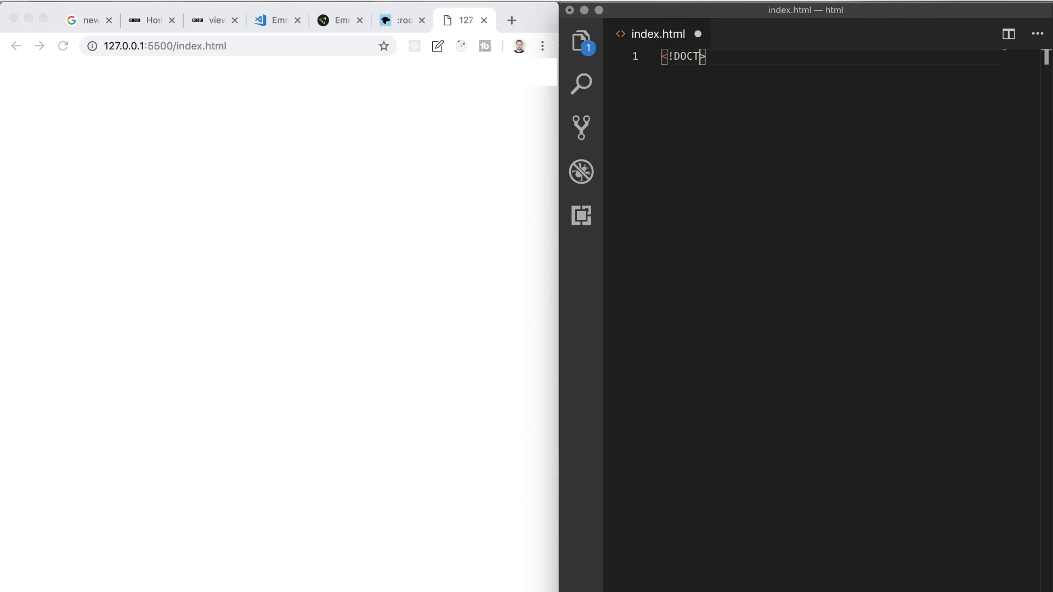
text(YPE ht)
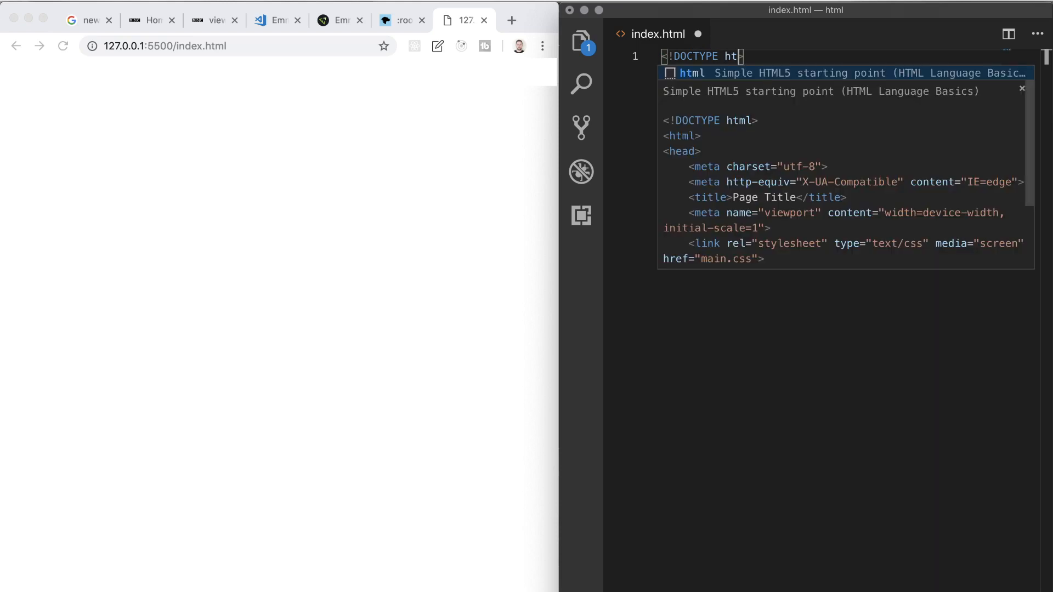
text(ml)
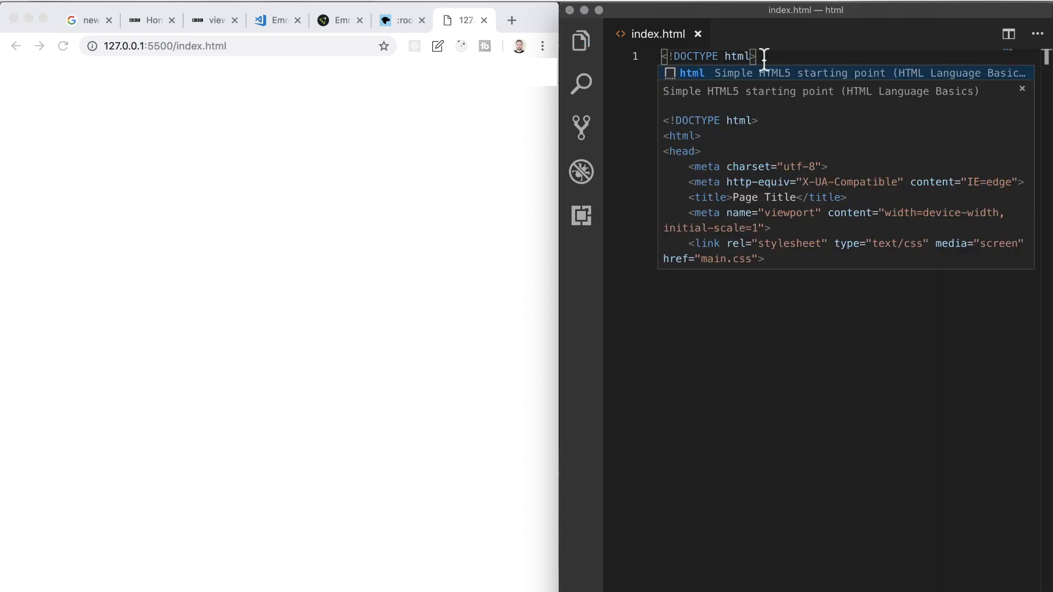
text(<ht)
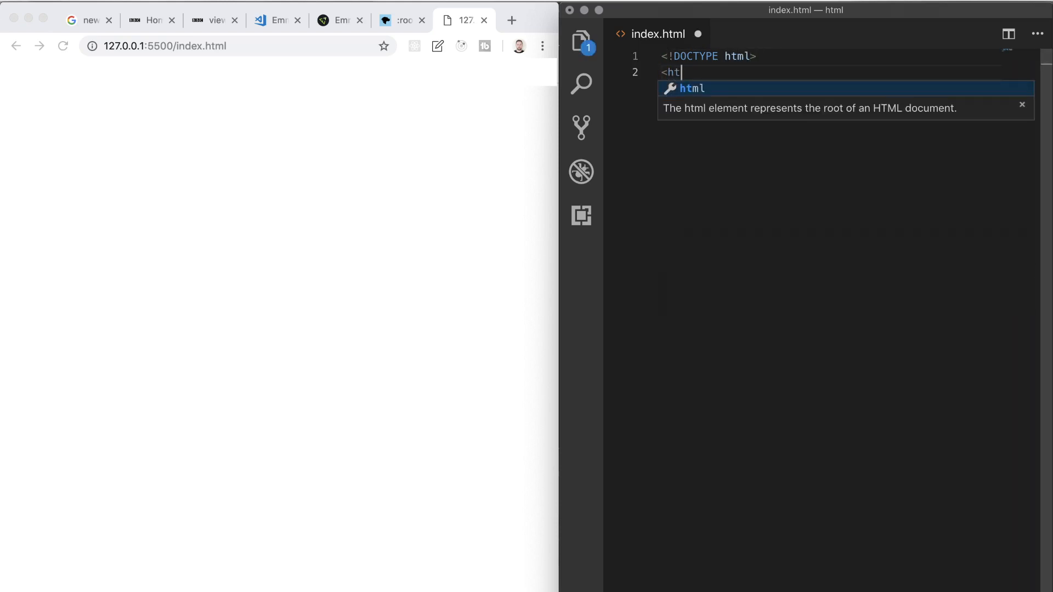
key(Enter)
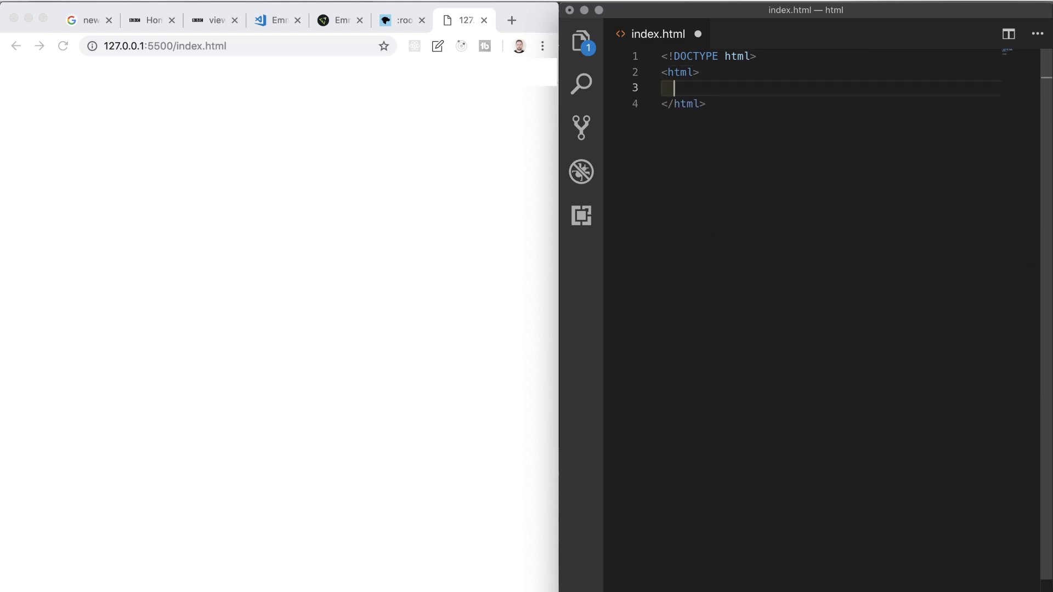
click(401, 20)
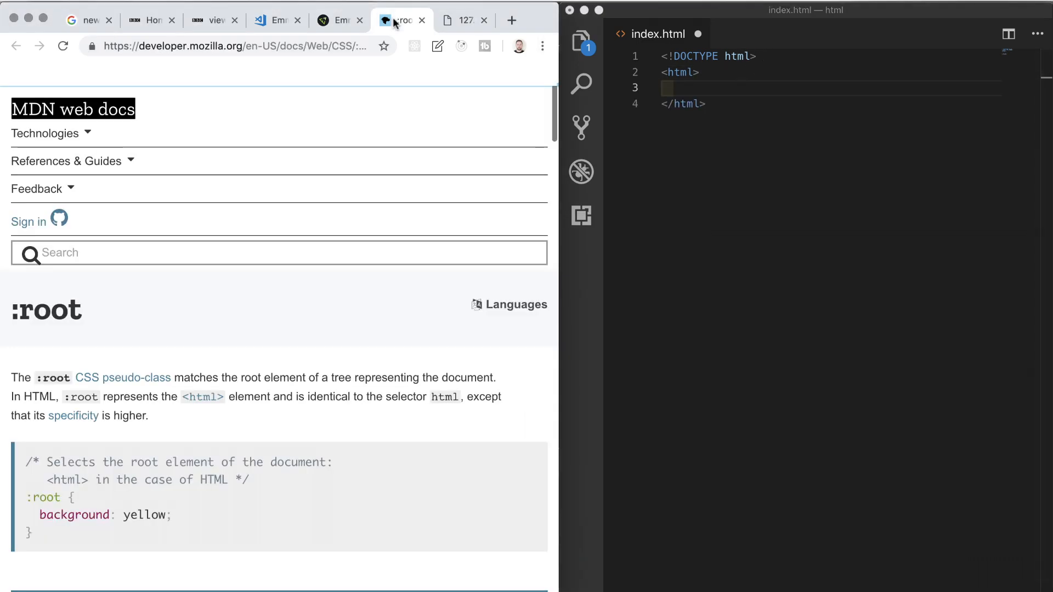
Step: Scroll through the MDN :root page's syntax and example sections
scroll(down, 3)
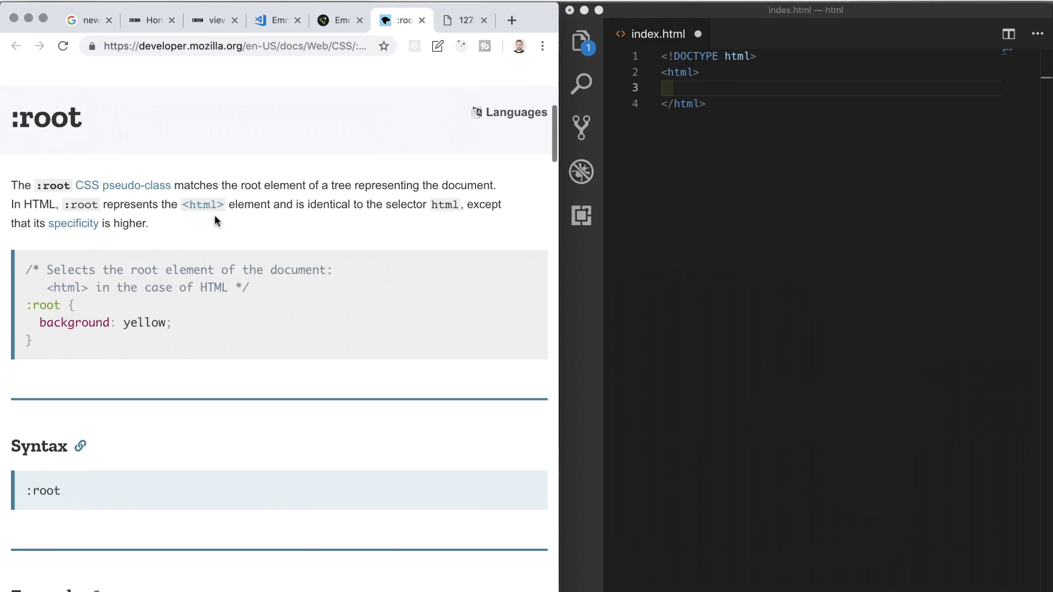
drag(12, 204, 148, 223)
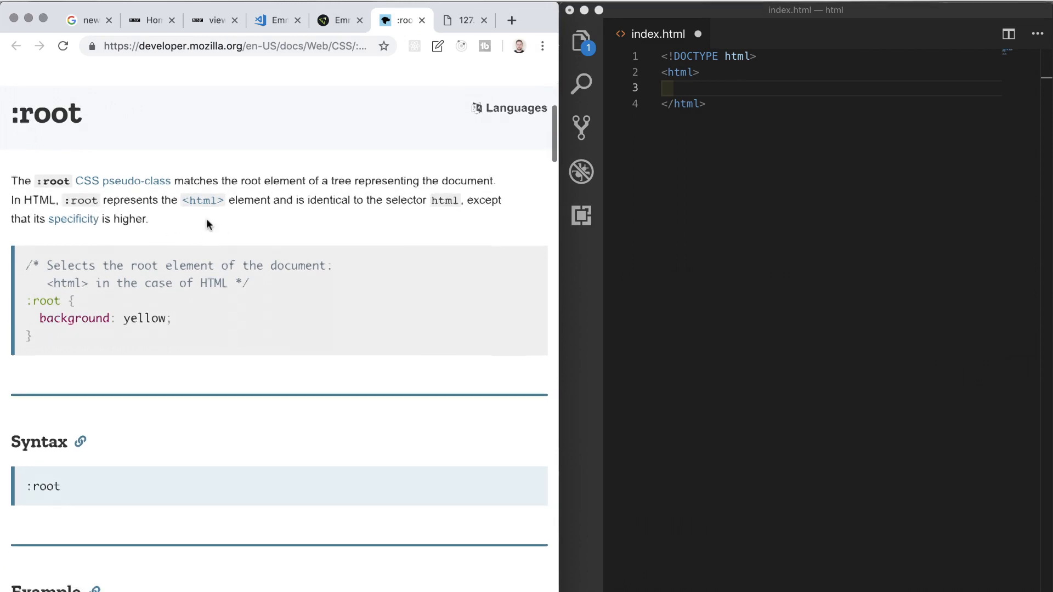
scroll(down, 3)
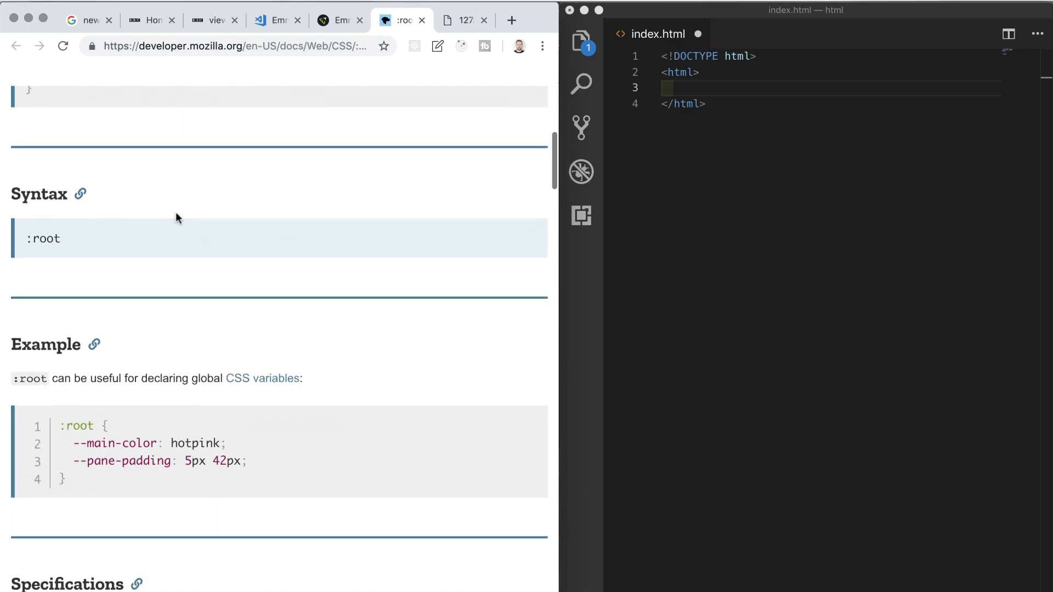
scroll(down, 3)
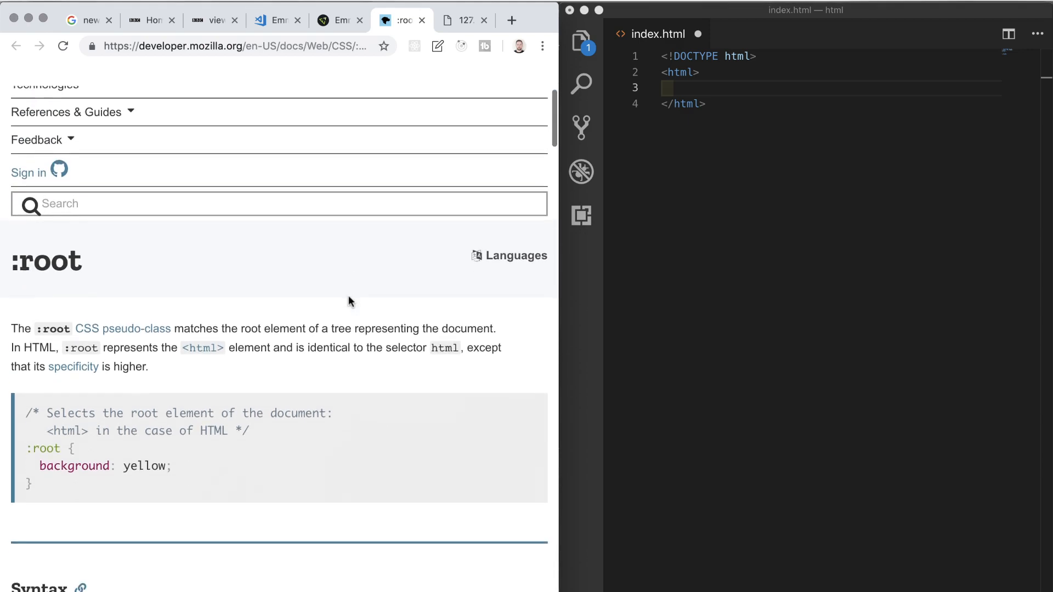
scroll(down, 3)
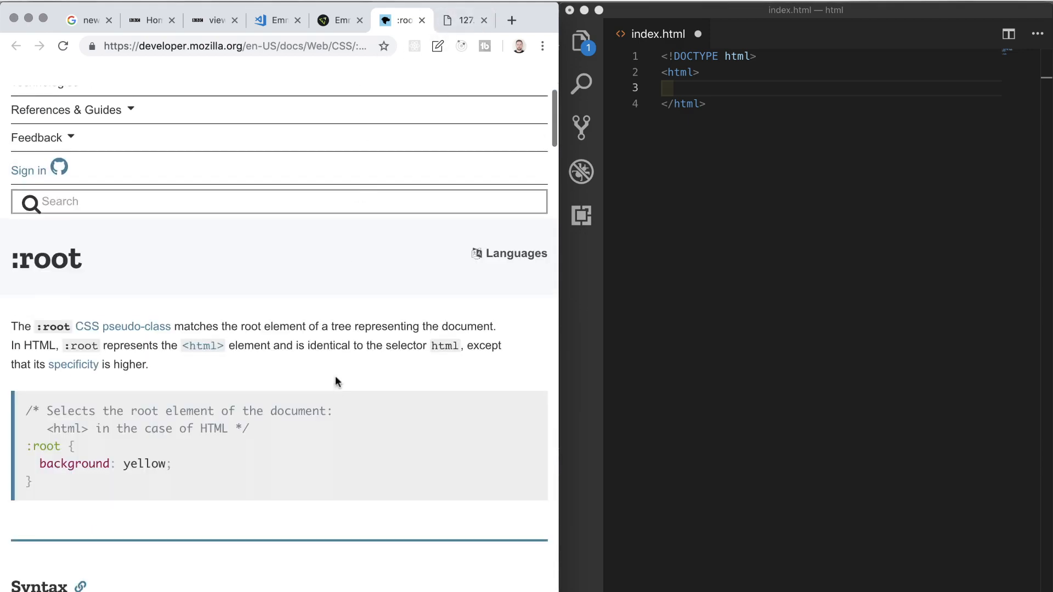
Step: Insert a <head></head> element inside the html element
click(462, 20)
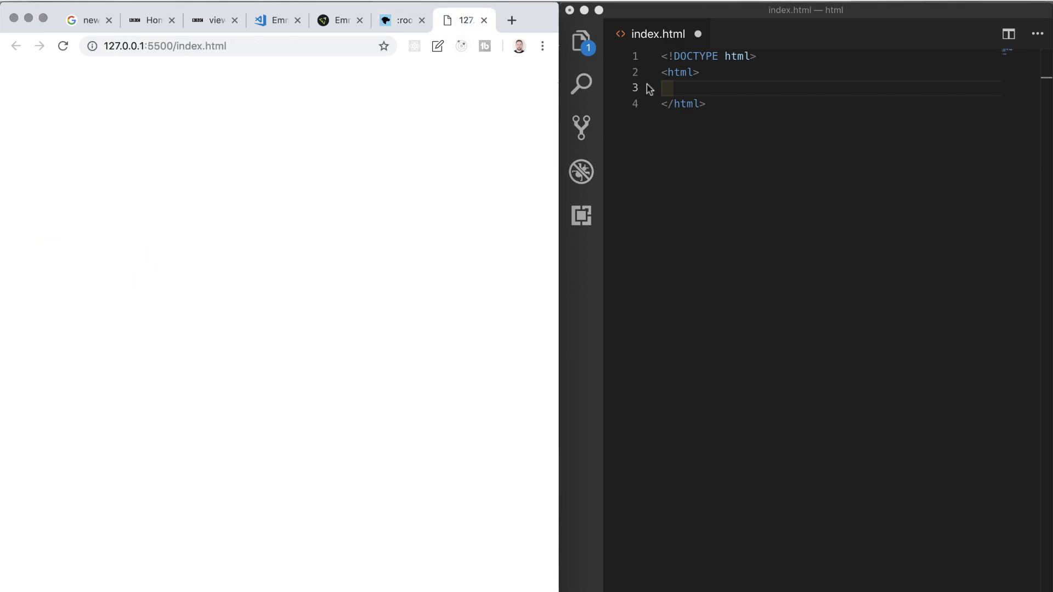
text(<)
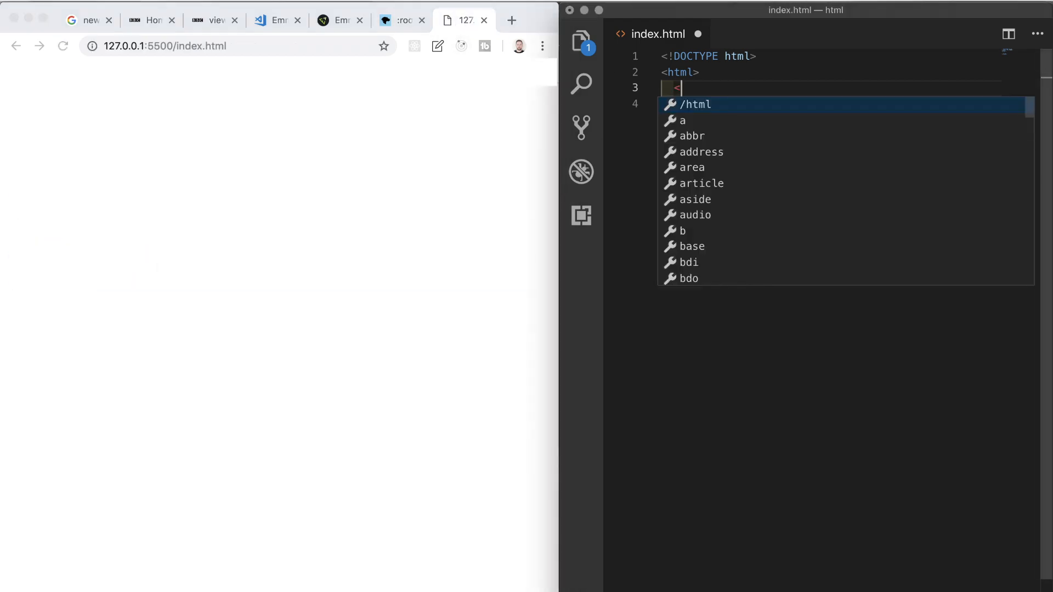
text(head></head>)
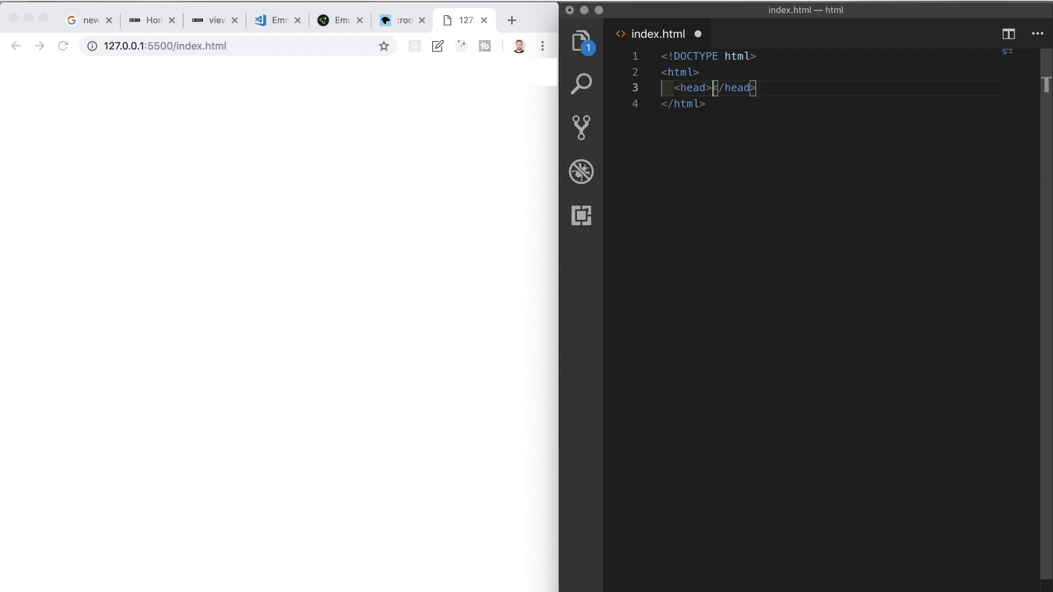
key(enter)
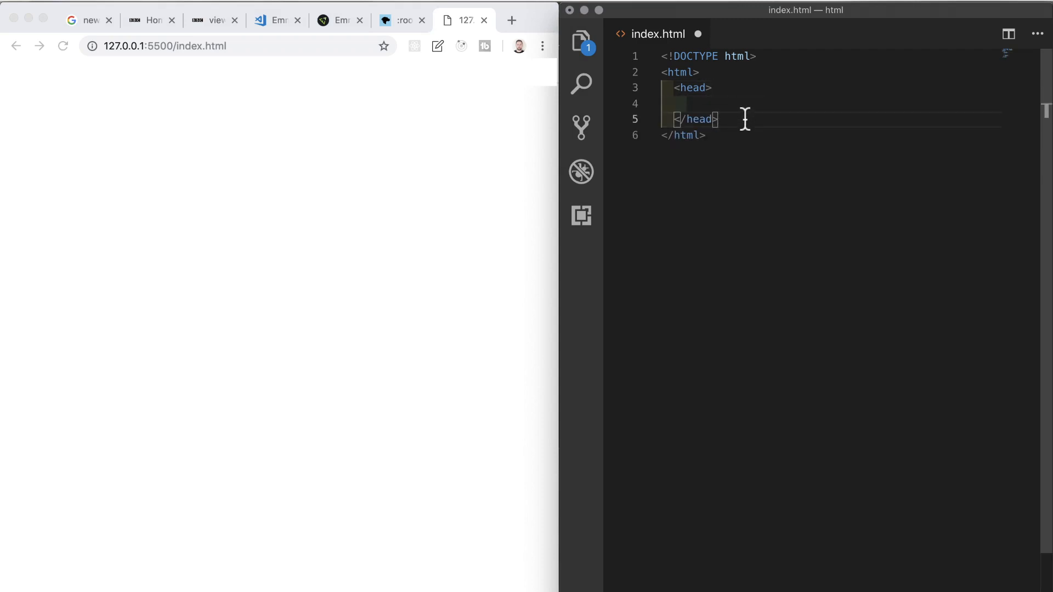
click(688, 103)
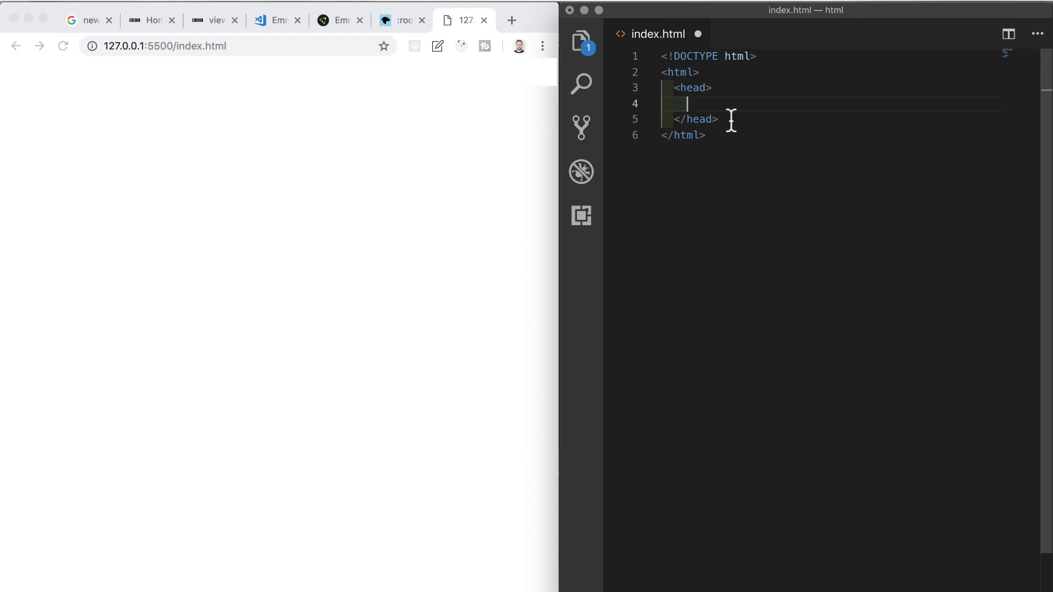
Step: Add <title>HTML Structure</title> inside the head, with an empty body below
text(<title></title>)
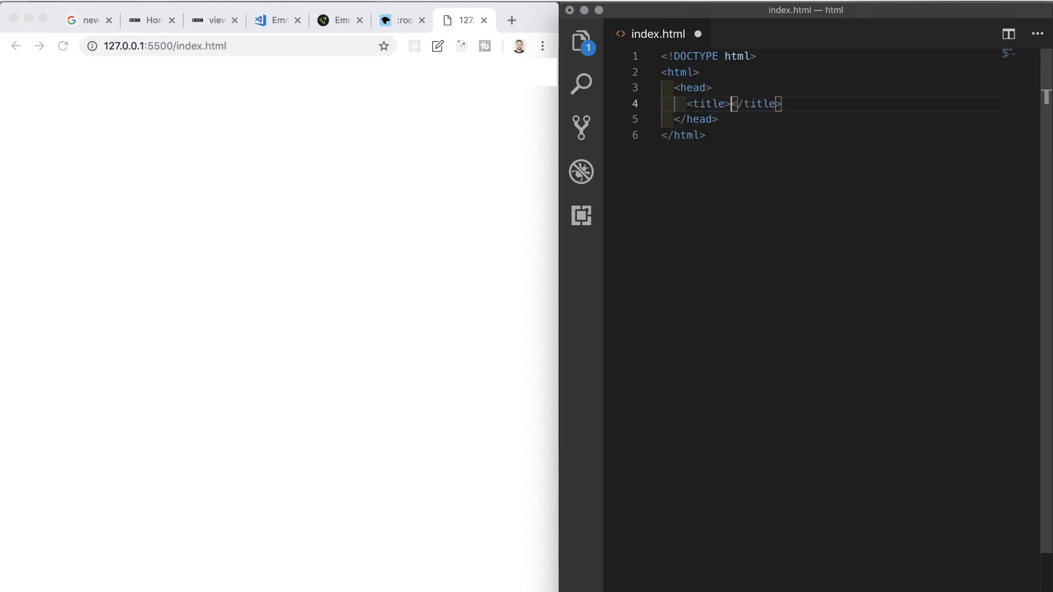
text(H)
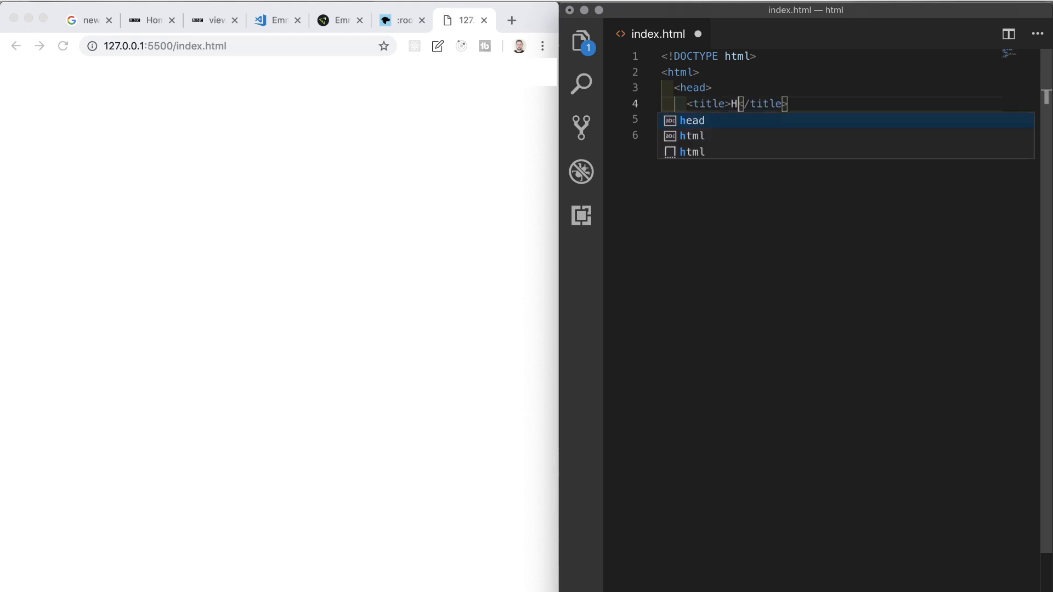
text(TML Stru)
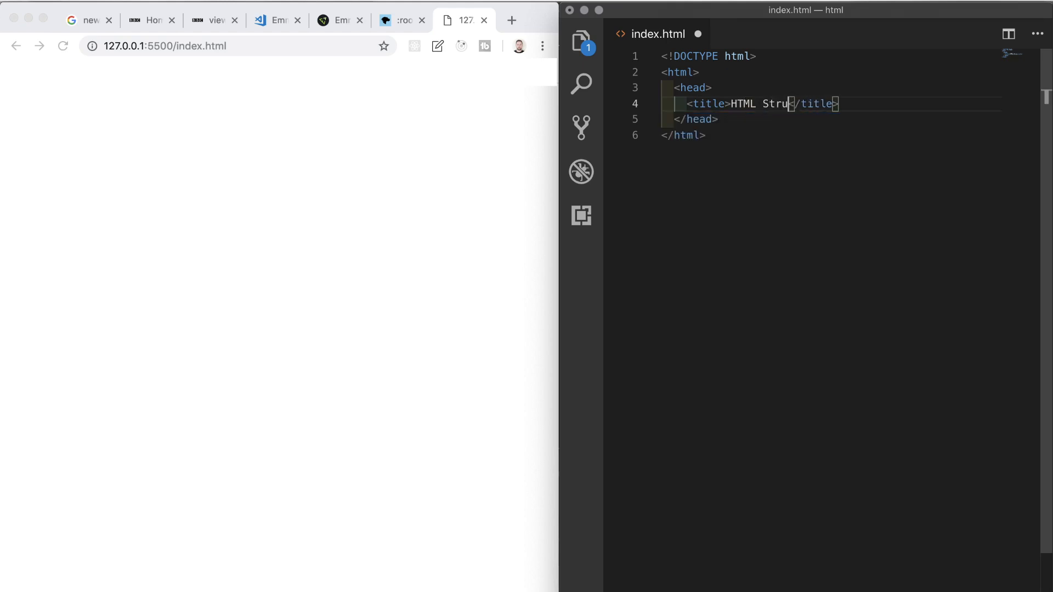
text(cture)
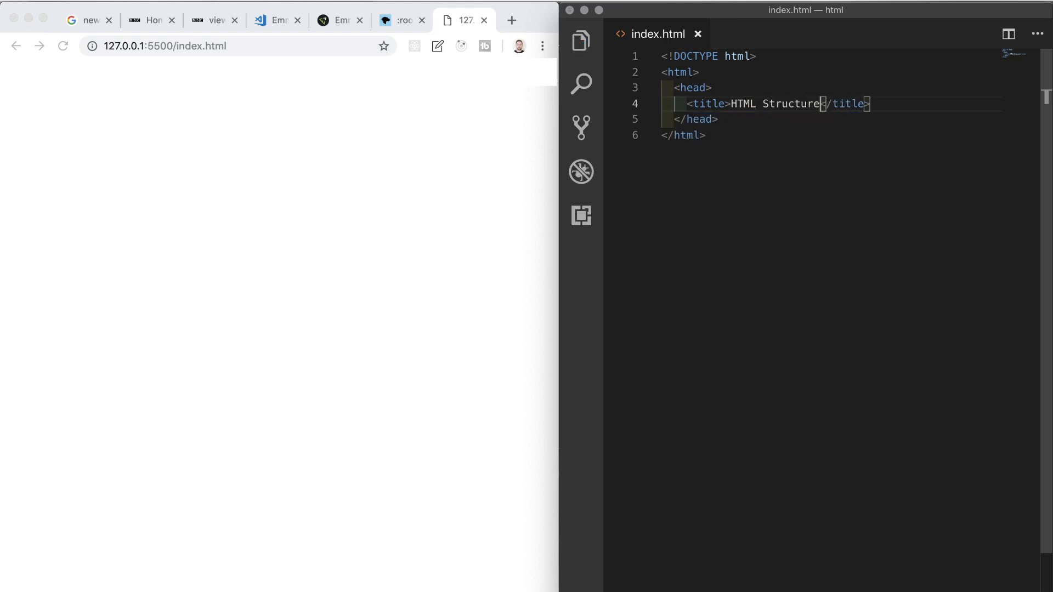
key(Enter)
text(<body>)
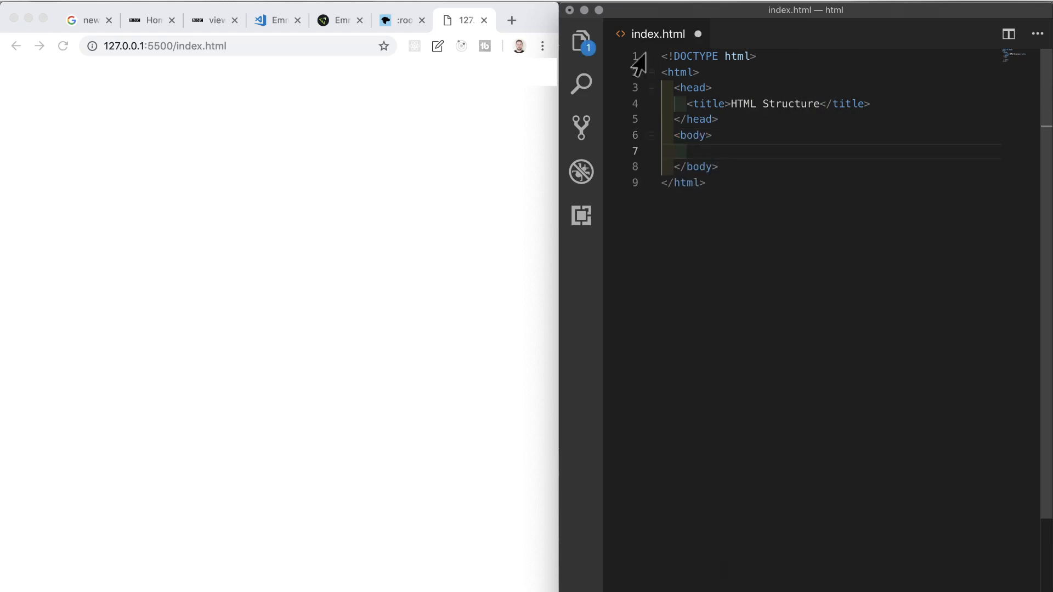
Step: Save index.html and return the insertion point to the empty body line
right_click(642, 116)
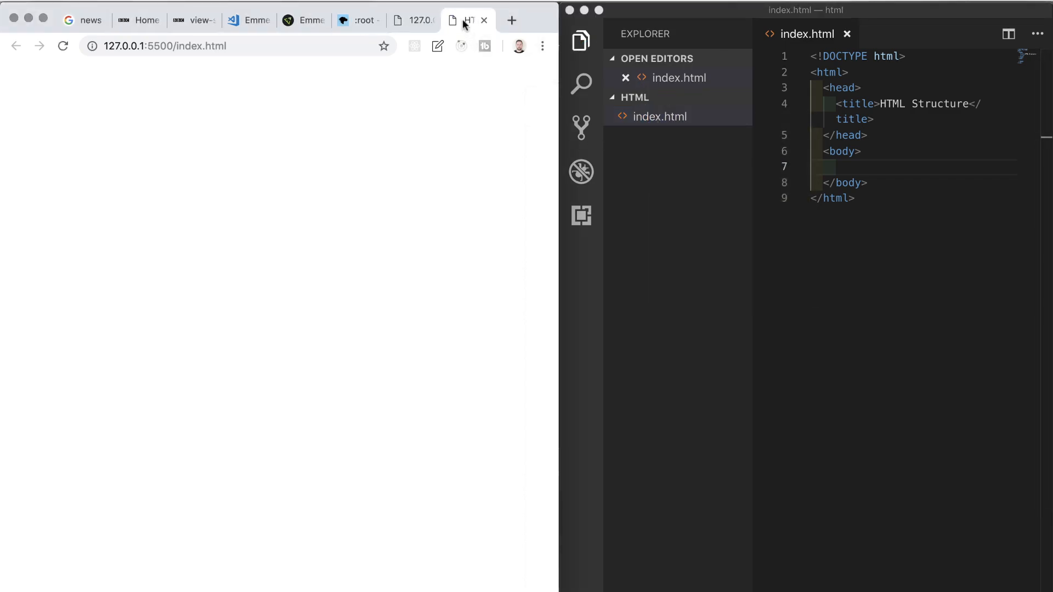
mouse_move(467, 20)
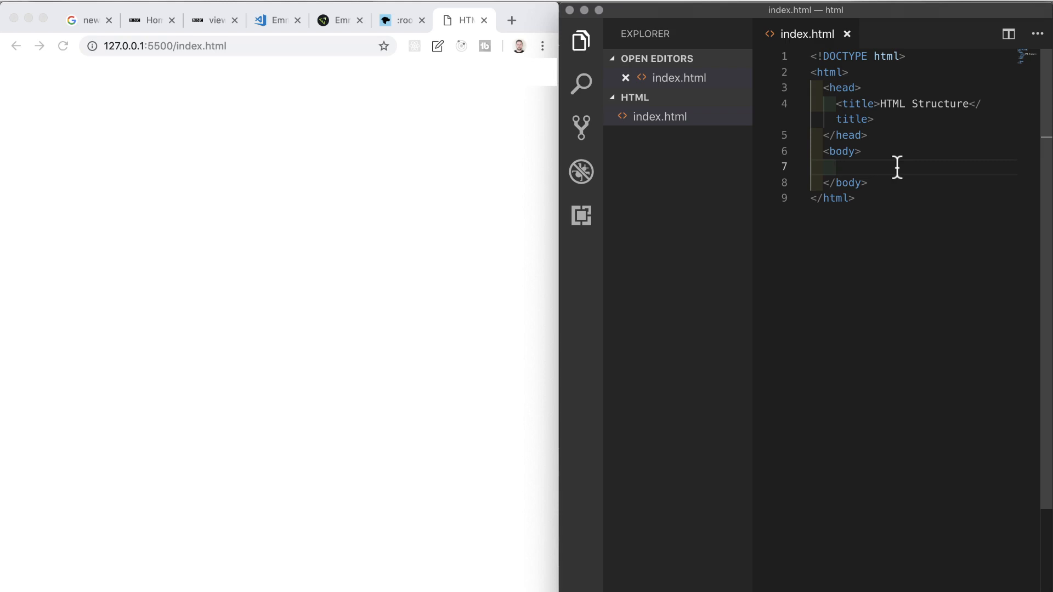
click(580, 41)
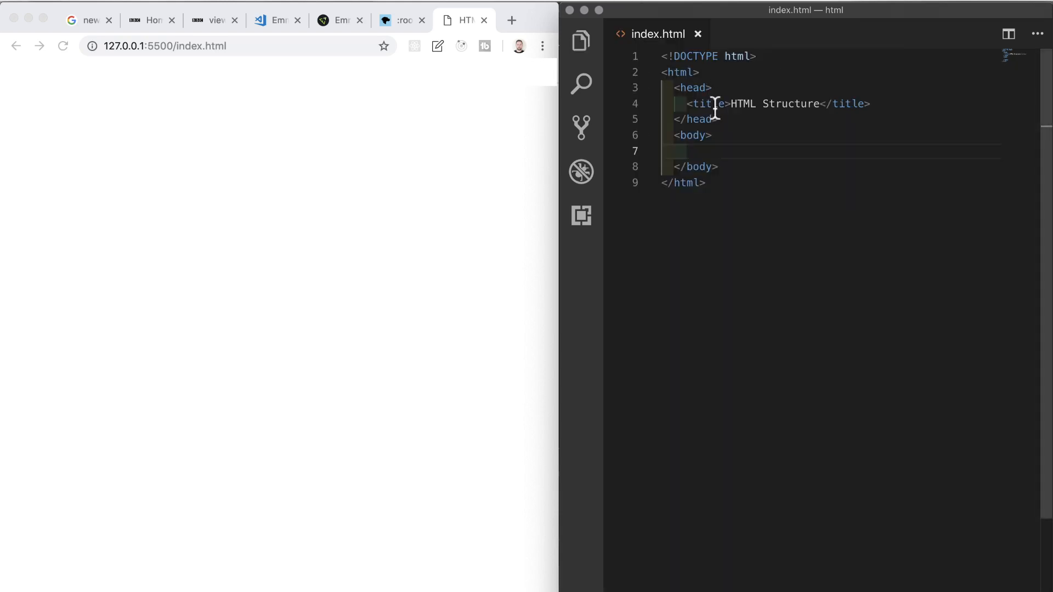
mouse_move(718, 150)
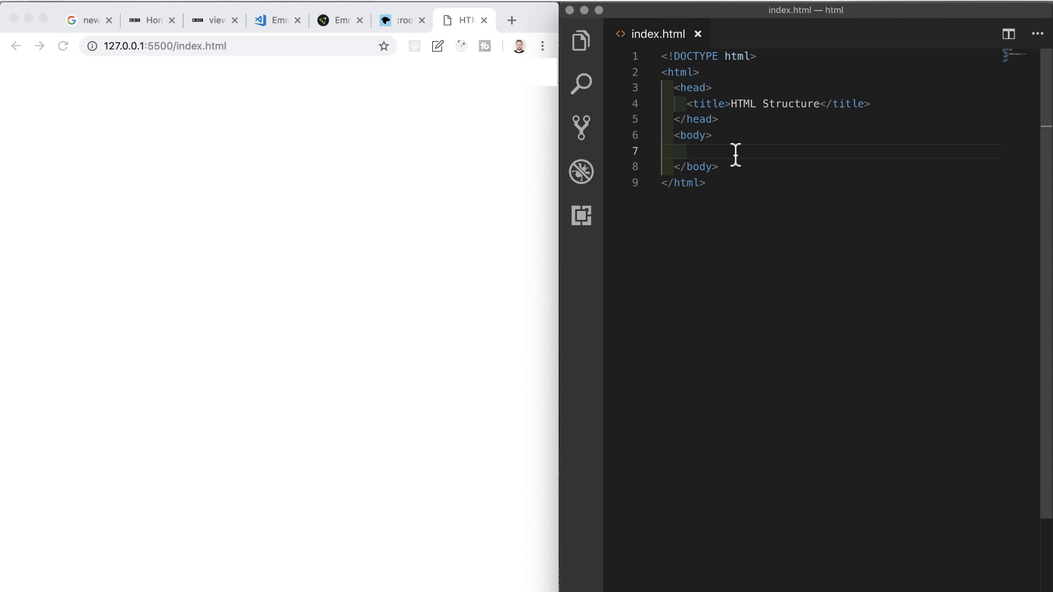
Step: Write <h1>Hello World</h1> and <p>This is a paragraph</p> inside the body
text(<h1>H</h1>)
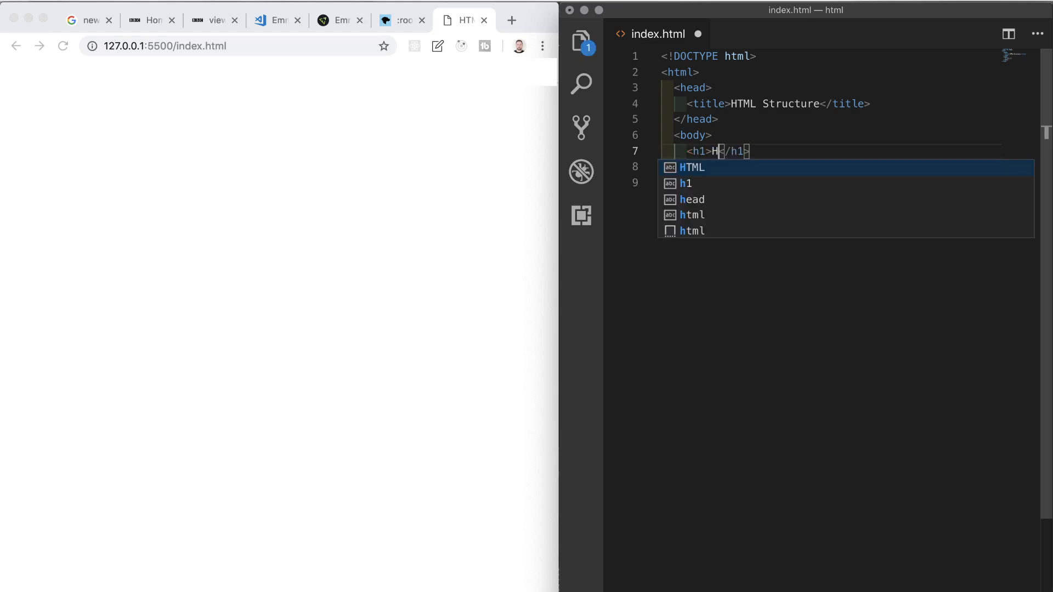
text(ello Wor)
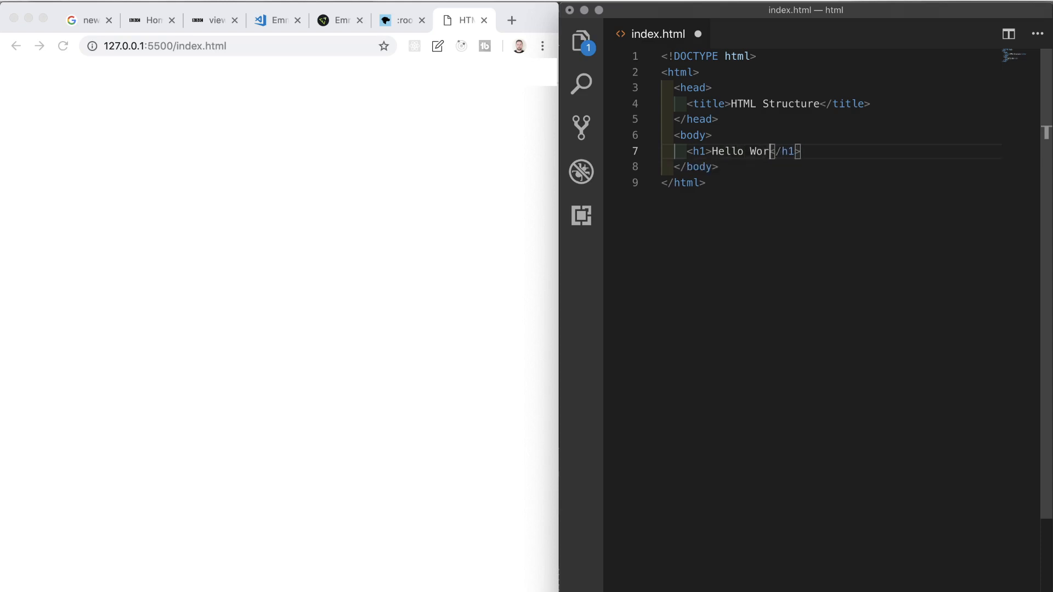
text(ld)
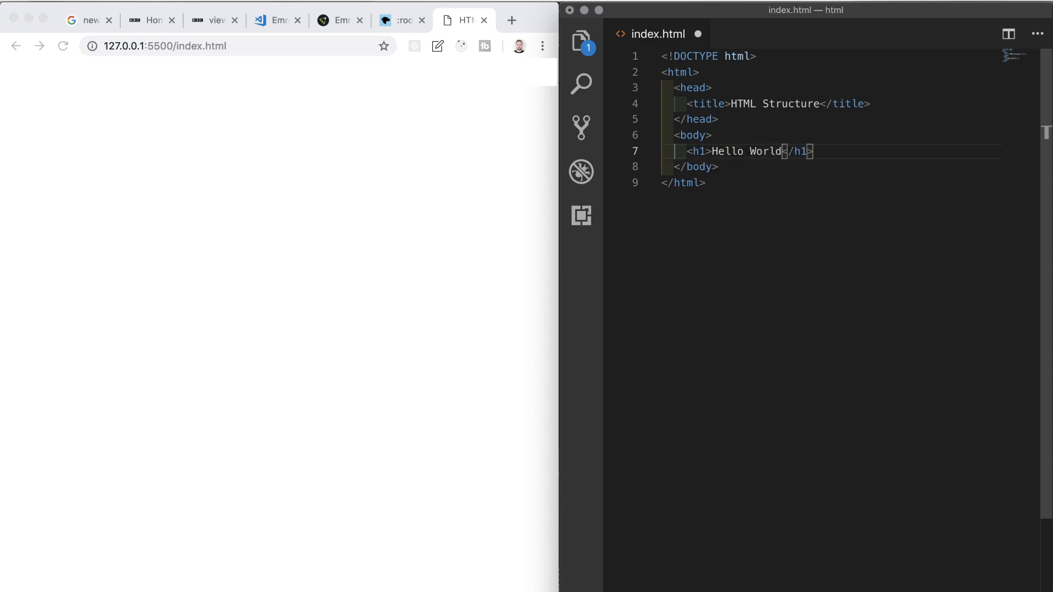
text(<)
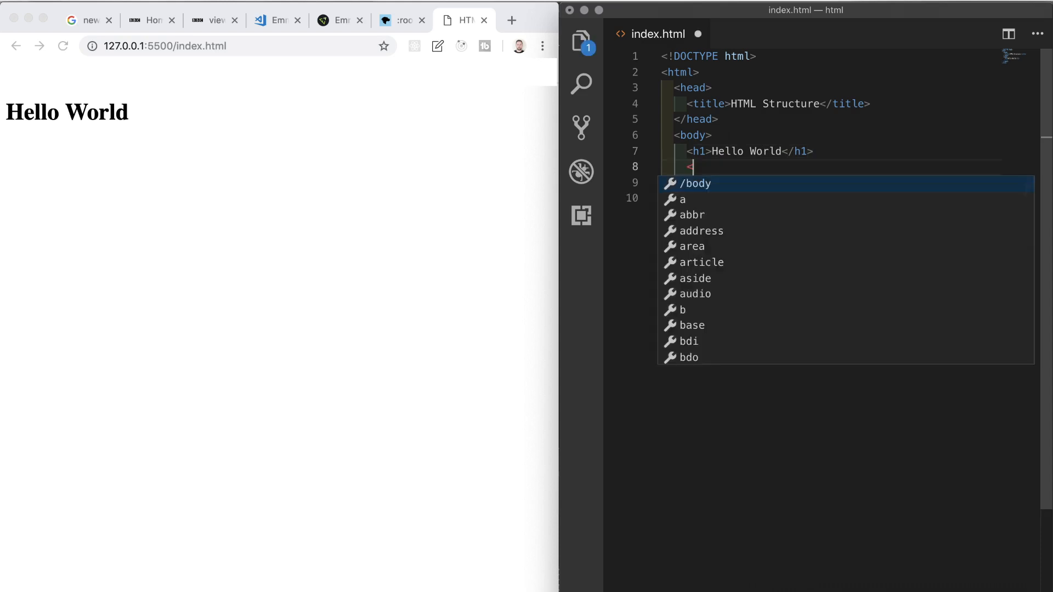
text(p>T</p>)
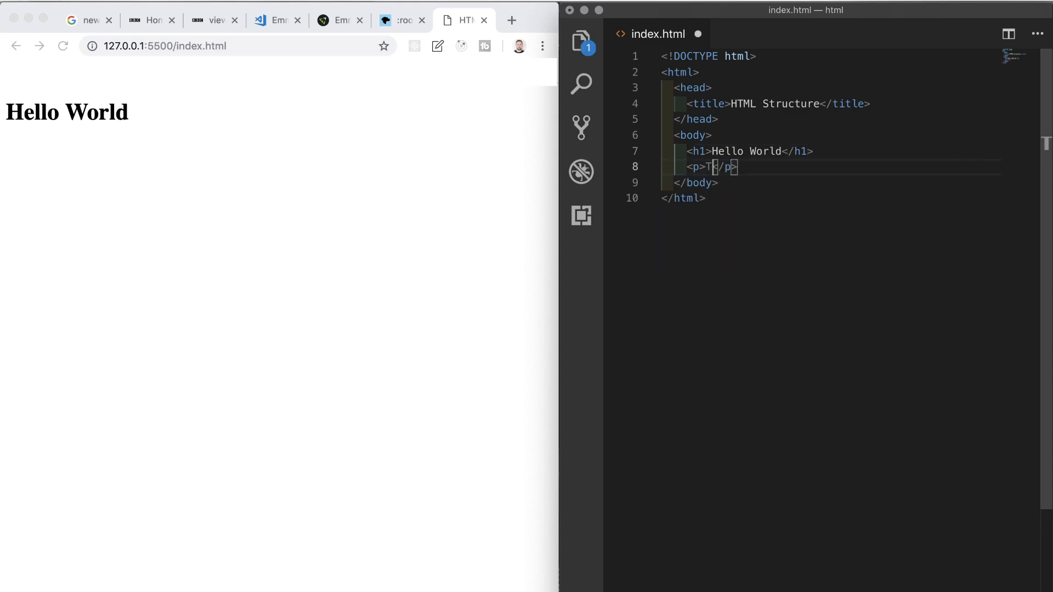
text(This is a pa)
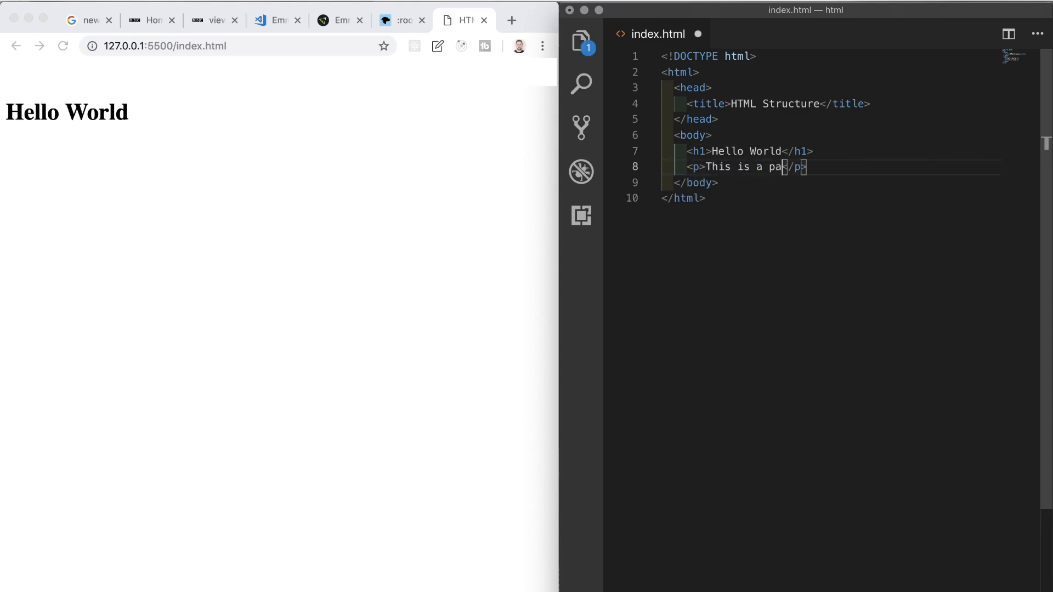
text(graph)
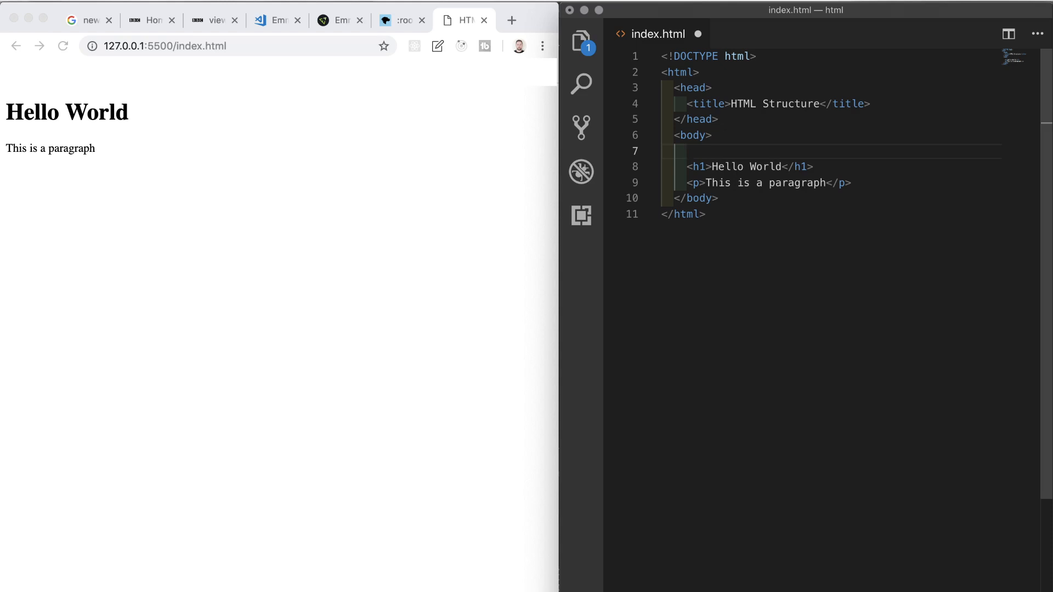
Step: Add <!--This is a large Heading--> above the h1 and comment out the h1 and p lines
text(This is a large Hea)
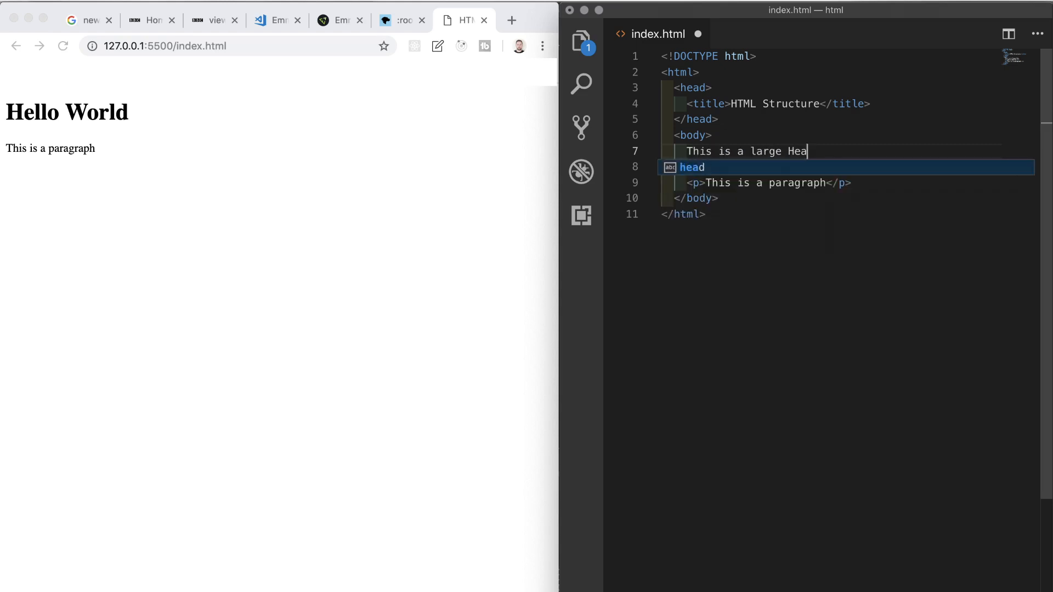
text(ding)
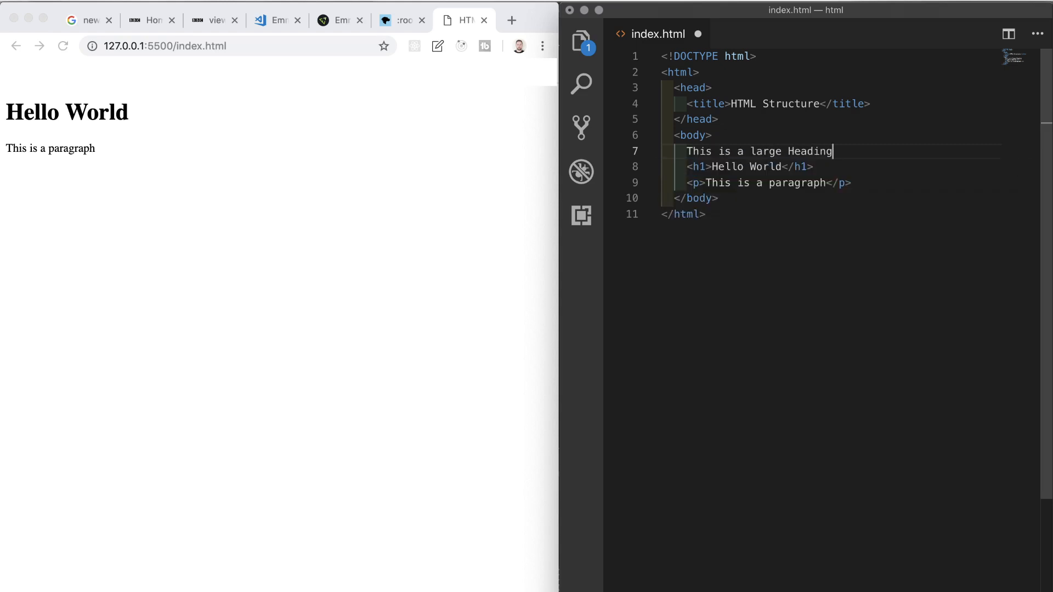
text(<!)
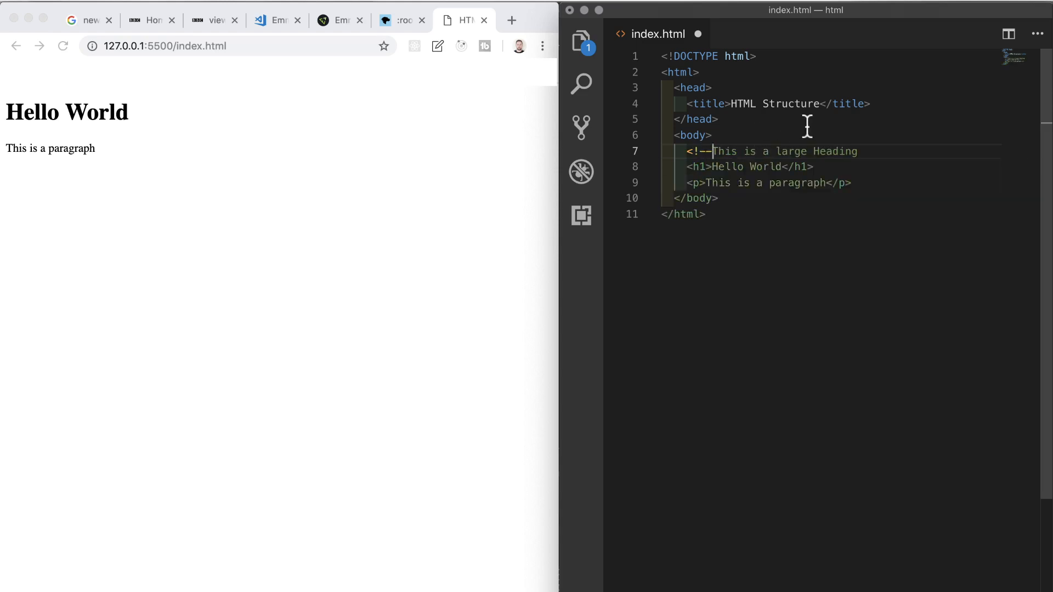
text(--)
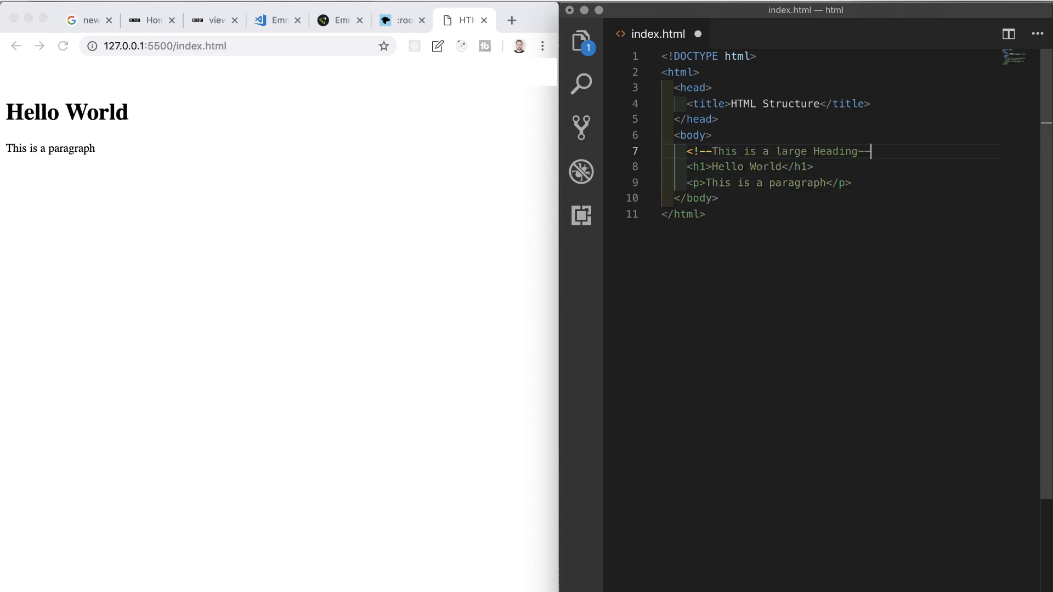
text(>)
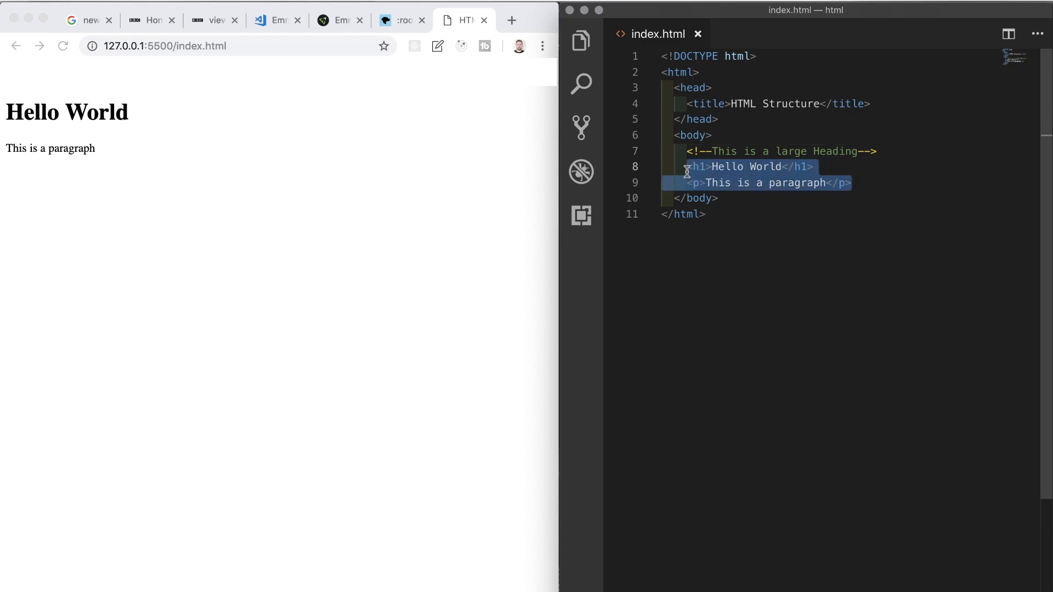
key(cmd+/)
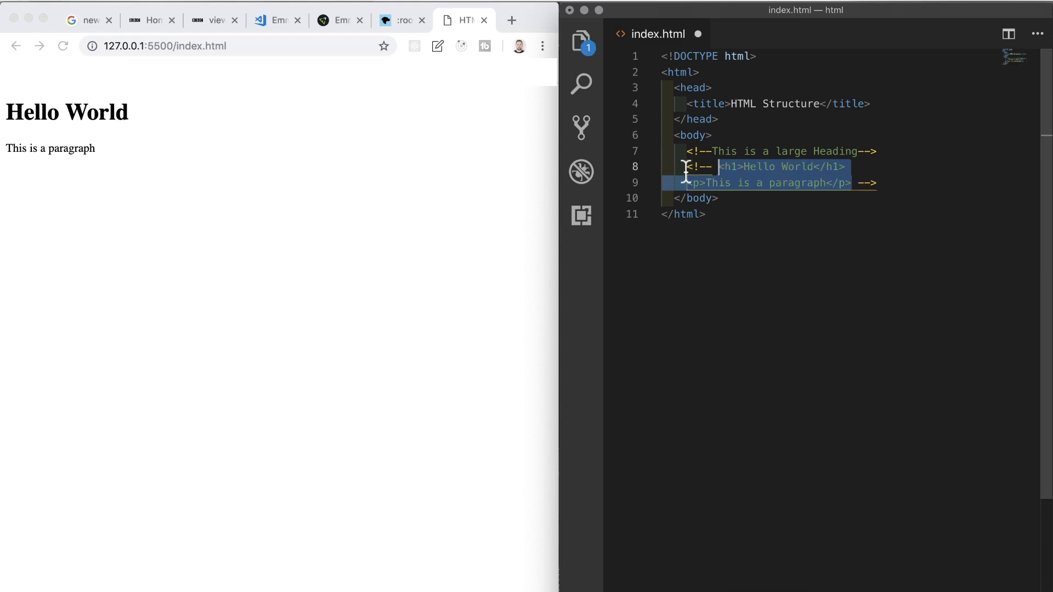